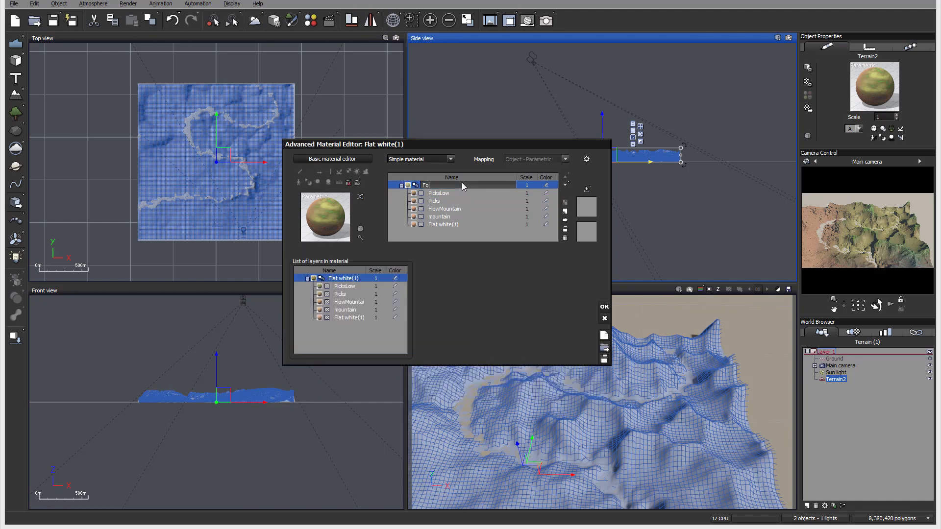
# - Rename the root material to FourZones and copy PicksLow's transparency function
pyautogui.write('FourZone')
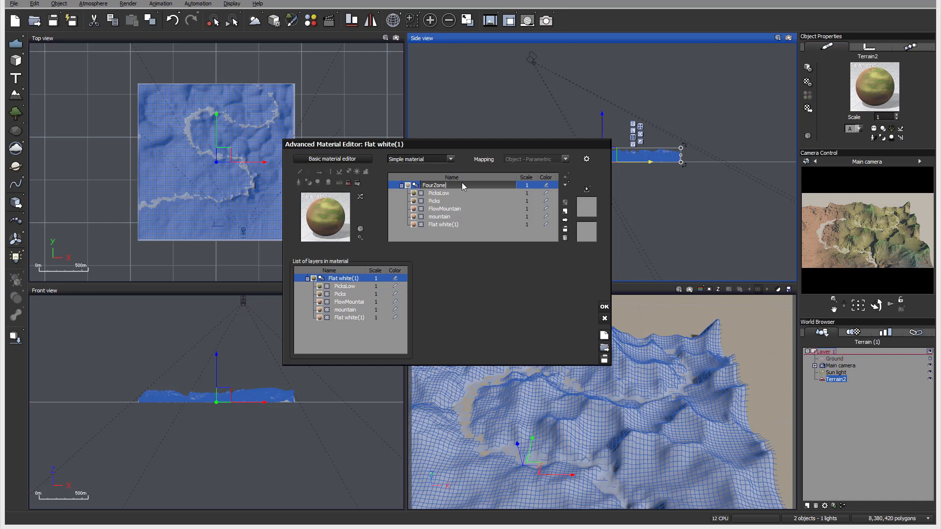
pyautogui.click(438, 193)
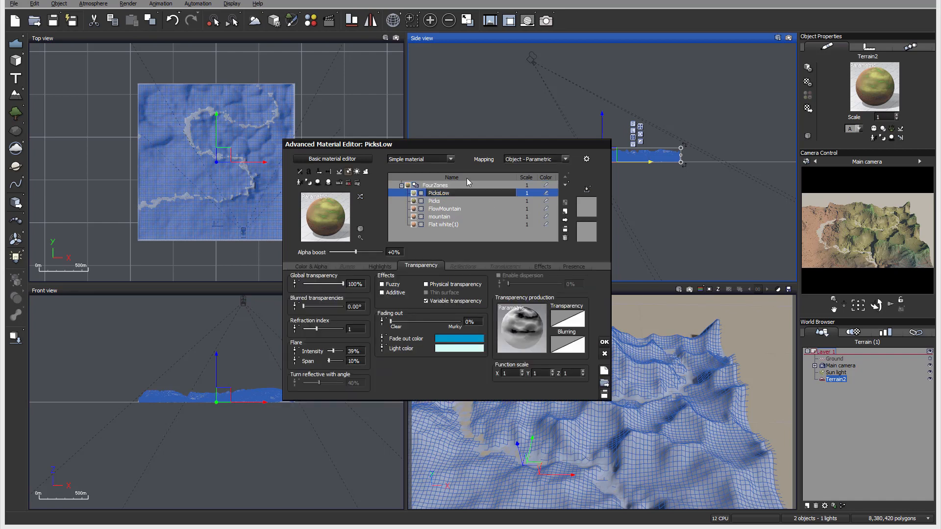
pyautogui.rightClick(565, 319)
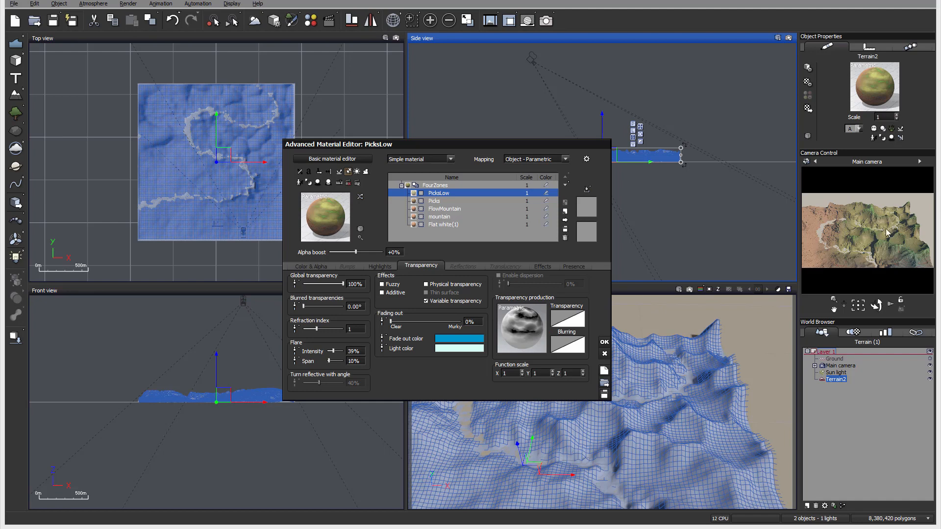
pyautogui.moveTo(842, 222)
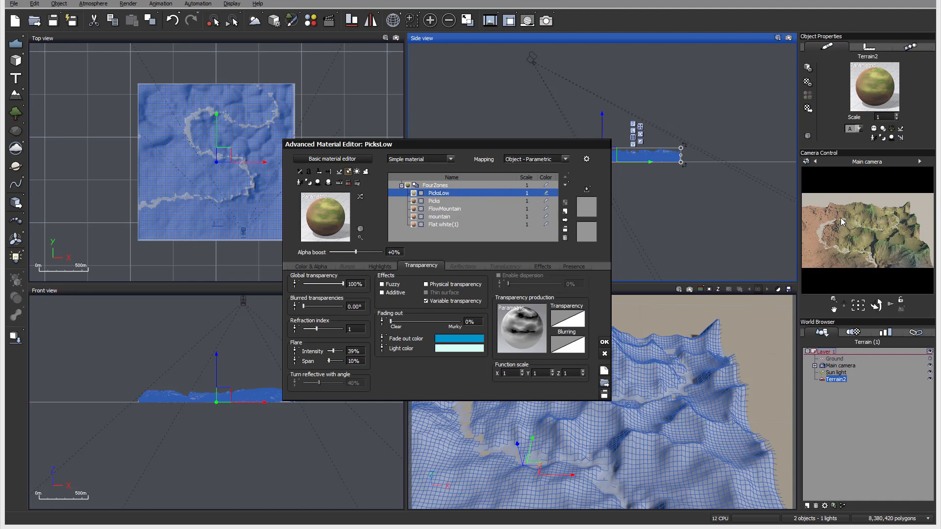
pyautogui.moveTo(873, 278)
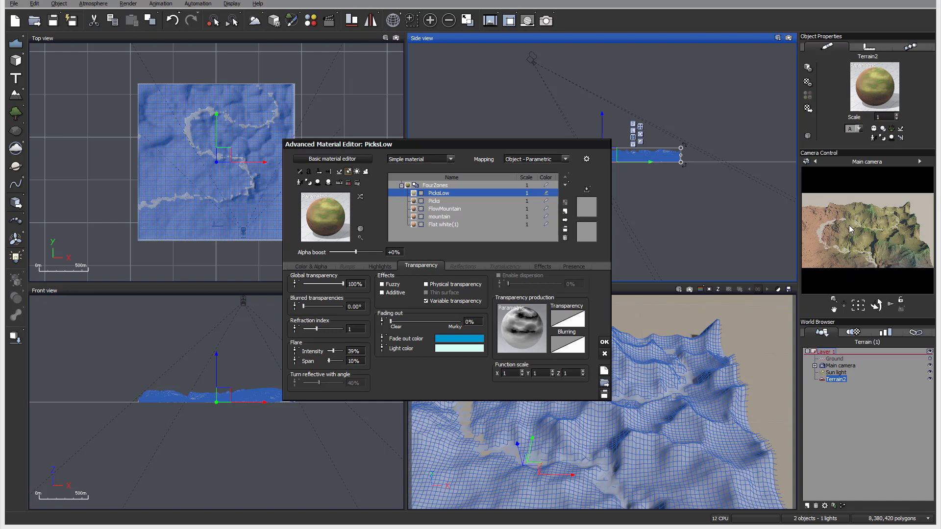
pyautogui.moveTo(851, 217)
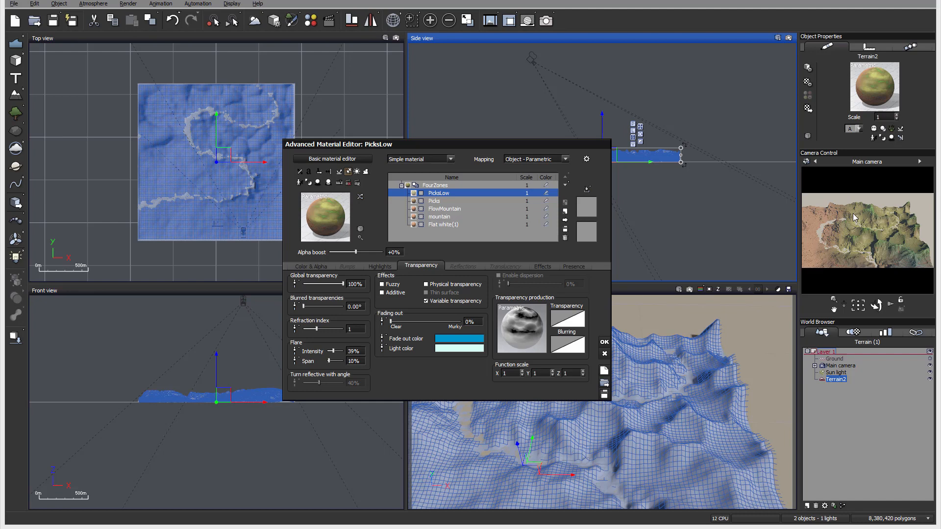
pyautogui.moveTo(875, 276)
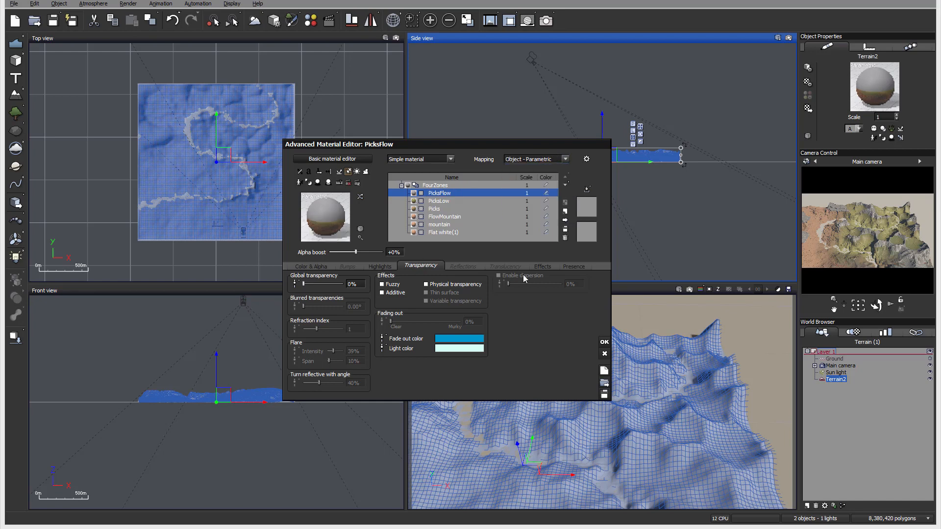
# - Paste the copied transparency function into PicksFlow and check its Presence settings
pyautogui.moveTo(306, 284); pyautogui.dragTo(360, 284)
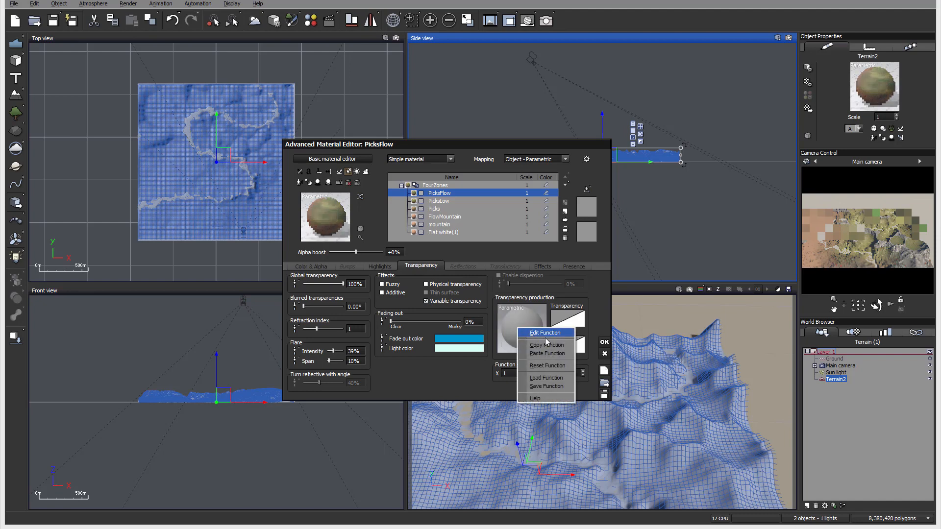
pyautogui.click(544, 332)
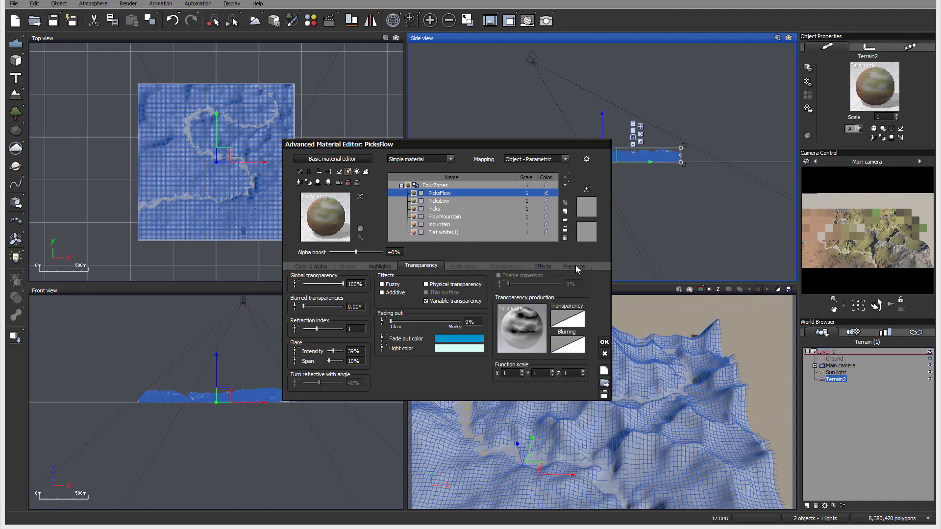
pyautogui.click(573, 266)
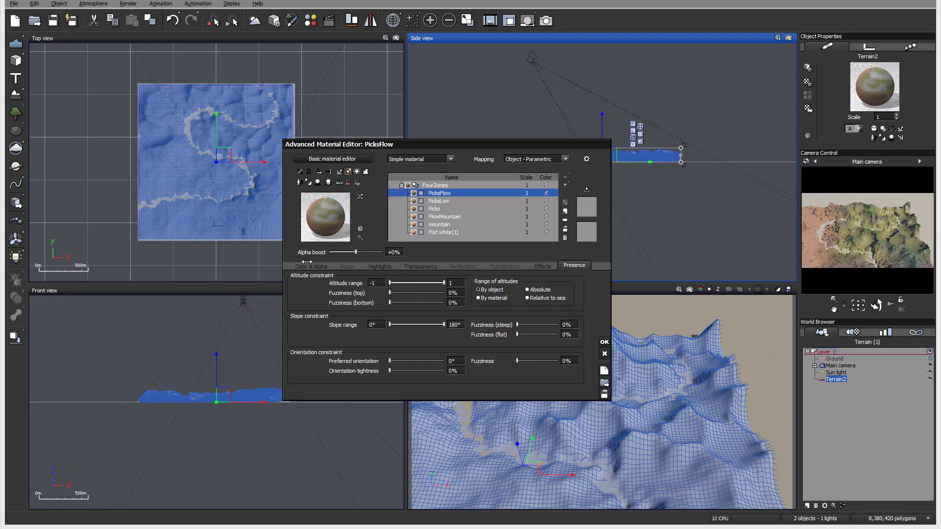
# - Set the PicksFlow layer's overall colour to blue on Color & Alpha
pyautogui.click(311, 266)
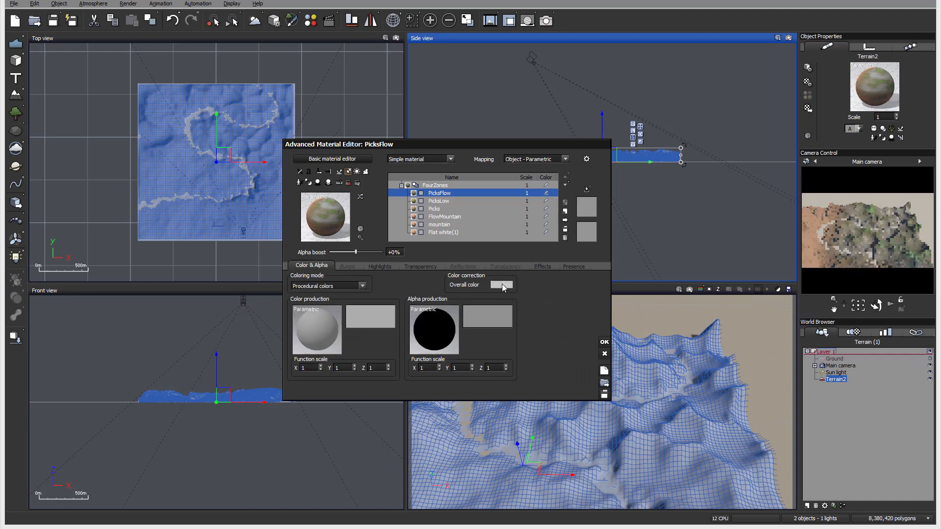
pyautogui.click(501, 284)
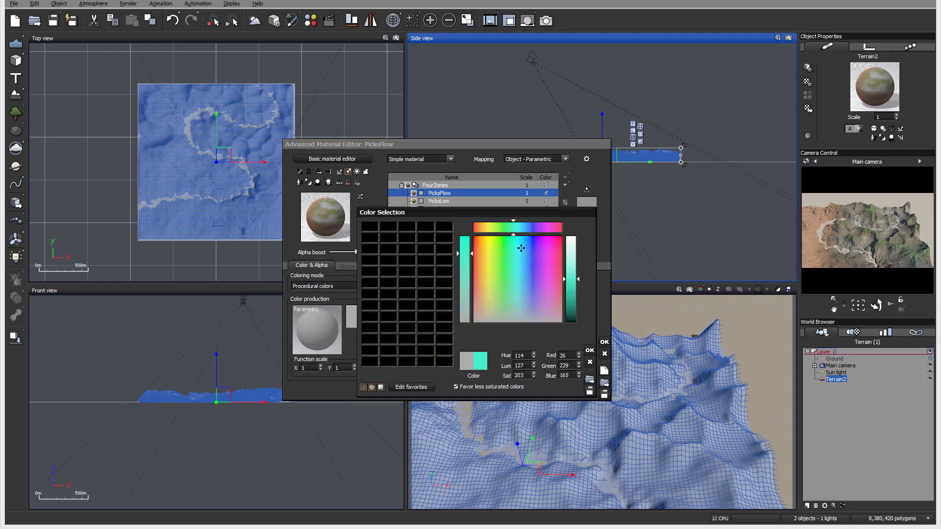
pyautogui.click(589, 349)
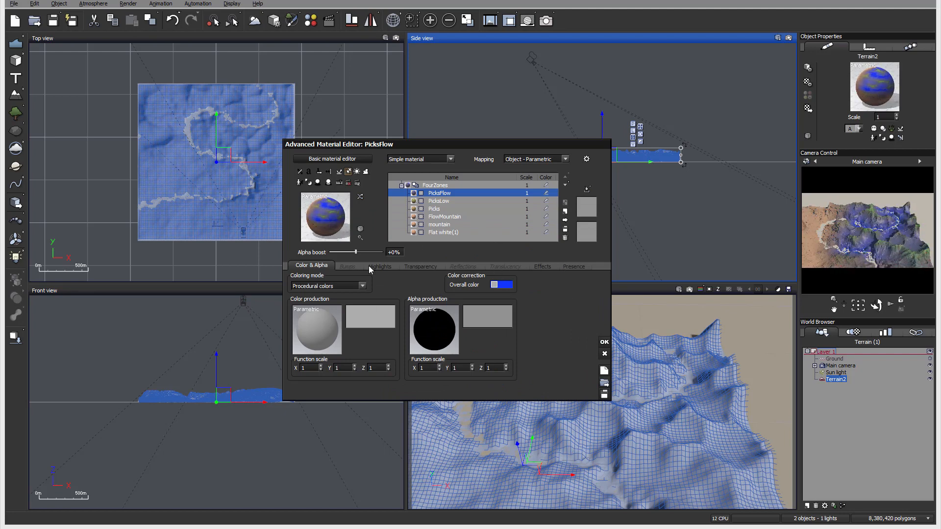
pyautogui.click(420, 266)
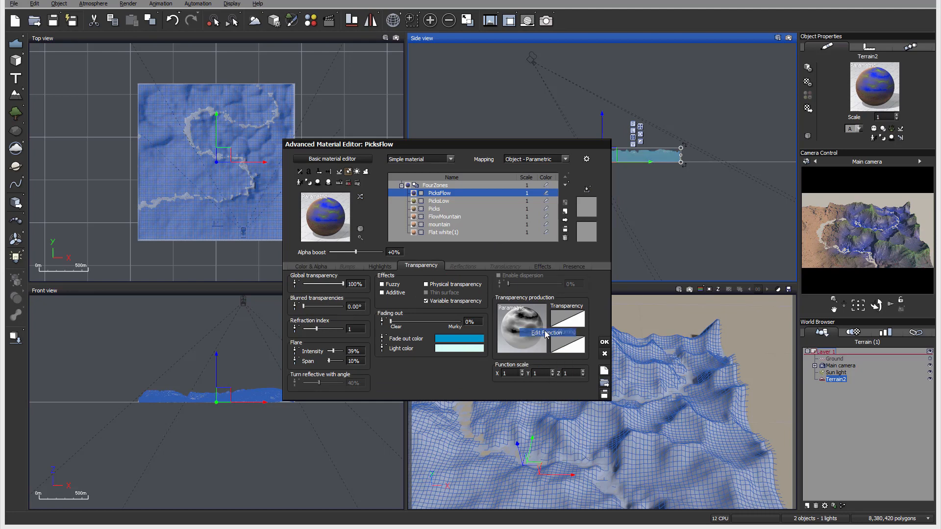
# - Load 4z-peaks-flowh.png into the transparency function's Projected Texture Map node
pyautogui.click(542, 332)
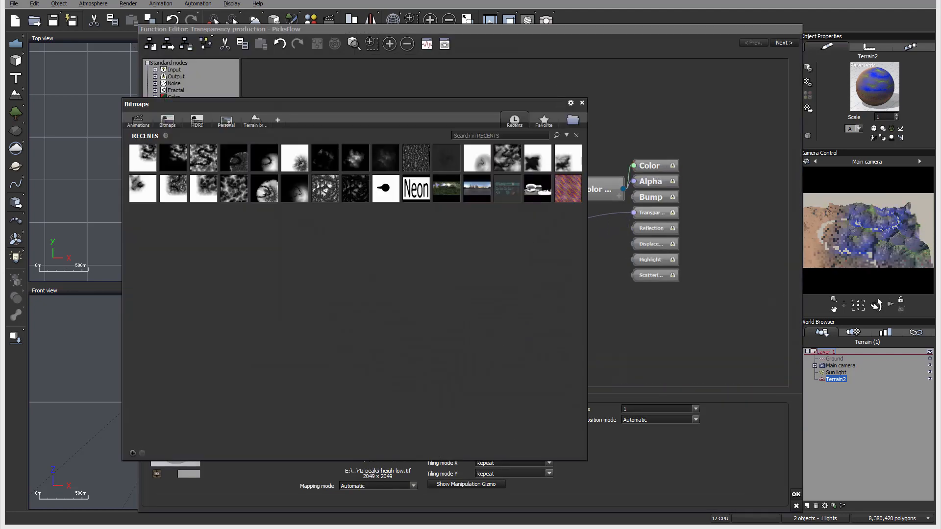
pyautogui.click(572, 120)
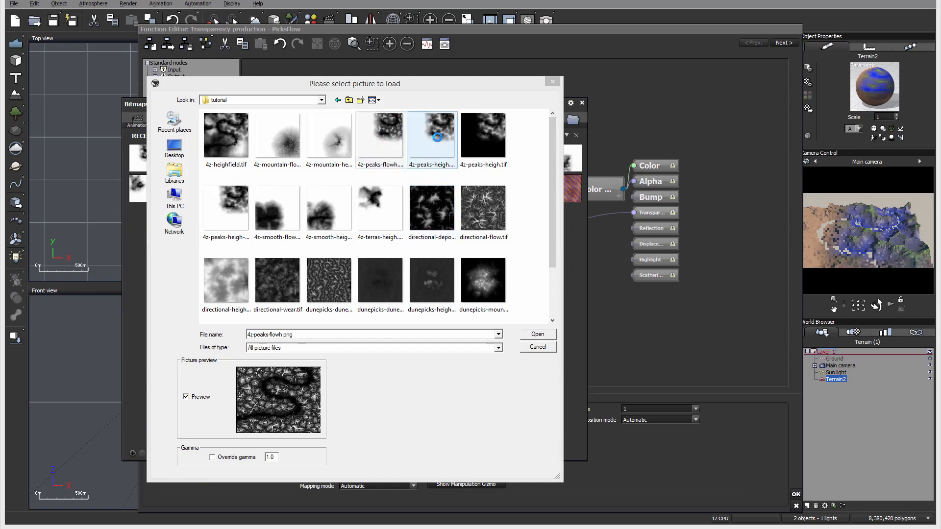
pyautogui.click(380, 135)
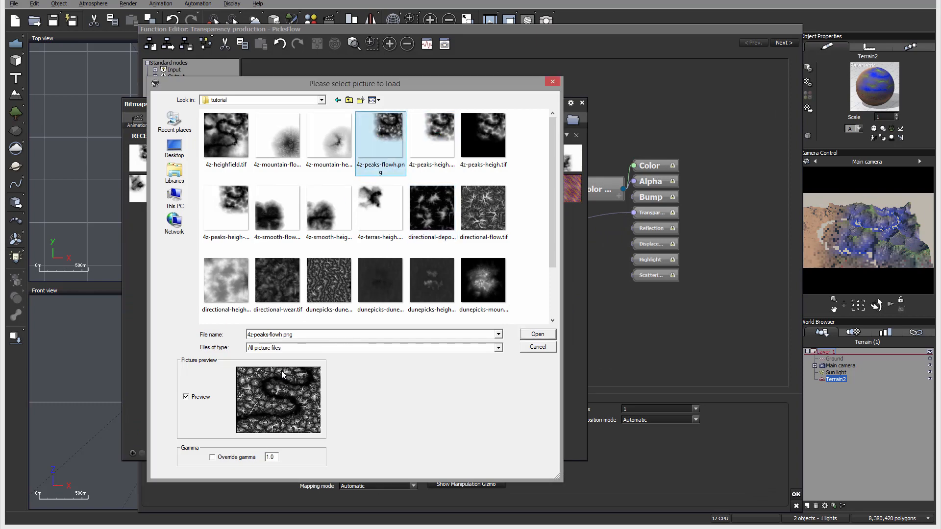
pyautogui.moveTo(366, 119)
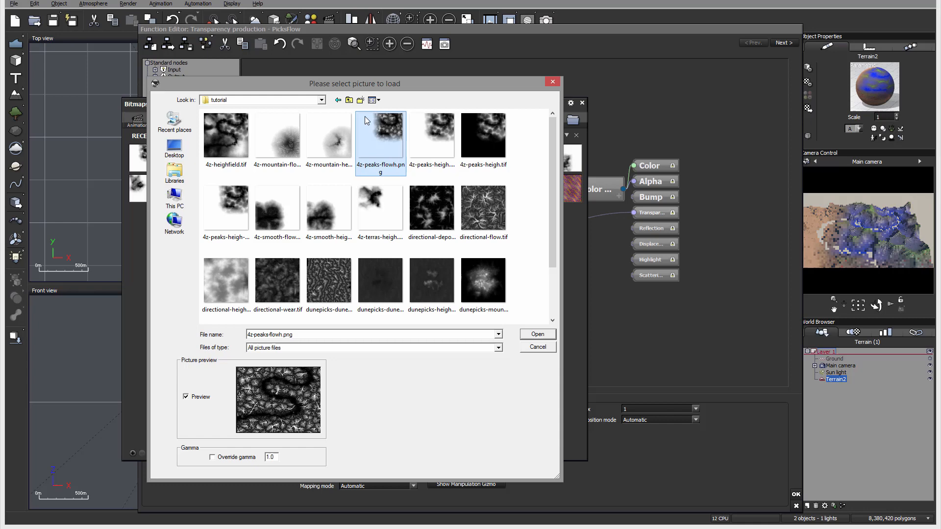
pyautogui.moveTo(389, 142)
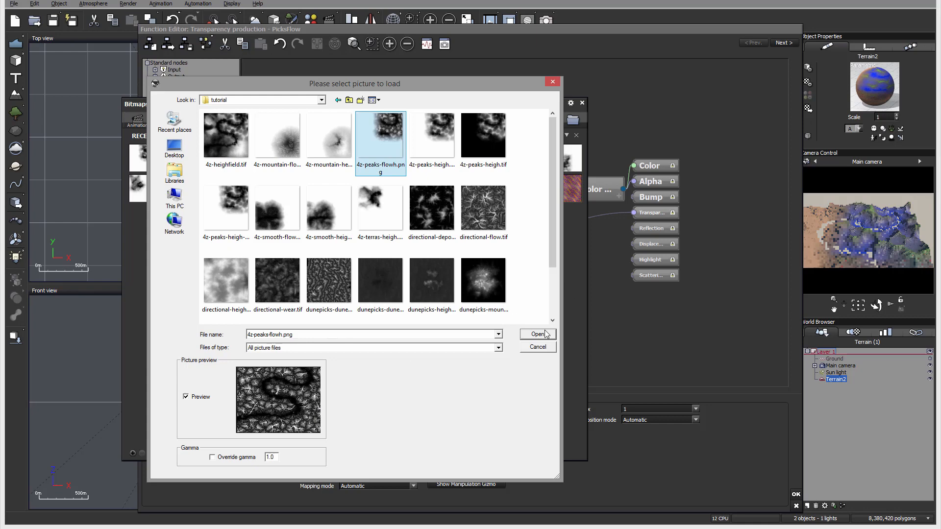
pyautogui.click(536, 334)
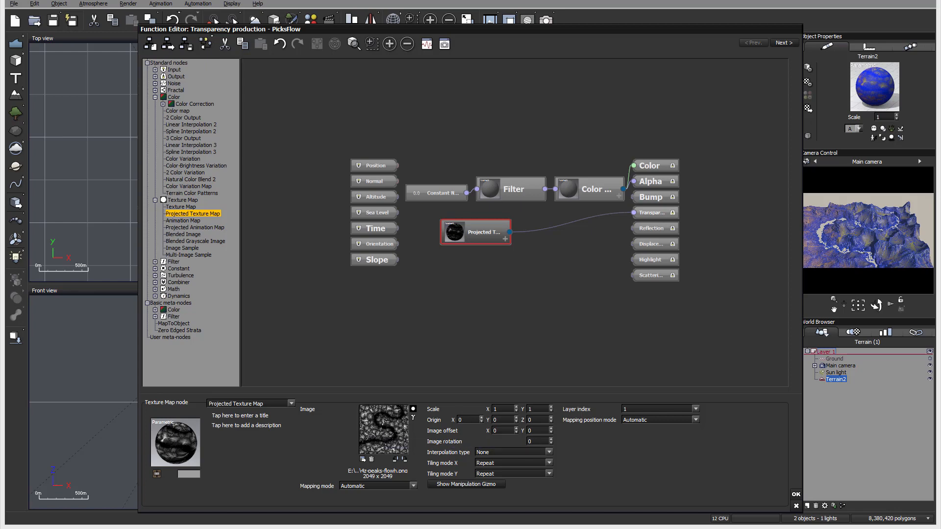
pyautogui.moveTo(762, 486)
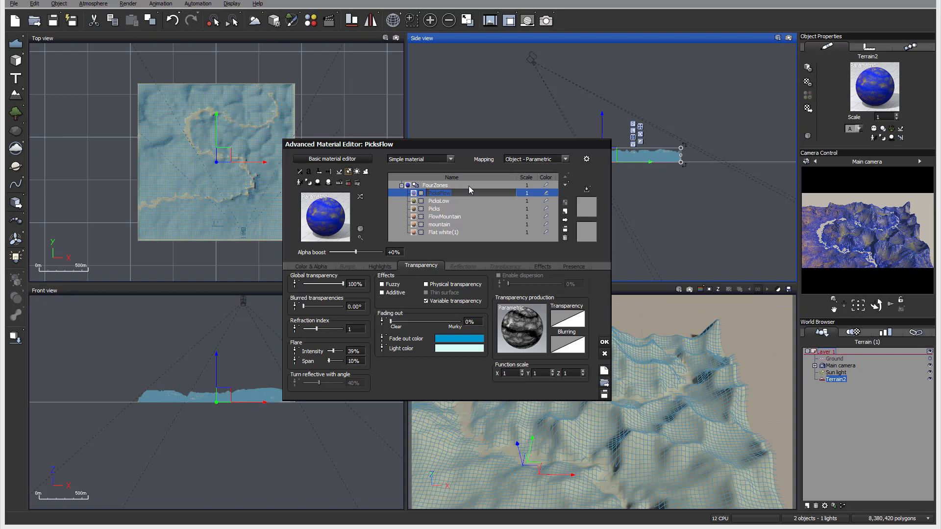
# - Rename the PicksFlow layer to BaseRiver
pyautogui.doubleClick(447, 193)
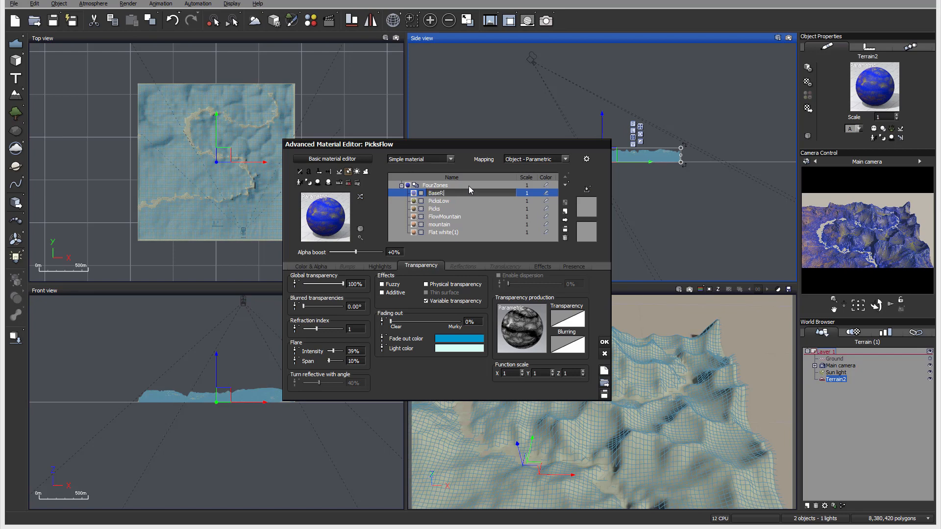
pyautogui.write('River')
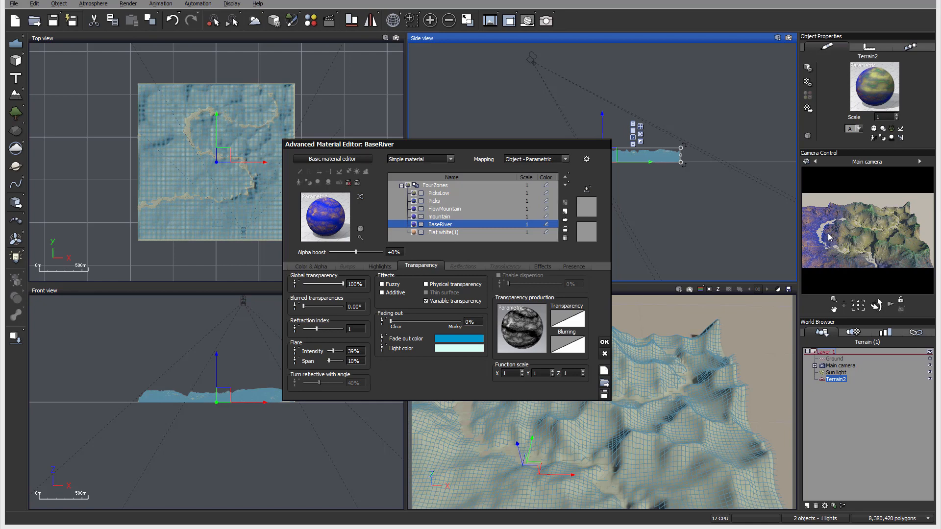
pyautogui.moveTo(570, 421)
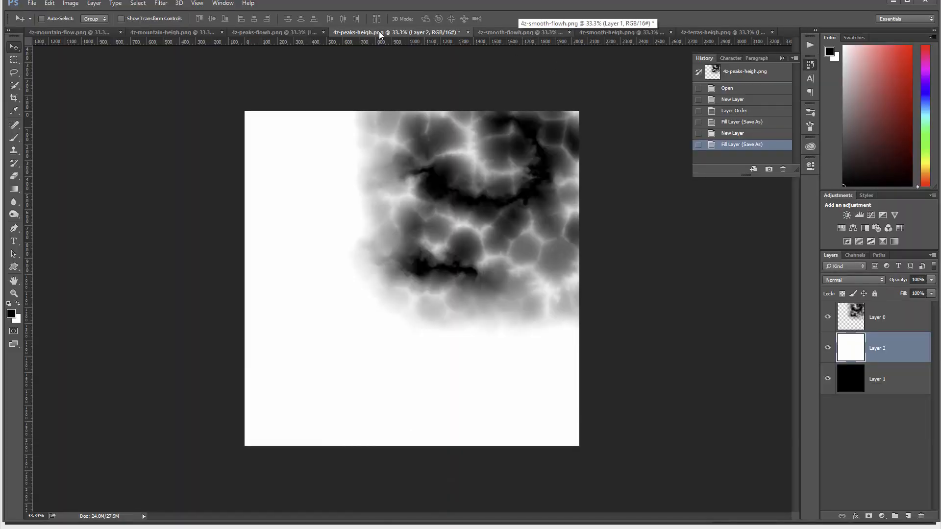
# - Switch to the 4z-peaks-flowh.png image in Photoshop
pyautogui.click(258, 31)
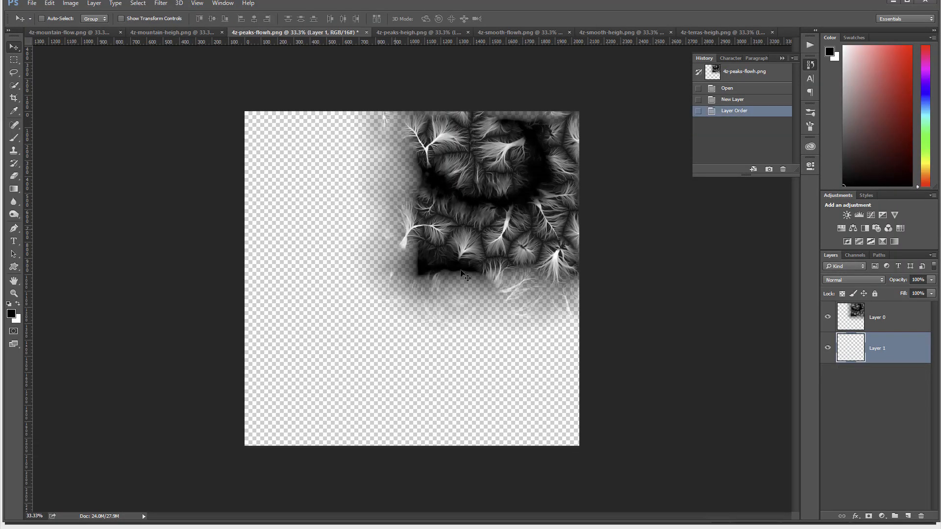
pyautogui.moveTo(875, 352)
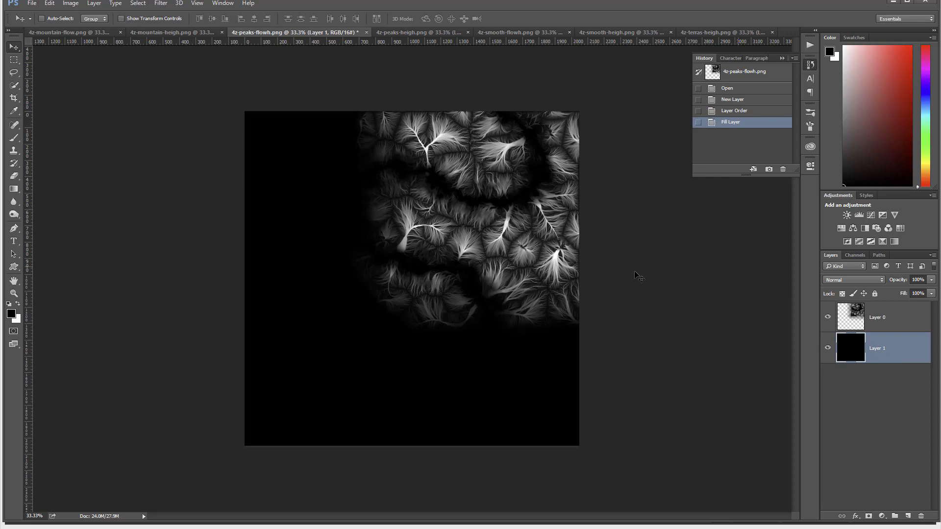
pyautogui.moveTo(421, 162)
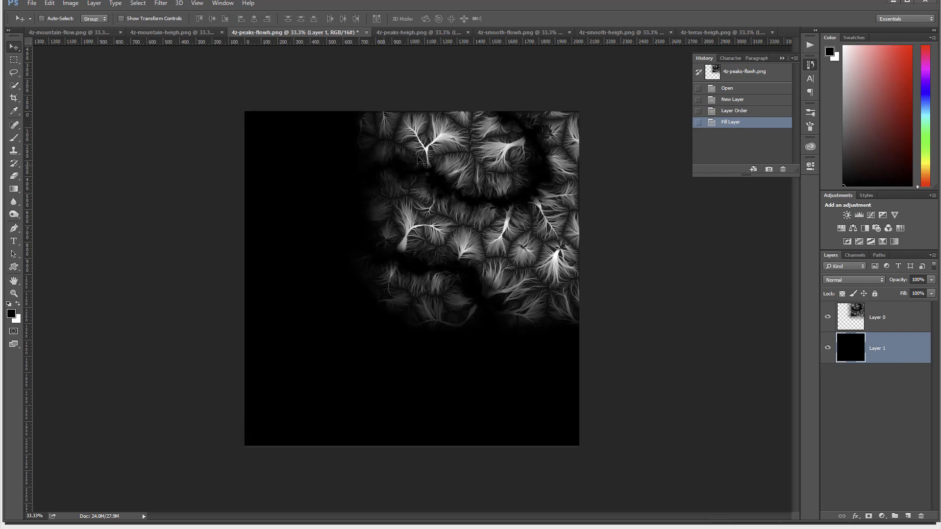
pyautogui.moveTo(422, 161)
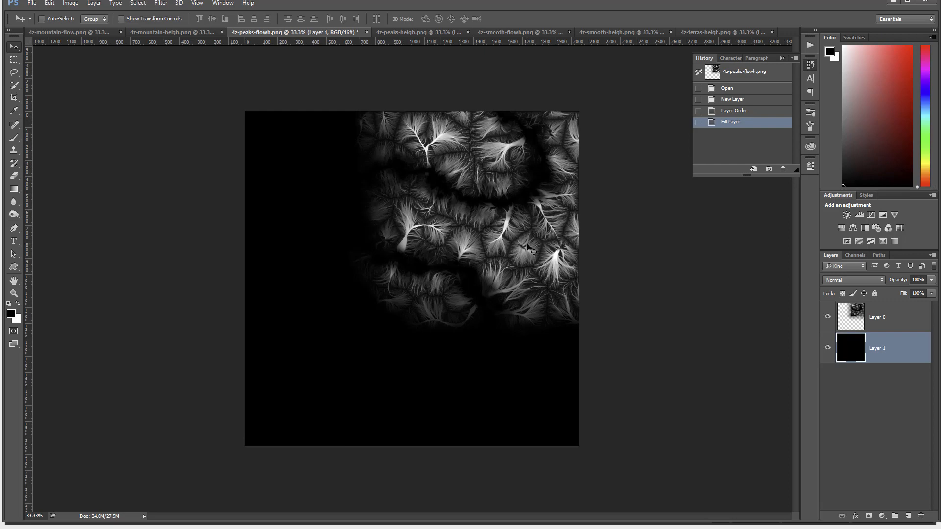
pyautogui.moveTo(865, 345)
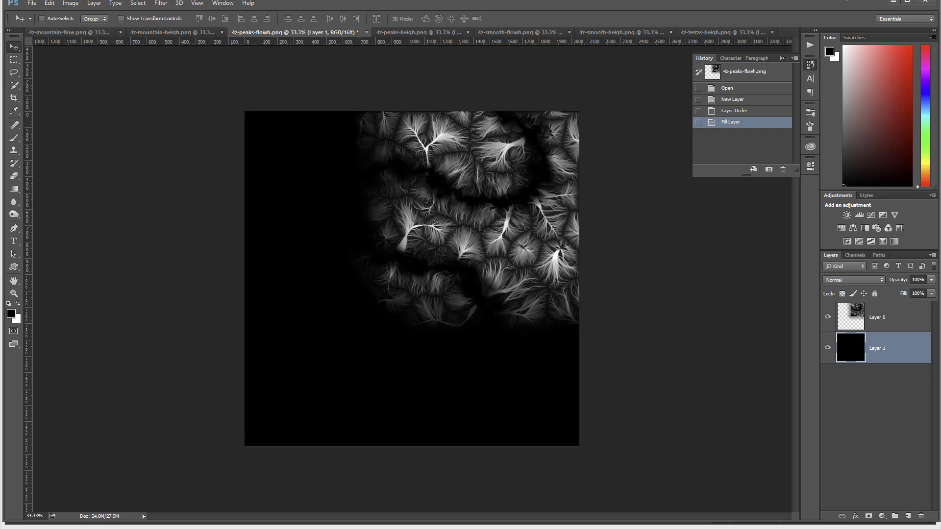
pyautogui.moveTo(538, 40)
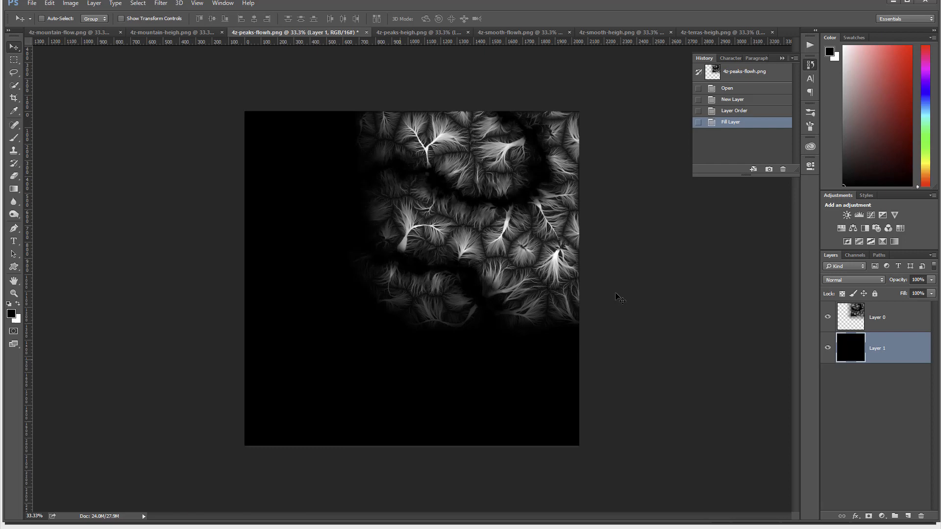
pyautogui.moveTo(457, 240)
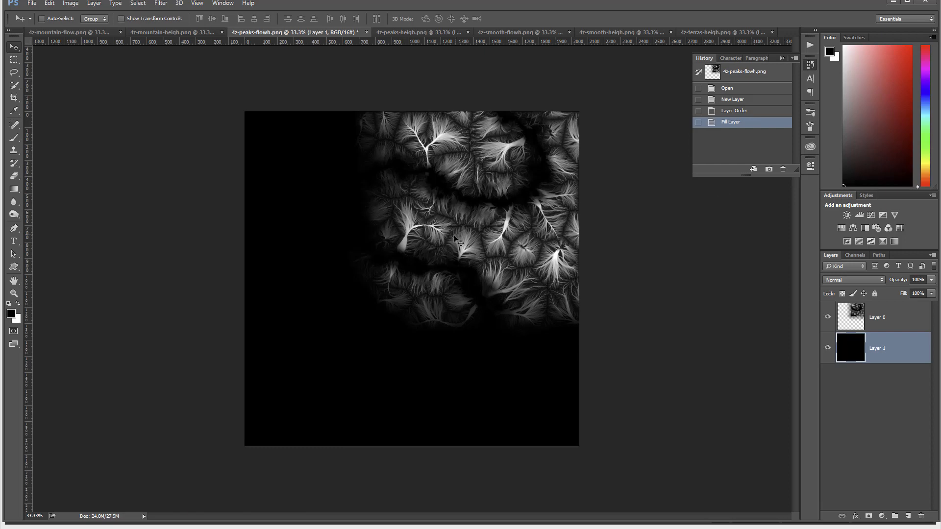
pyautogui.moveTo(345, 207)
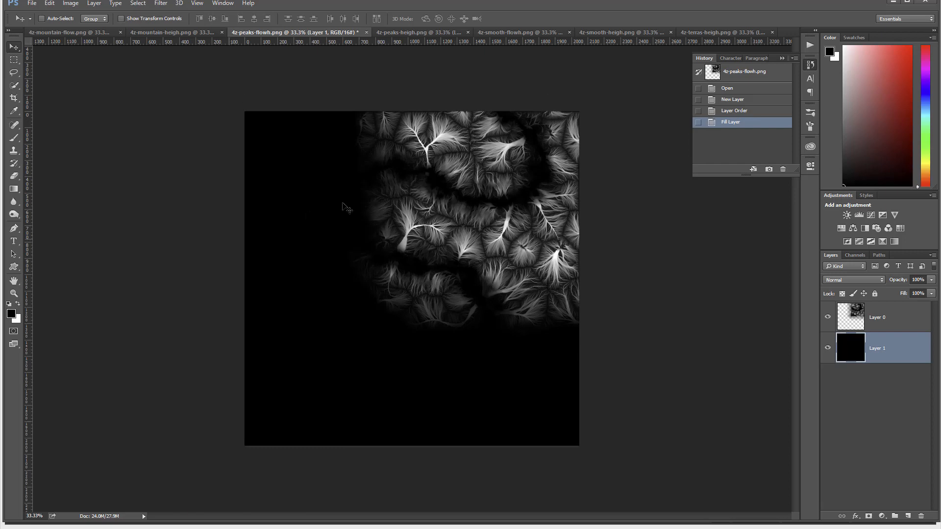
pyautogui.moveTo(483, 154)
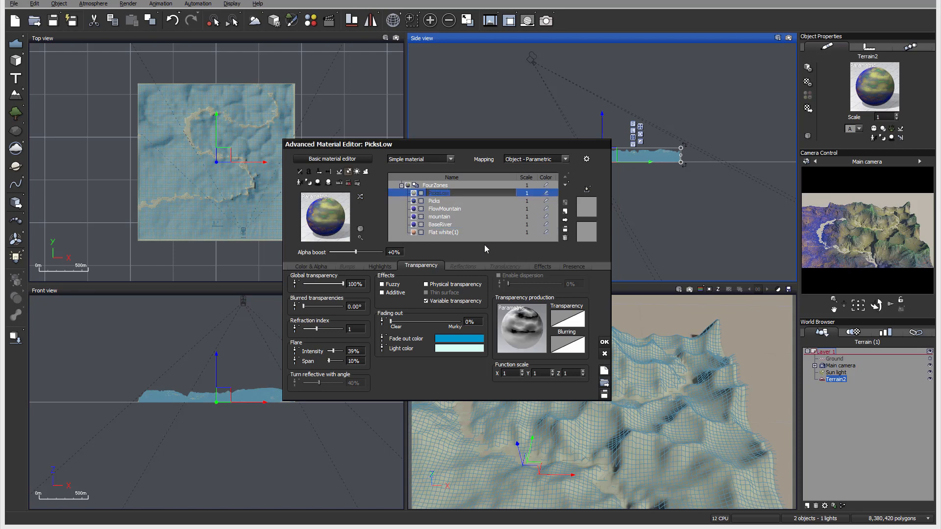
pyautogui.moveTo(438, 208)
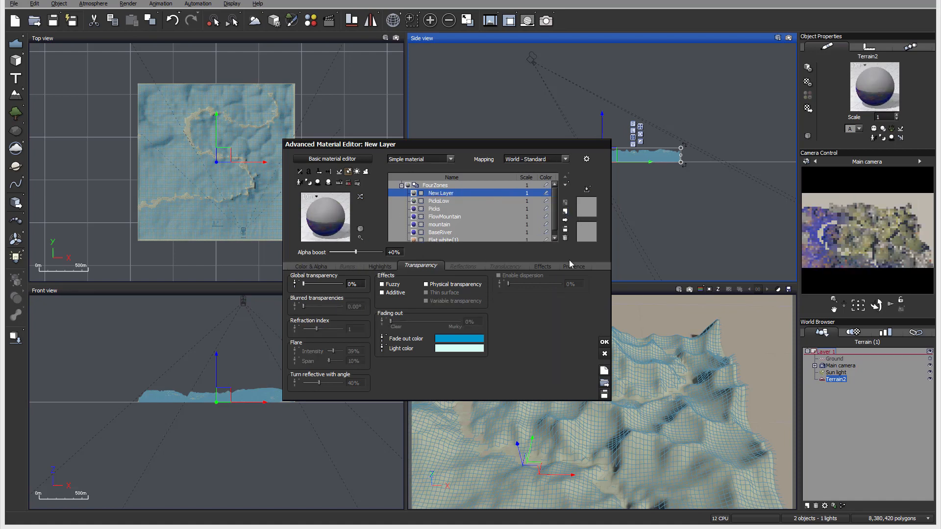
# - Give the new layer a pale green overall colour on Color & Alpha
pyautogui.click(573, 266)
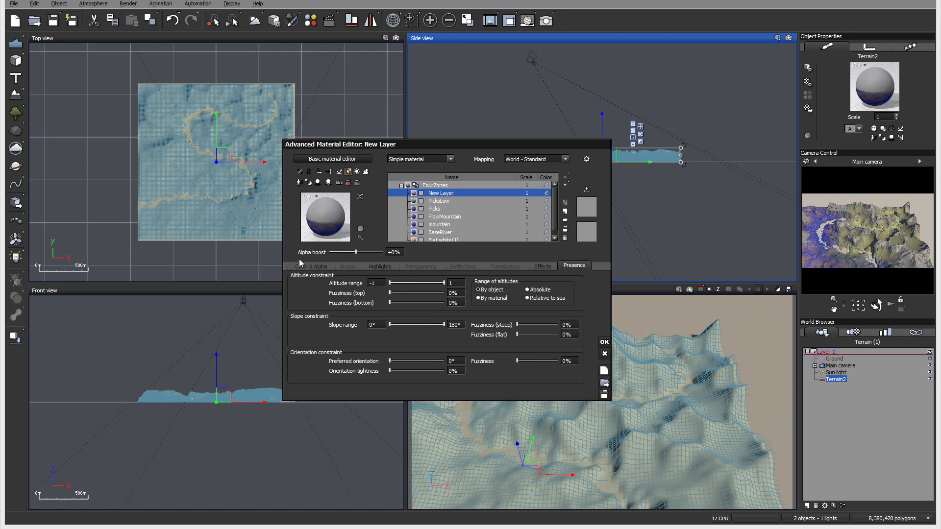
pyautogui.click(311, 265)
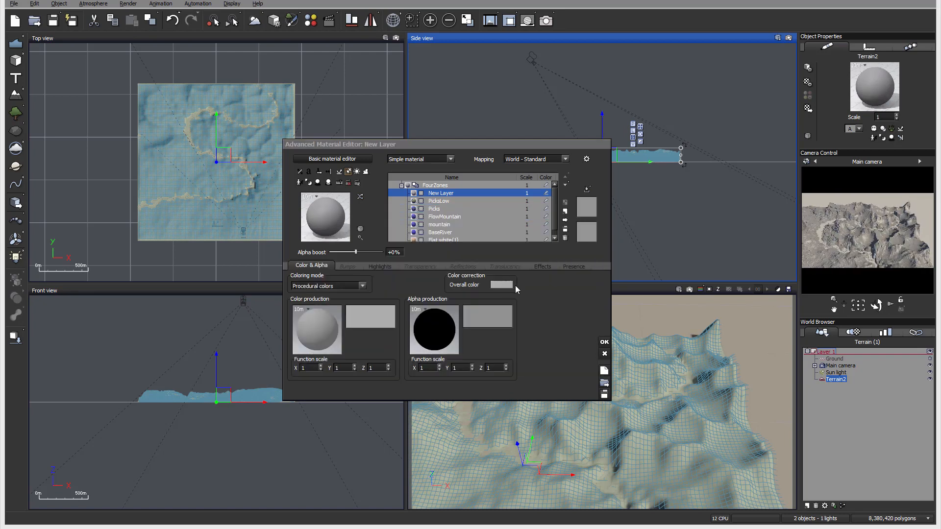
pyautogui.click(503, 285)
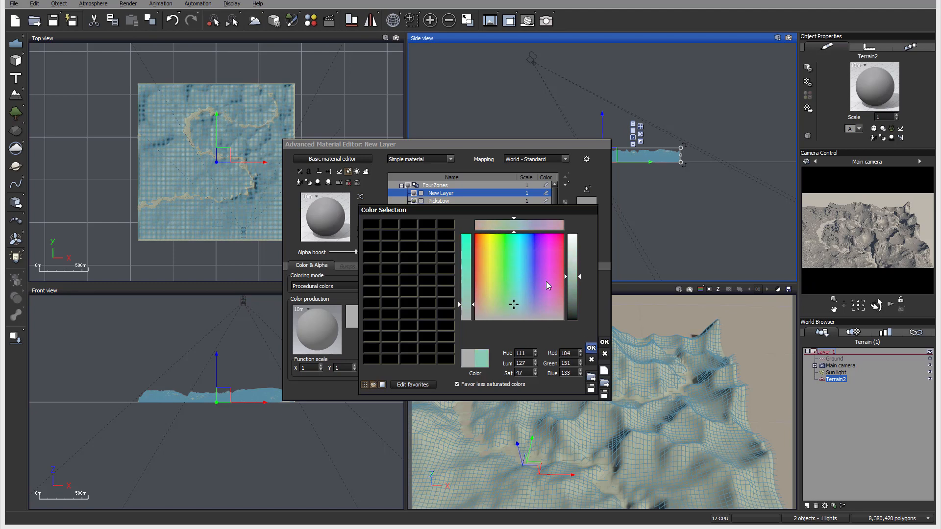
pyautogui.click(603, 341)
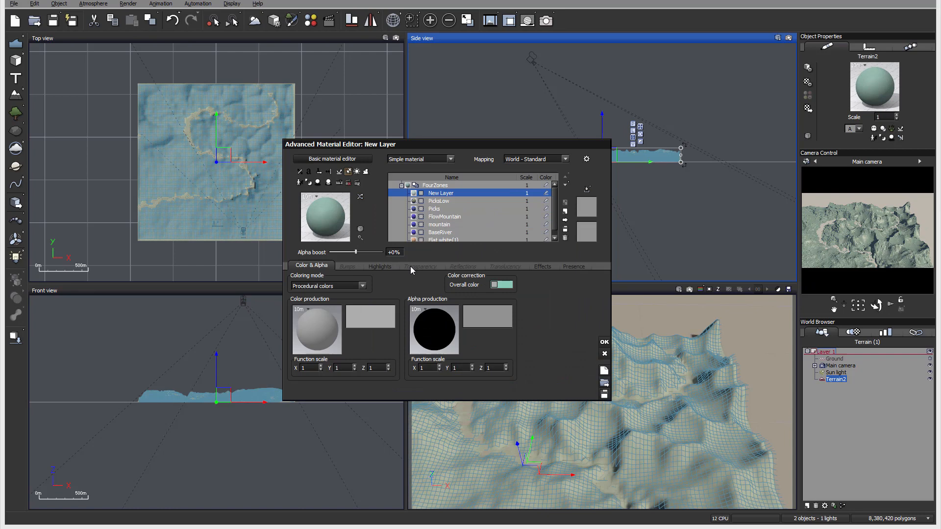
# - Load 4z-peaks-flowh.tif into the new layer's transparency texture map
pyautogui.click(421, 266)
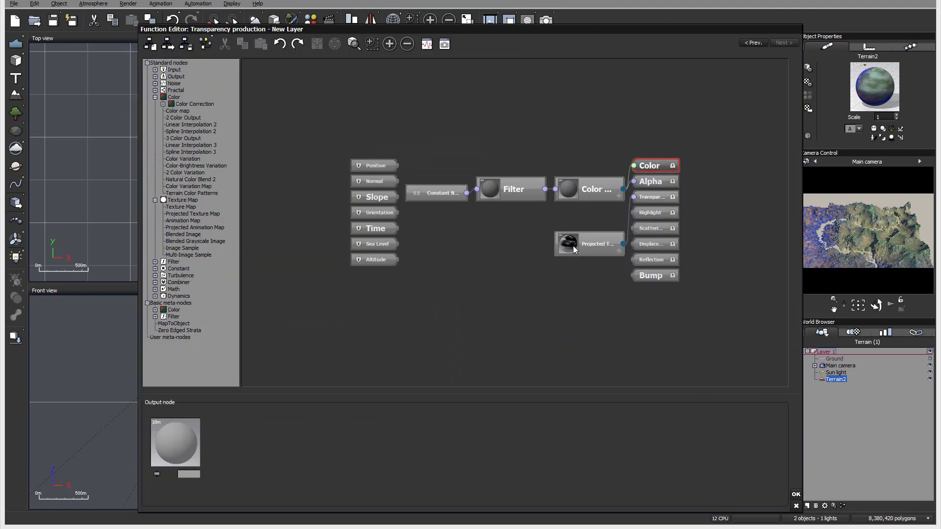
pyautogui.click(588, 244)
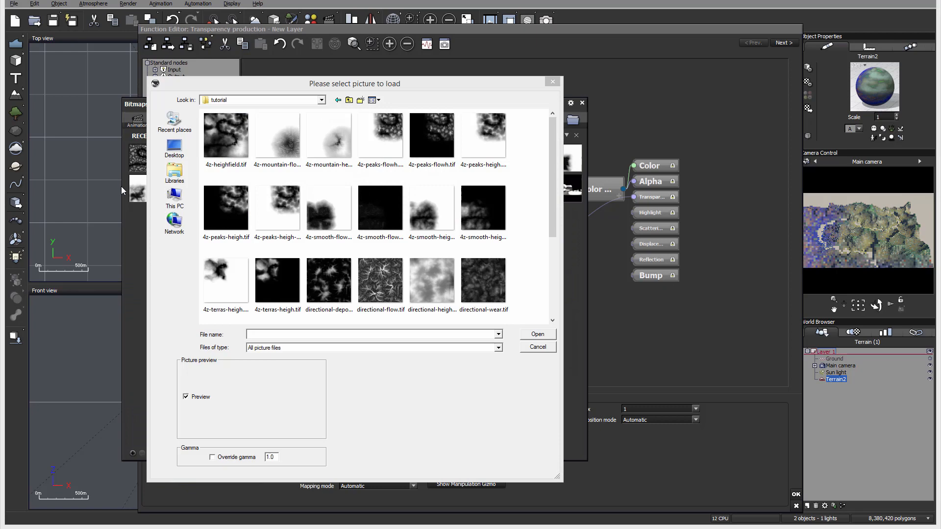
pyautogui.click(380, 139)
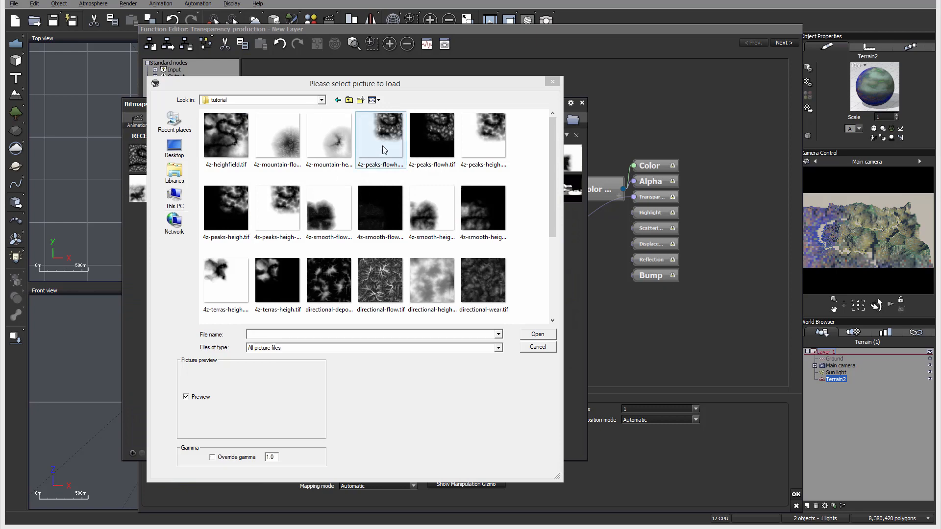
pyautogui.click(431, 139)
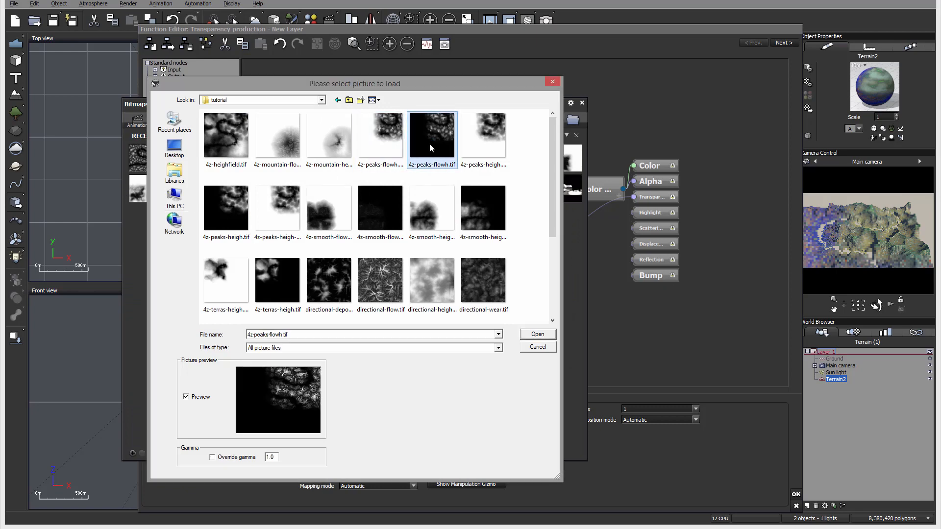
pyautogui.click(536, 334)
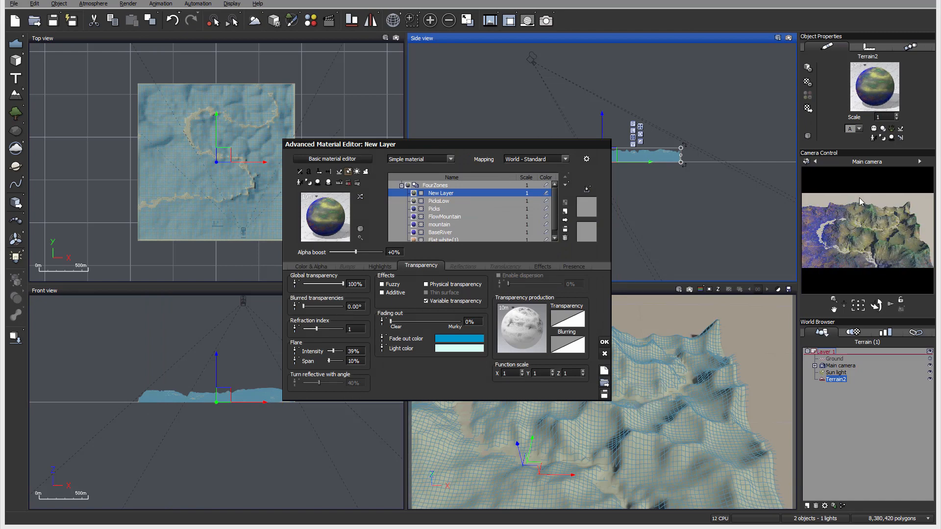
pyautogui.moveTo(899, 237)
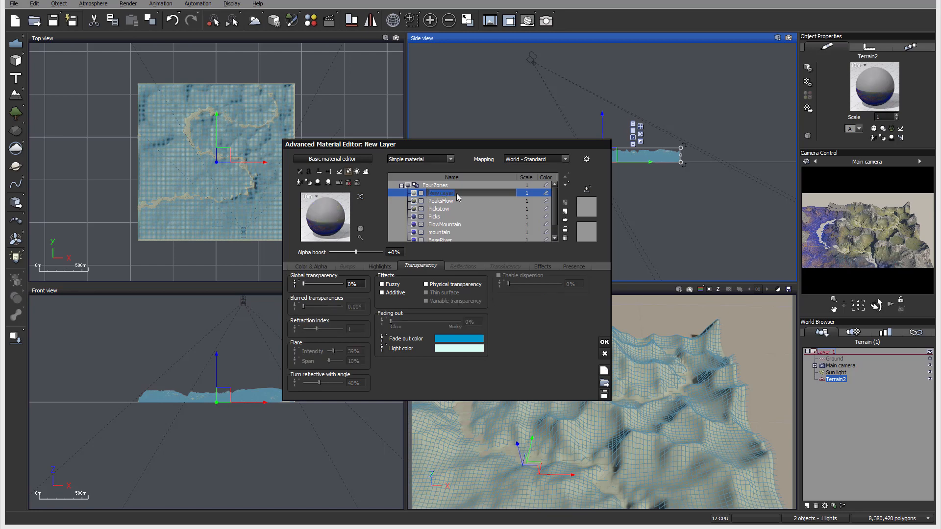
# - Name the new layer Terras and set its mapping to Object - Parametric
pyautogui.write('Terras')
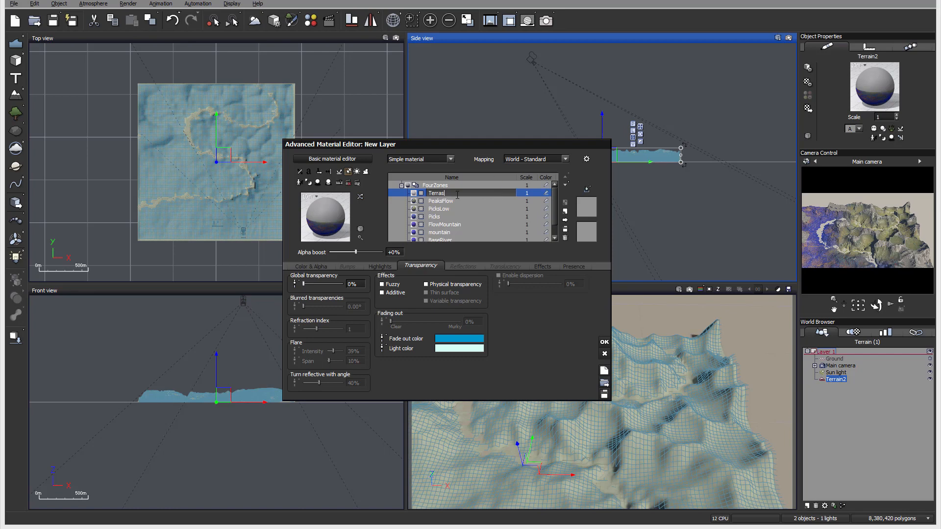
pyautogui.click(534, 159)
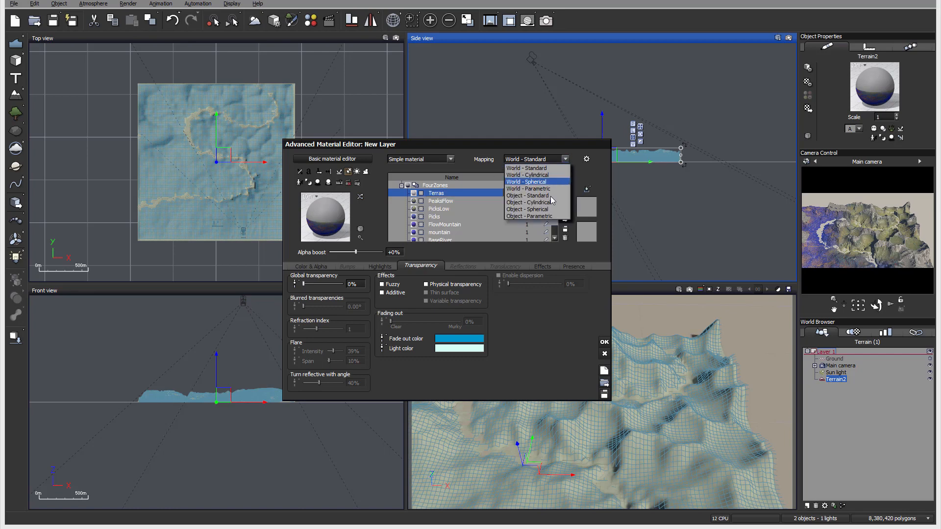
pyautogui.click(440, 200)
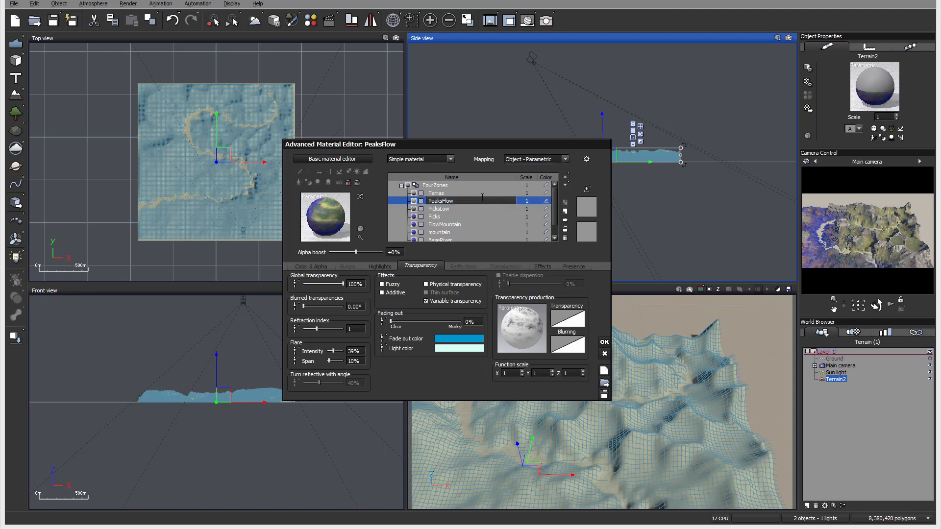
# - Review the Terras layer's Effects and Presence settings
pyautogui.click(437, 193)
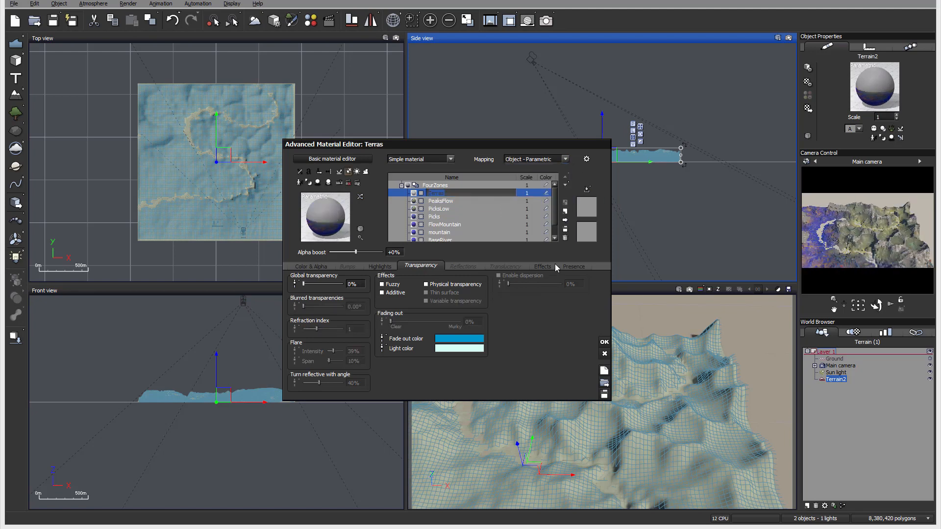
pyautogui.click(542, 267)
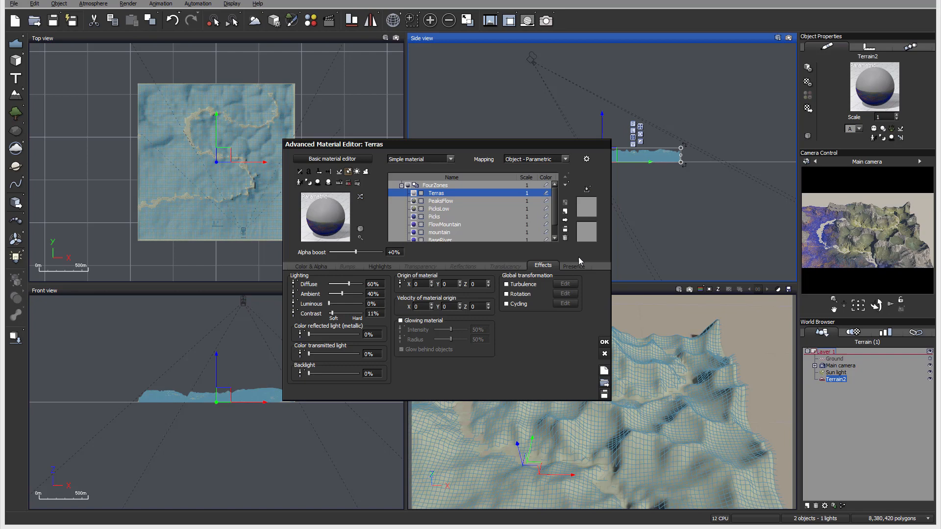
pyautogui.click(574, 266)
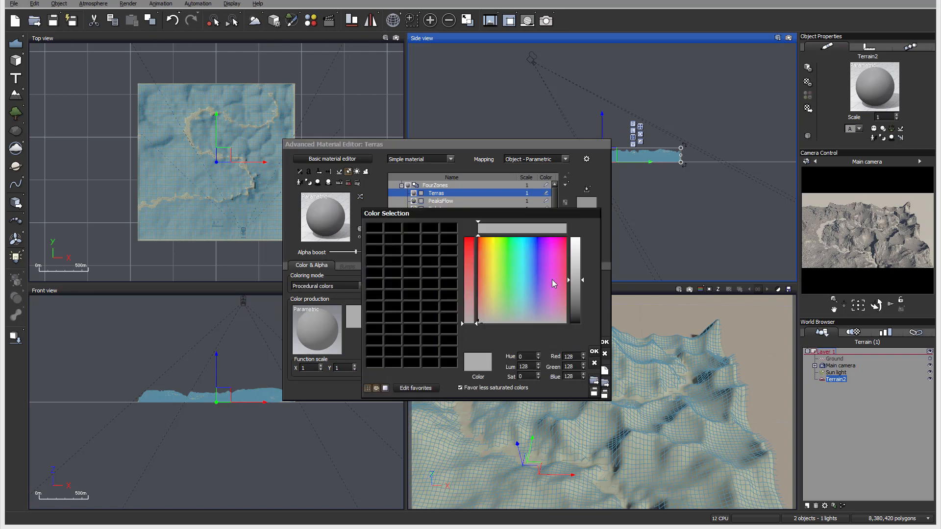
# - Set Terras's overall colour to orange and make its transparency variable
pyautogui.click(478, 253)
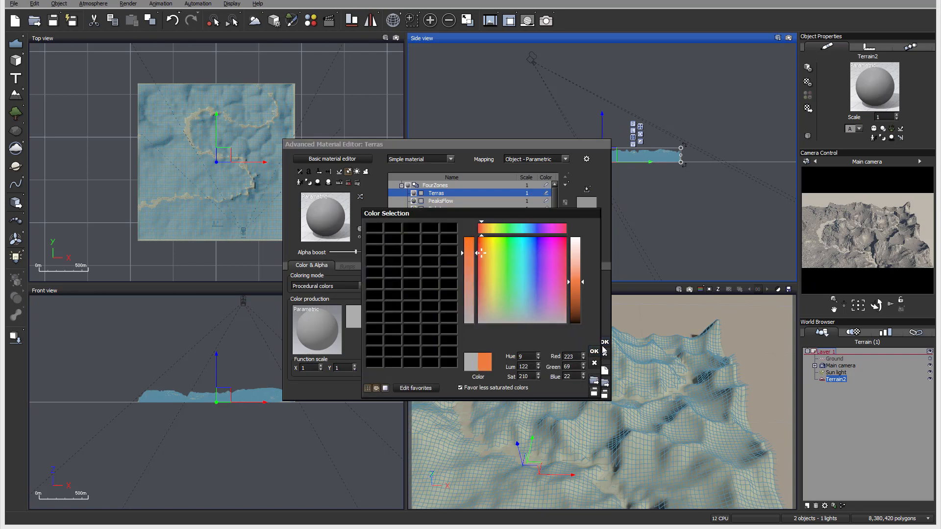
pyautogui.click(604, 341)
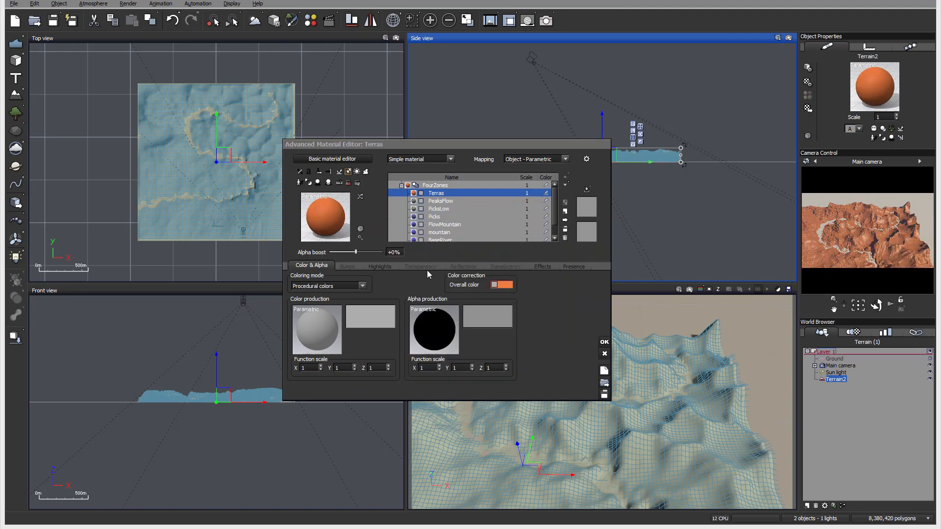
pyautogui.click(420, 266)
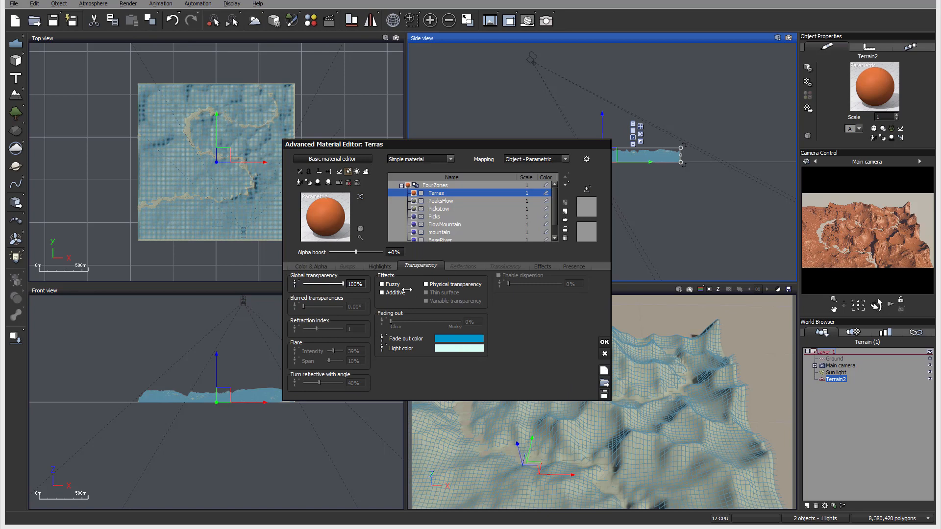
pyautogui.click(426, 301)
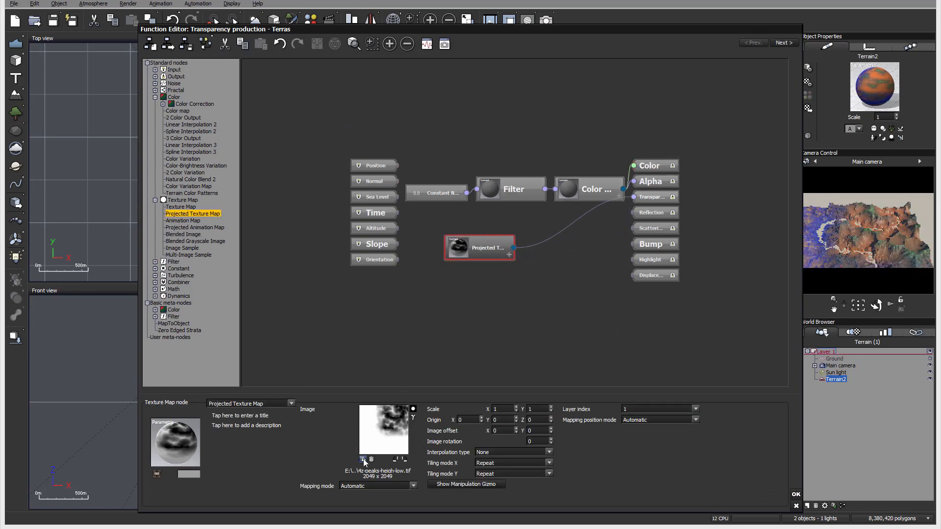
# - Replace the texture map image with 4z-terras-heigh.tif
pyautogui.click(362, 459)
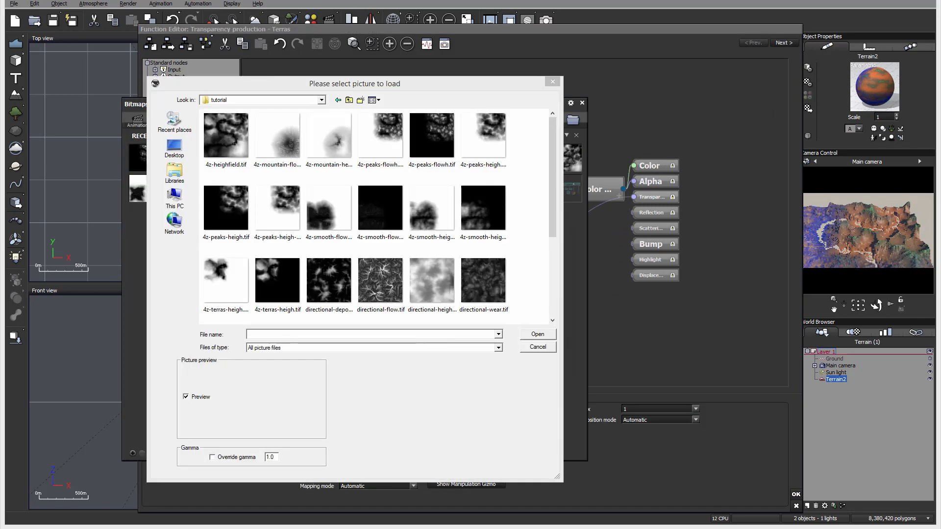
pyautogui.moveTo(369, 184)
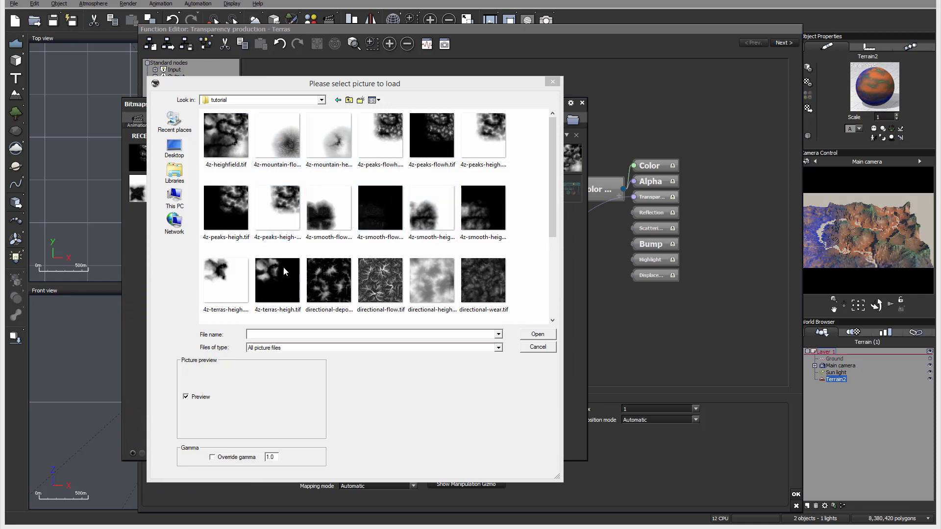
pyautogui.click(276, 280)
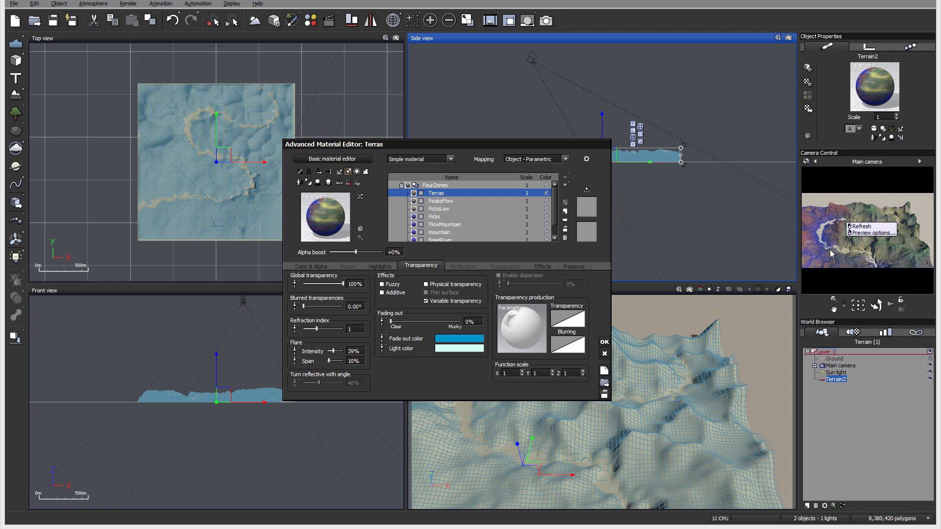
# - Confirm the material edits and return to the Main camera view of the scene
pyautogui.click(604, 343)
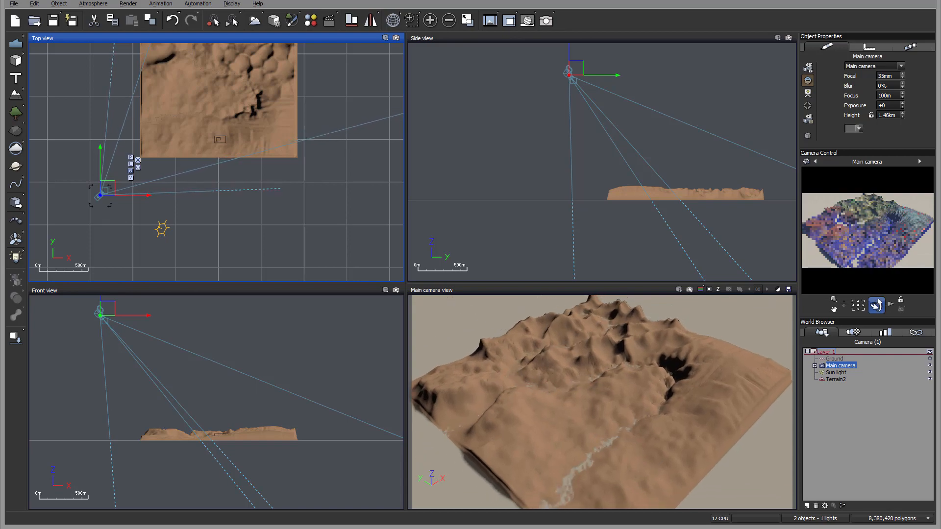
pyautogui.click(835, 378)
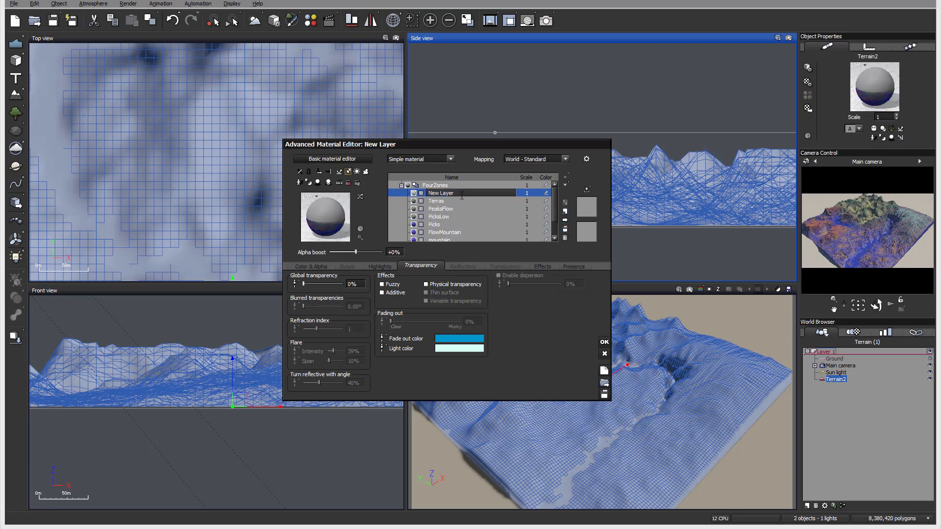
# - Rename the newly added top layer SwampHeight and start choosing its overall colour
pyautogui.doubleClick(441, 194)
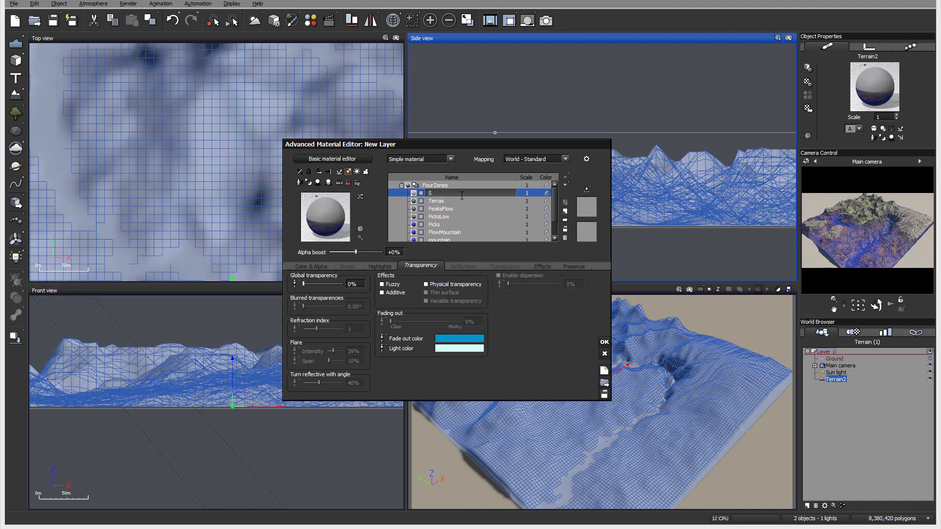
pyautogui.write('Swamp')
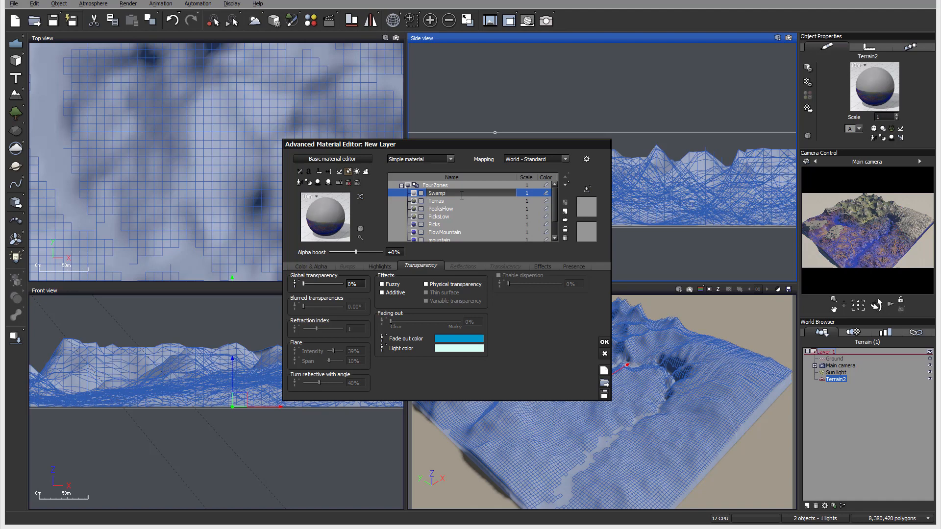
pyautogui.write('Height')
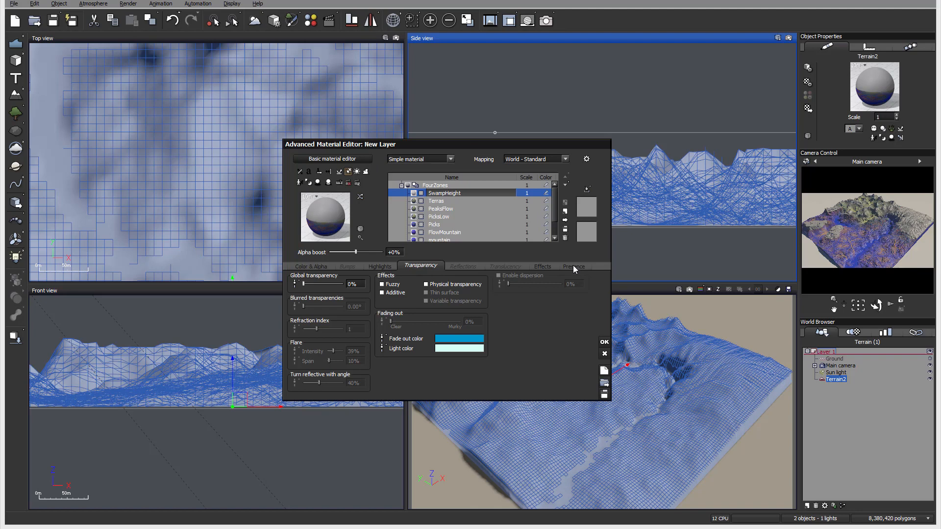
pyautogui.click(573, 266)
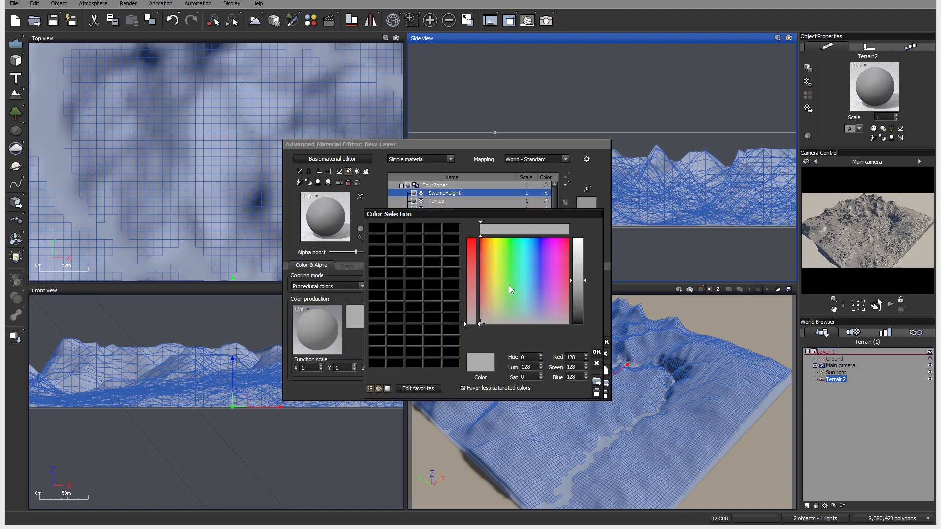
# - Give SwampHeight a green overall colour and 100% variable global transparency
pyautogui.click(506, 305)
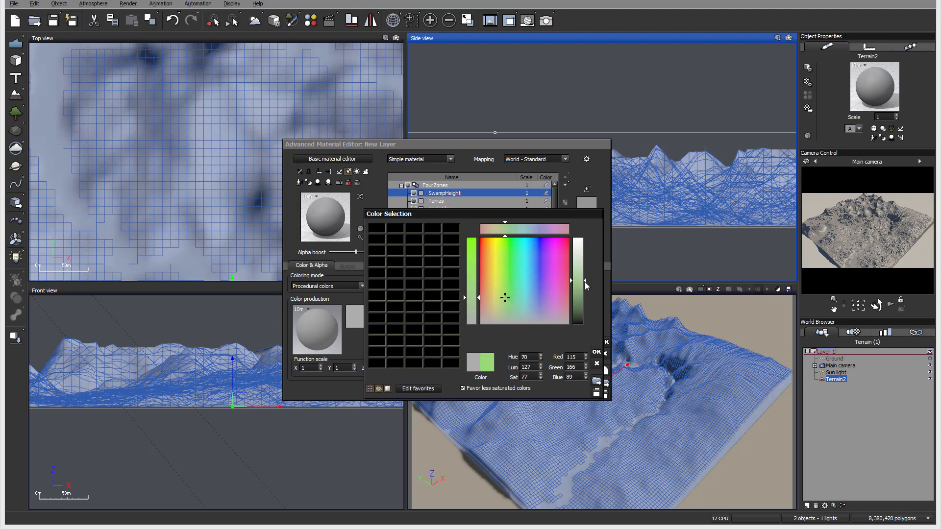
pyautogui.click(595, 351)
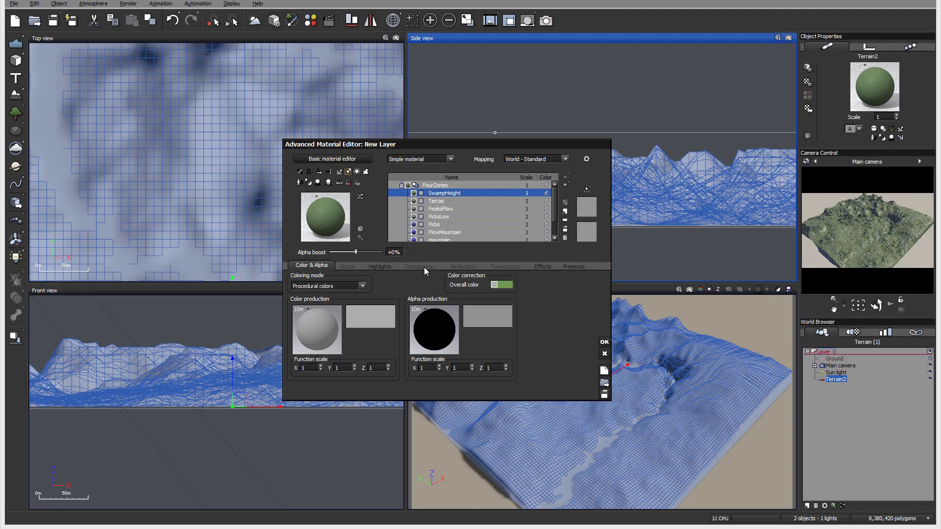
pyautogui.click(420, 266)
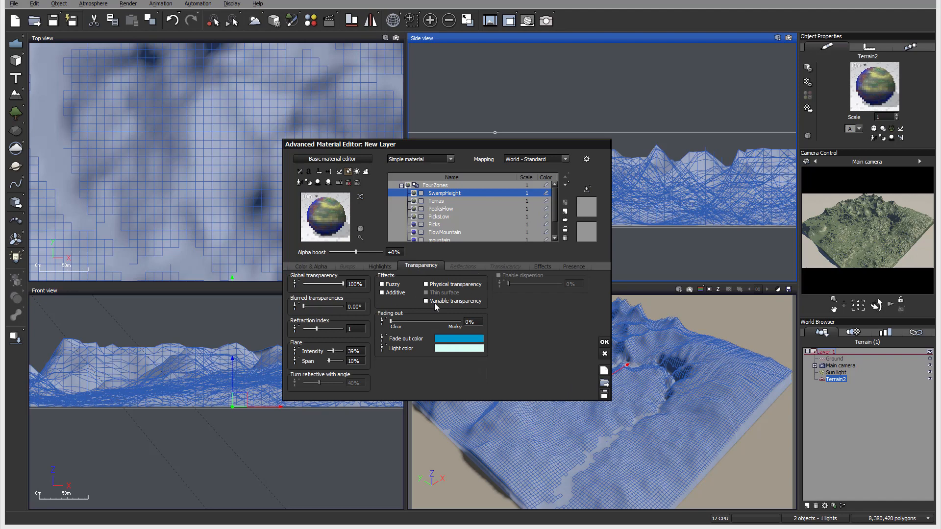
pyautogui.rightClick(521, 324)
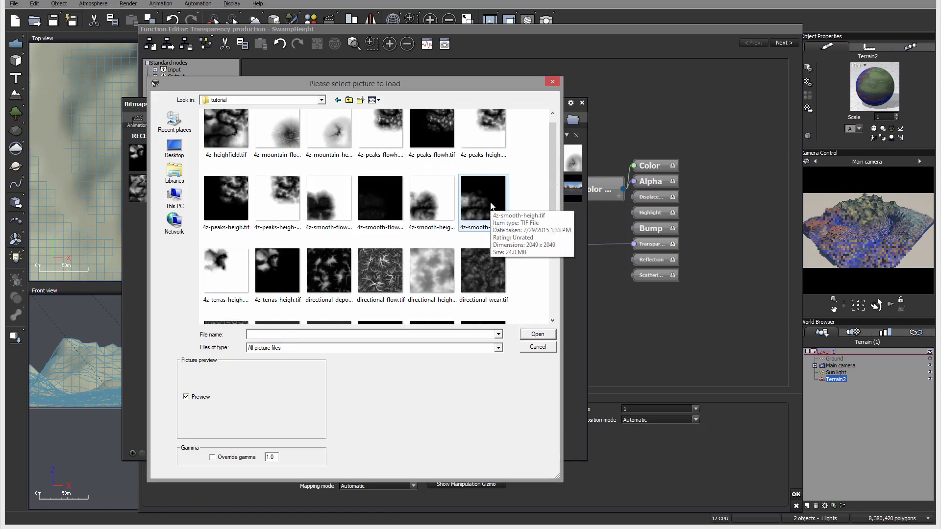
# - Load 4z-smooth-heigh.tif into the projected texture map driving SwampHeight's transparency
pyautogui.click(483, 198)
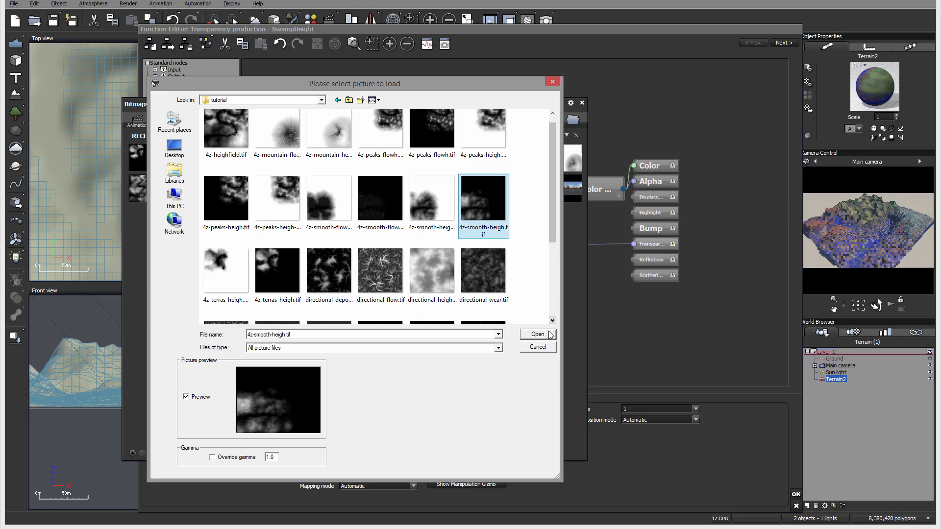
pyautogui.click(536, 334)
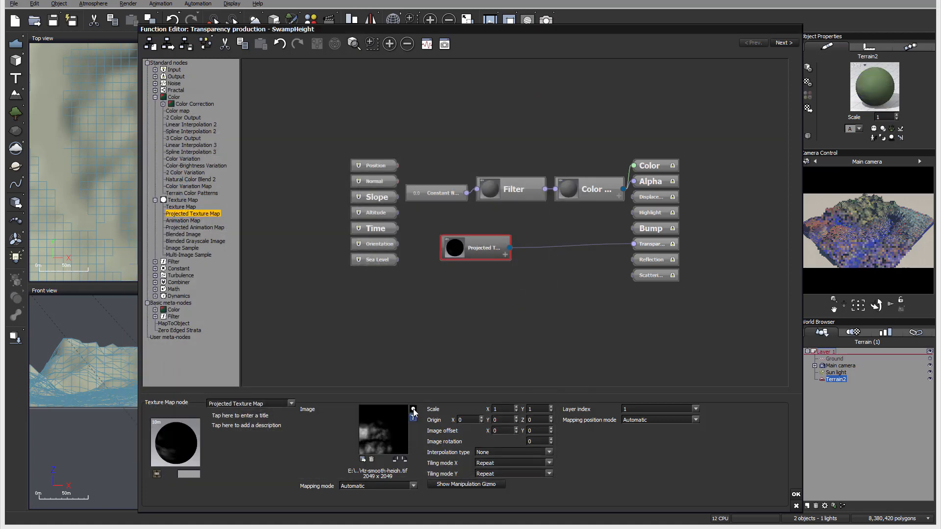
pyautogui.click(412, 410)
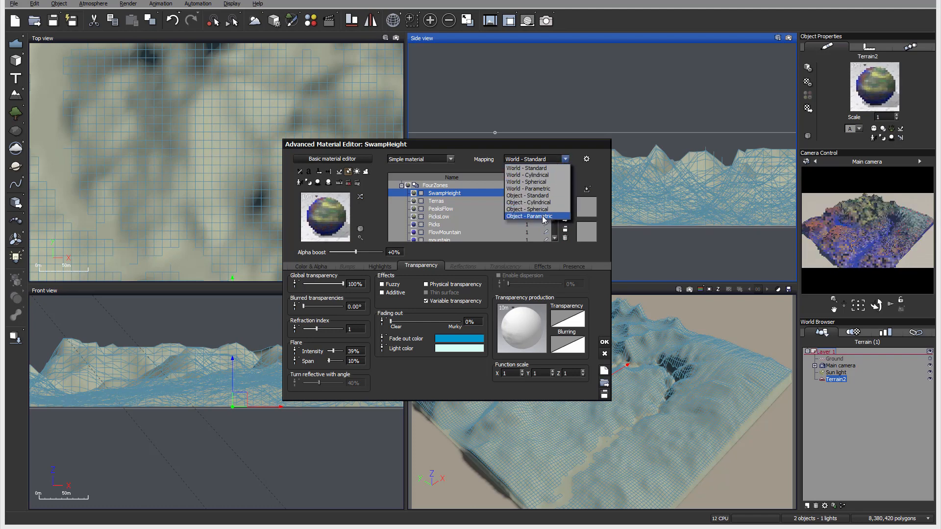
# - Set the SwampHeight layer's mapping to Object - Parametric
pyautogui.click(527, 216)
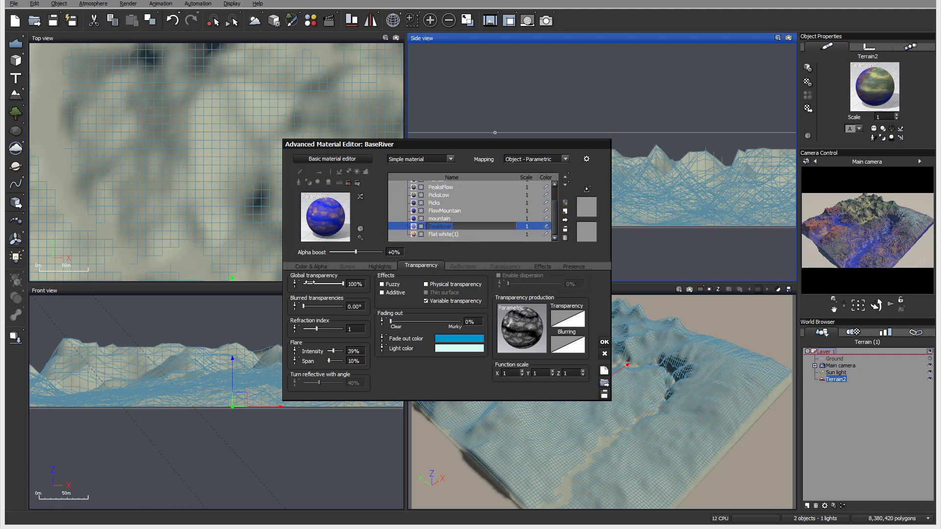
# - Select the mountain, BaseRiver, FlowMountain, PicksLow, Terras and SwampHeight layers to inspect their colours
pyautogui.click(439, 218)
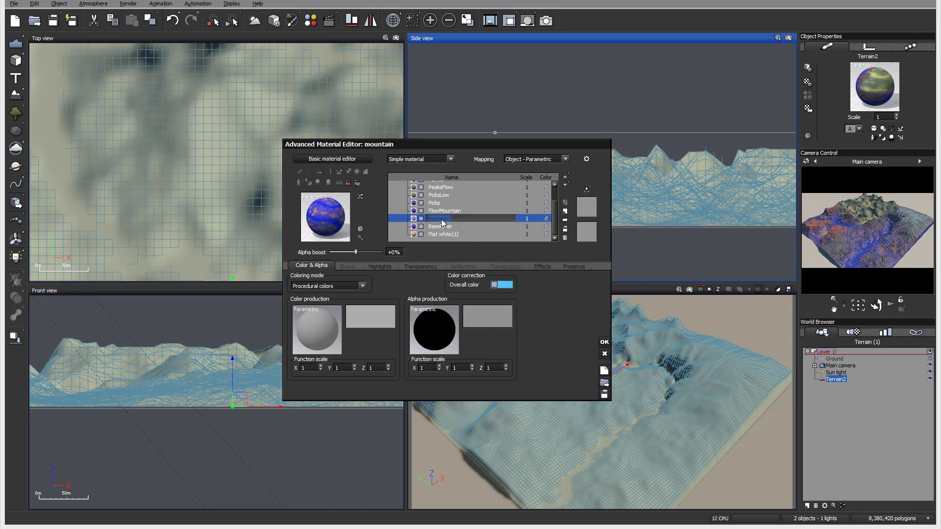
pyautogui.click(441, 226)
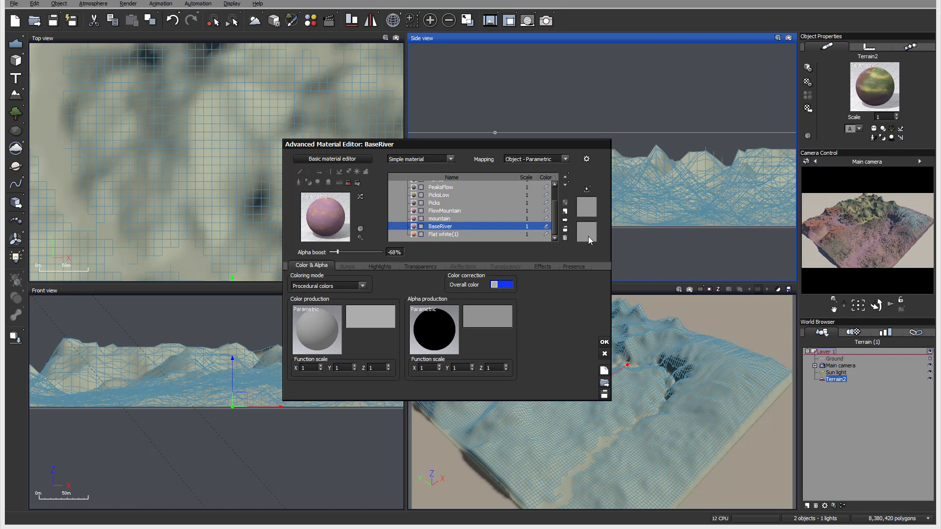
pyautogui.click(439, 218)
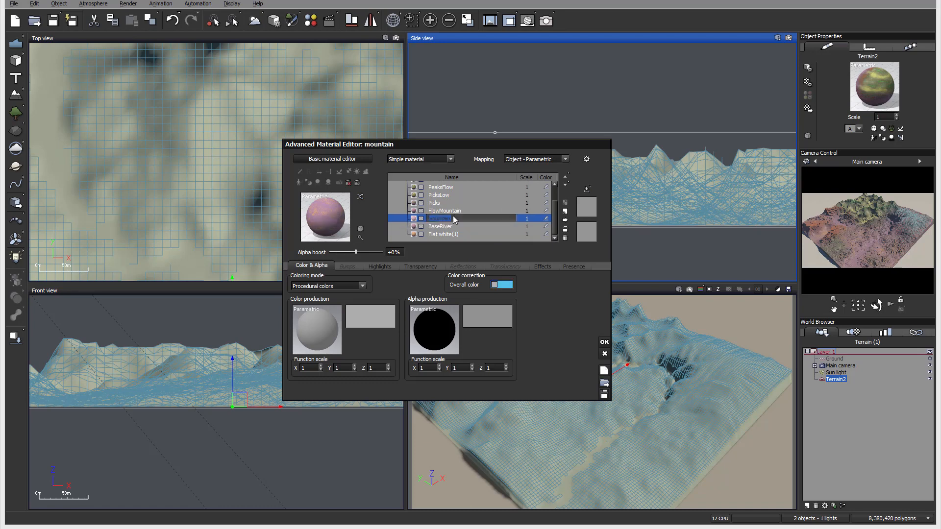
pyautogui.click(444, 231)
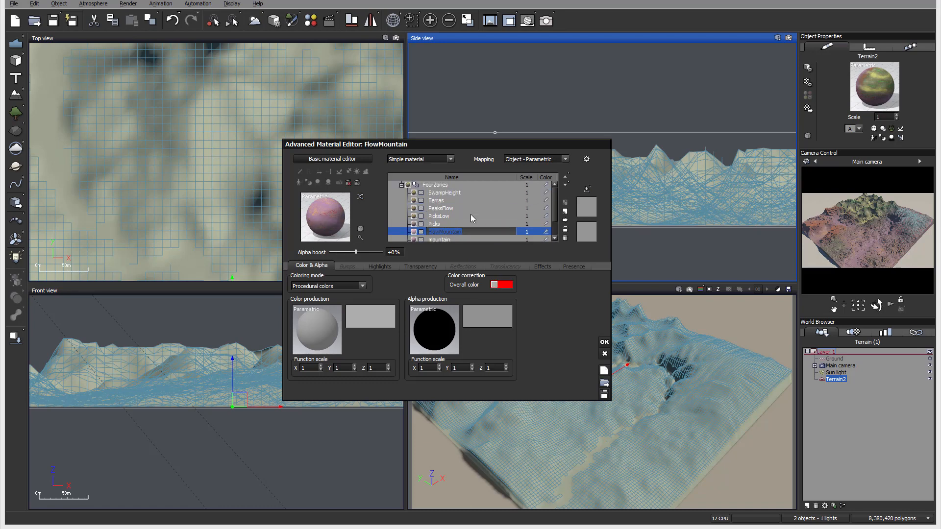
pyautogui.click(440, 215)
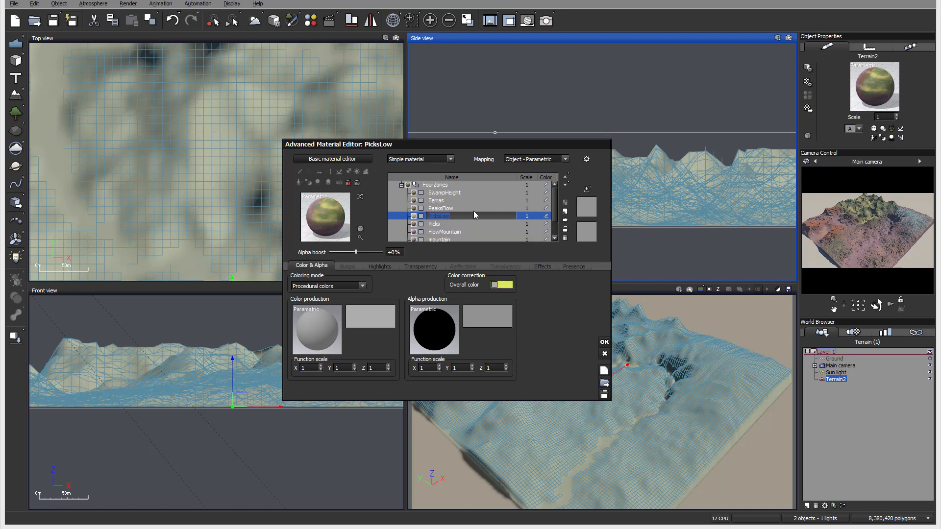
pyautogui.click(436, 200)
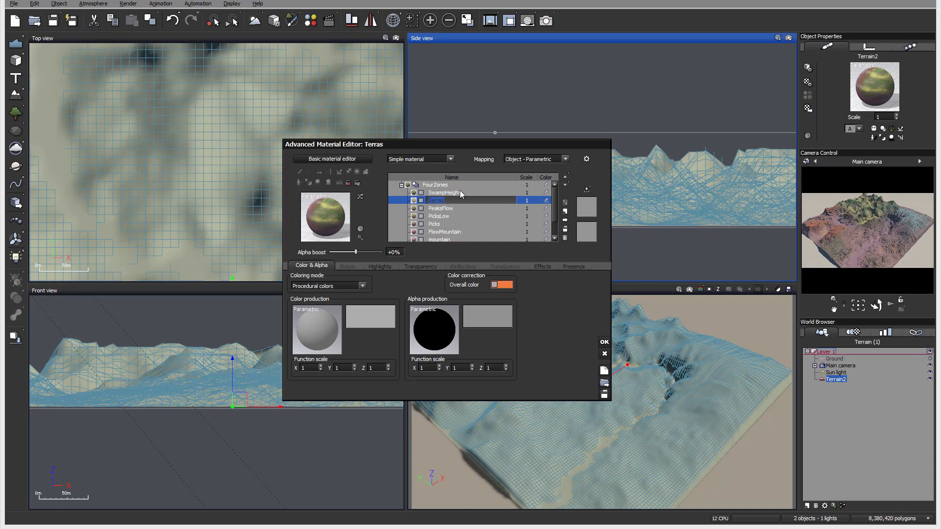
pyautogui.click(444, 192)
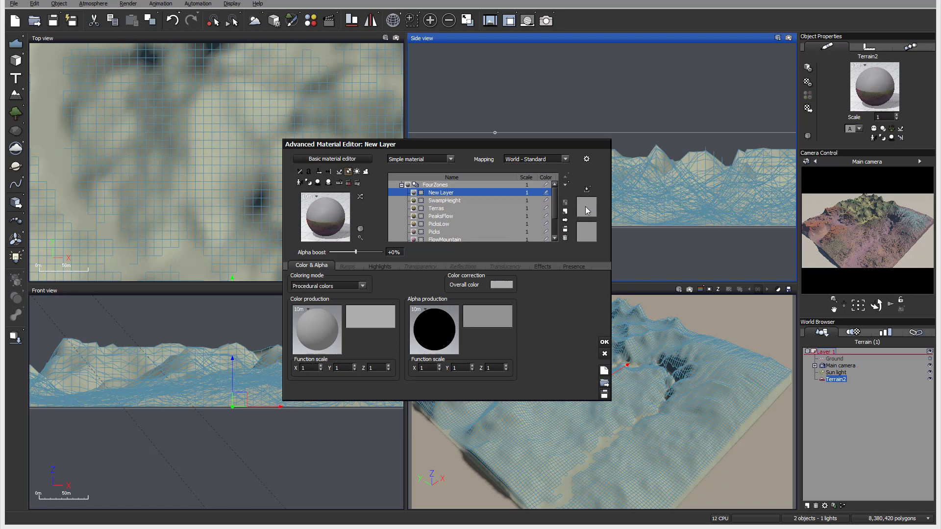
# - Review the new layer's Effects and Presence settings and give it a magenta overall colour
pyautogui.click(542, 265)
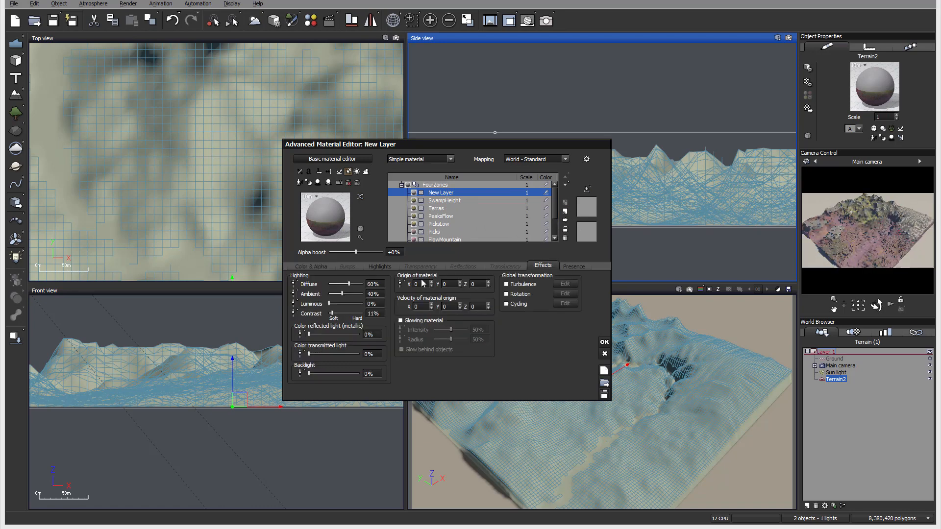
pyautogui.click(573, 266)
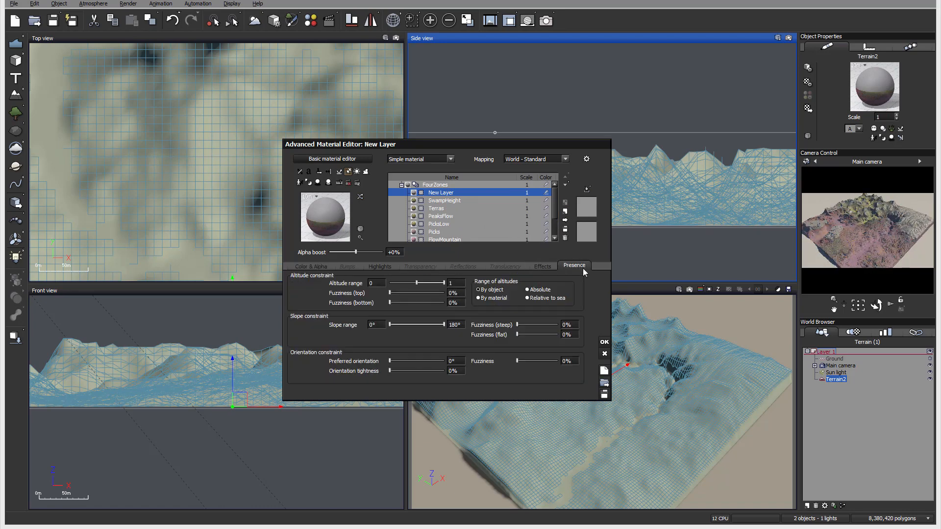
pyautogui.click(311, 266)
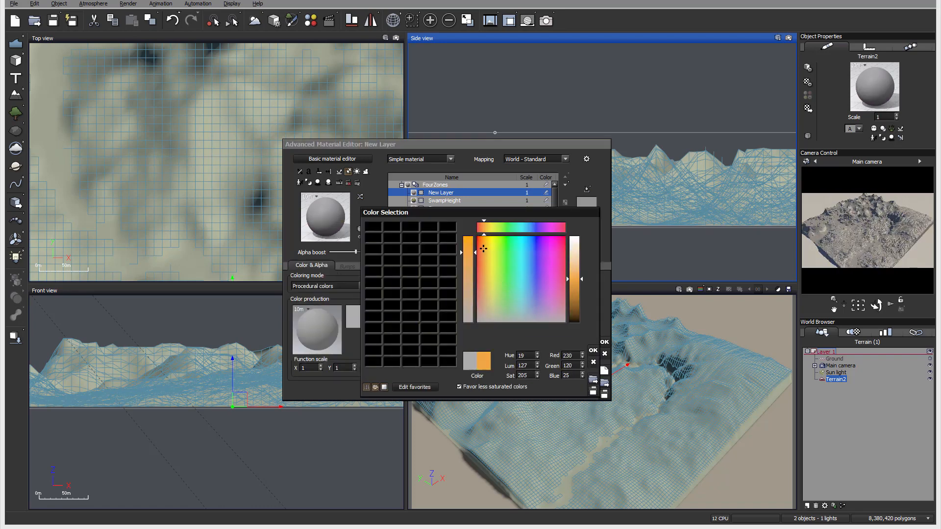
pyautogui.click(489, 250)
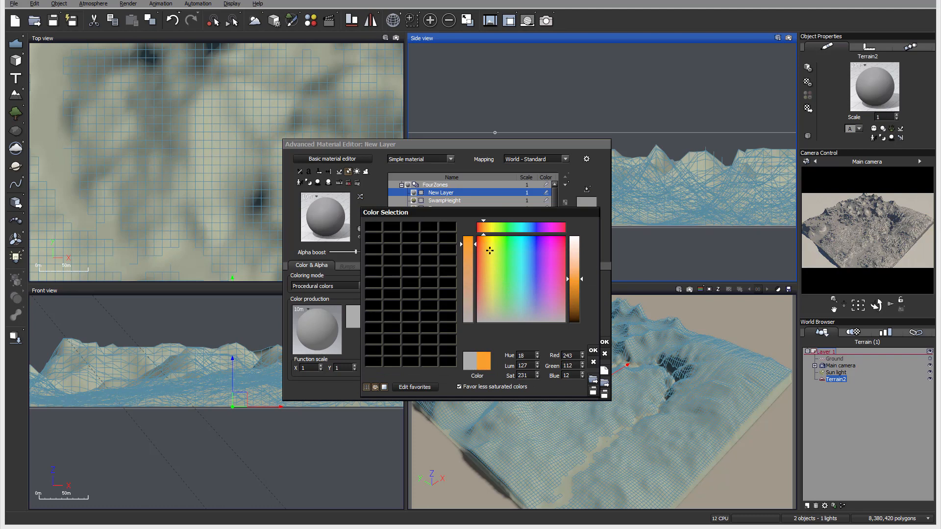
pyautogui.click(549, 242)
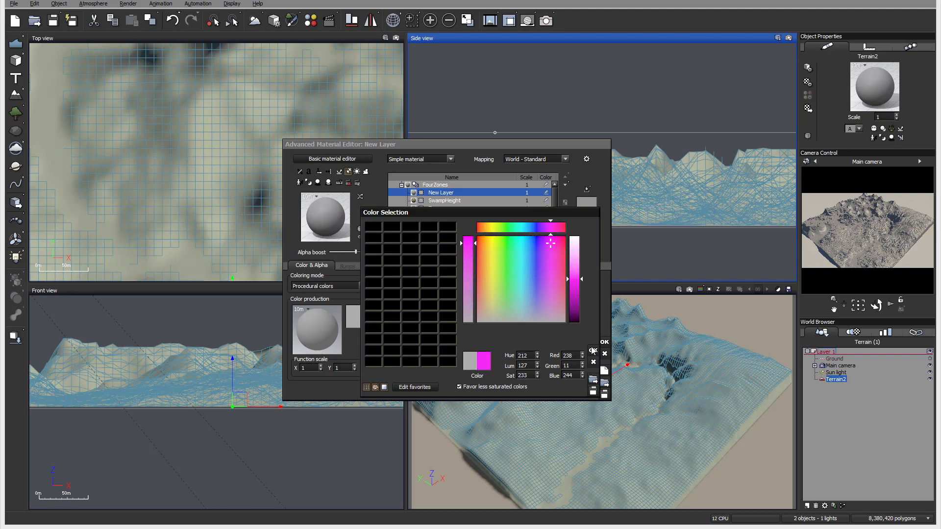
pyautogui.click(602, 341)
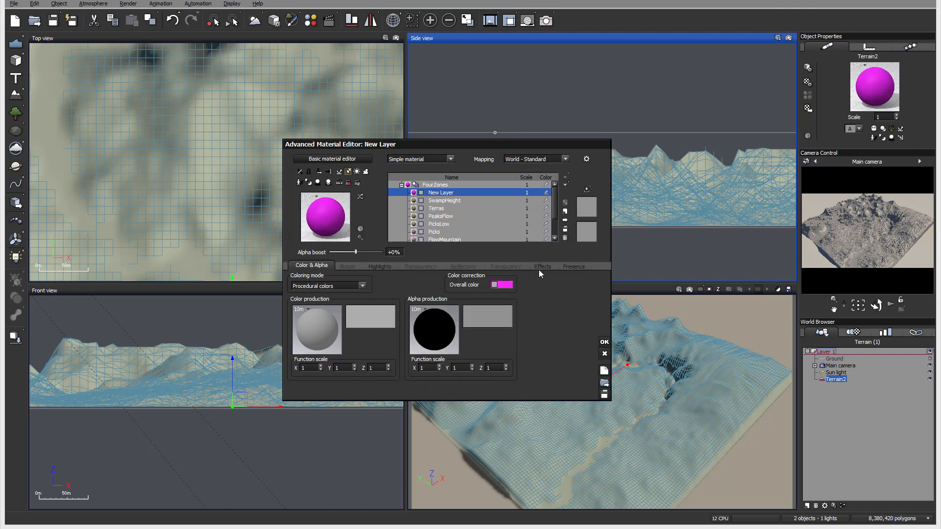
# - Raise the new layer's global transparency on the Transparency settings
pyautogui.click(420, 267)
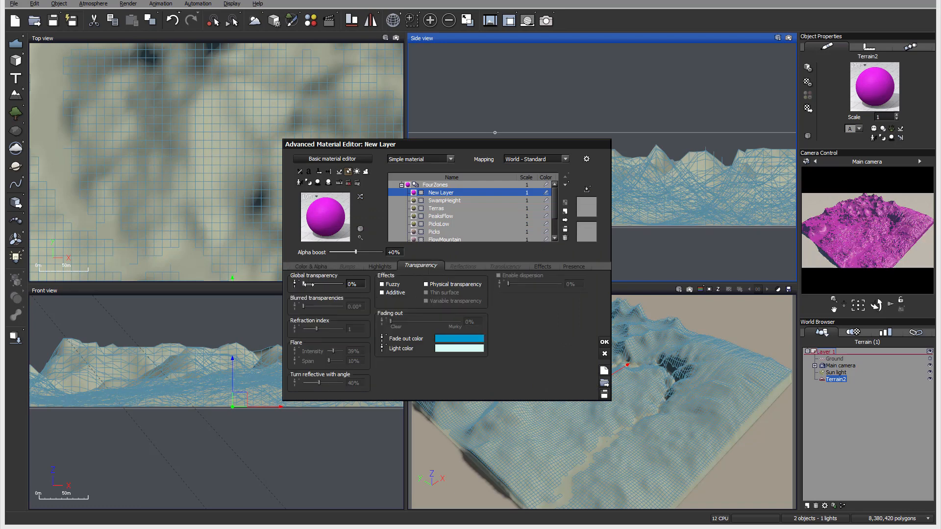
pyautogui.click(424, 301)
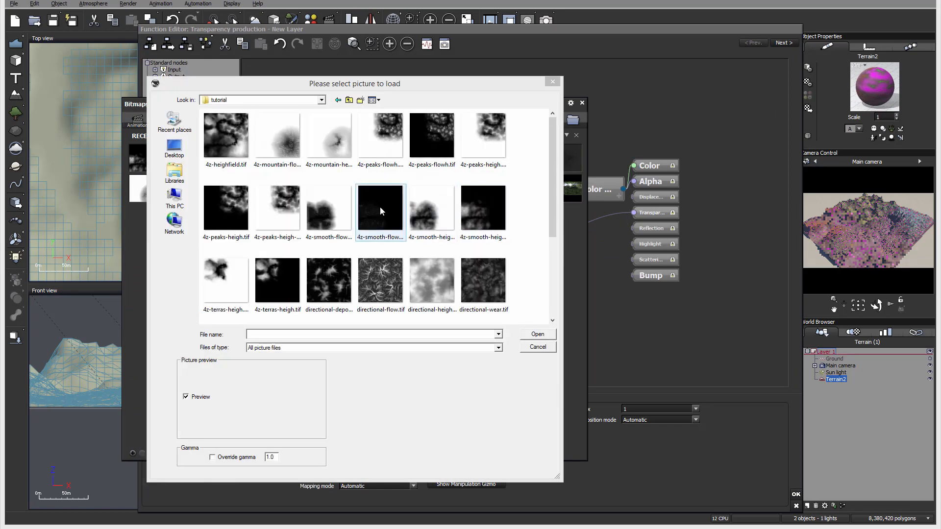
# - Drive the layer's transparency with 4z-smooth-flowh.tif and set Object - Parametric mapping
pyautogui.click(380, 208)
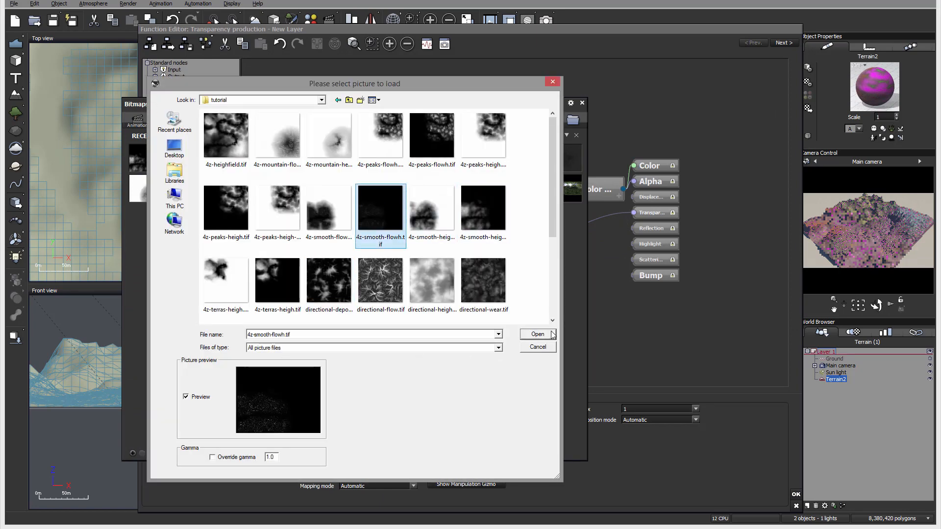
pyautogui.click(536, 334)
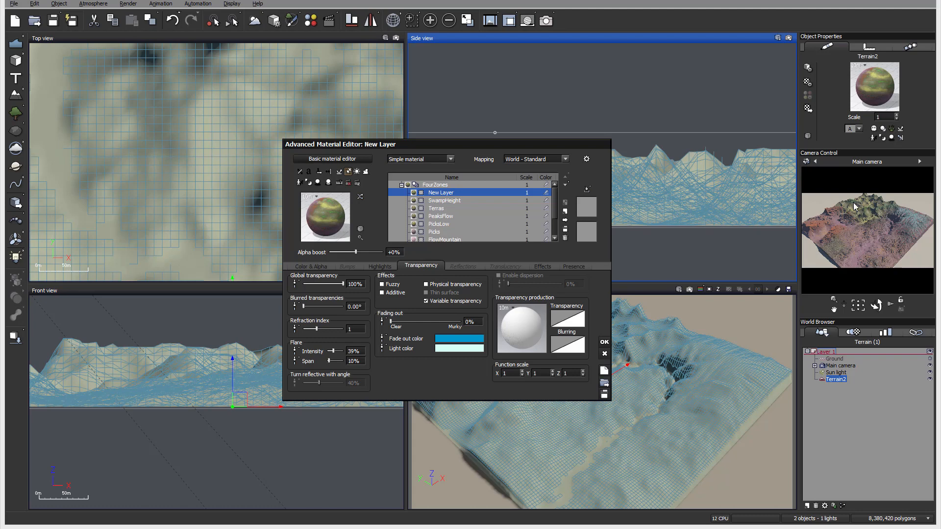
pyautogui.click(533, 159)
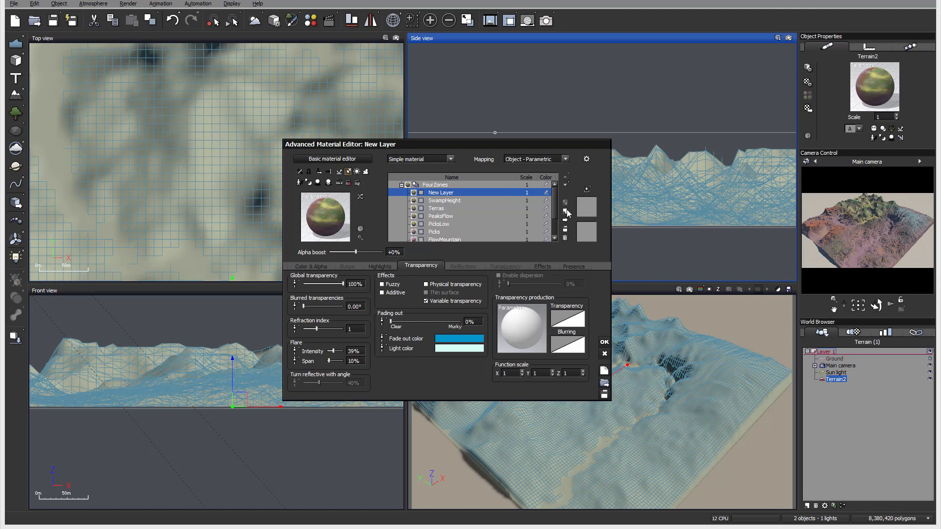
# - Rename the magenta top layer SwampFlow
pyautogui.doubleClick(461, 192)
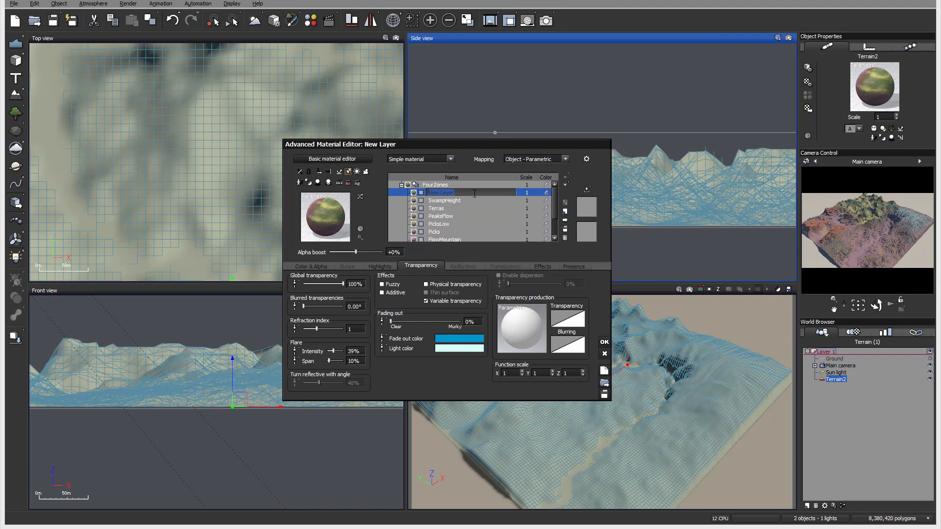
pyautogui.write('Swamp')
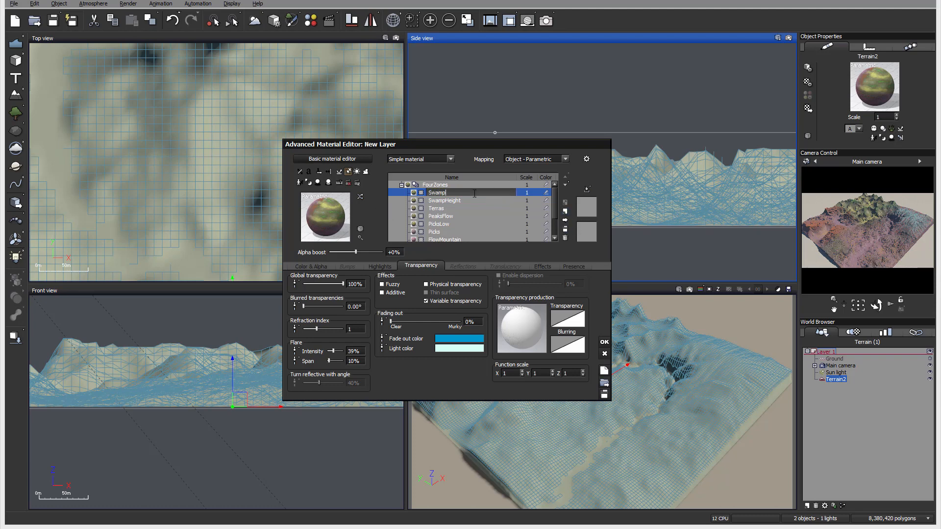
pyautogui.write('Flow')
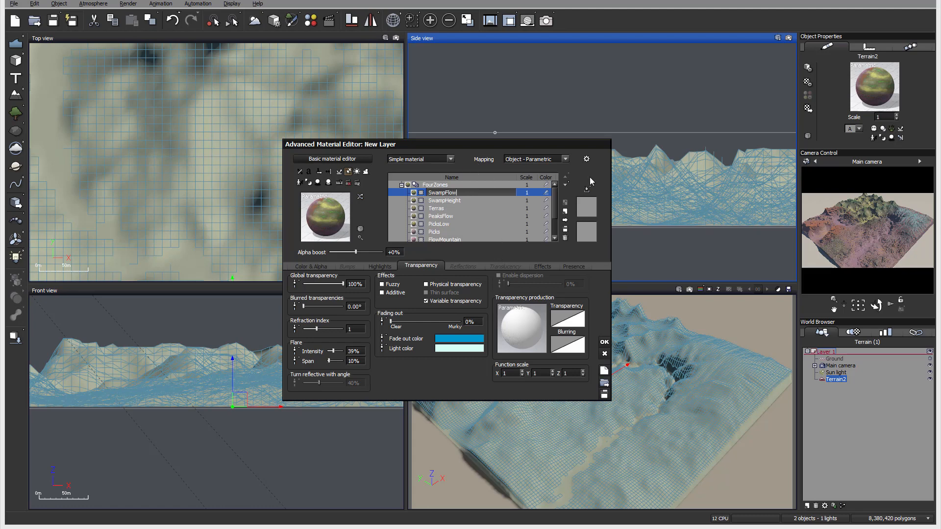
pyautogui.moveTo(555, 252)
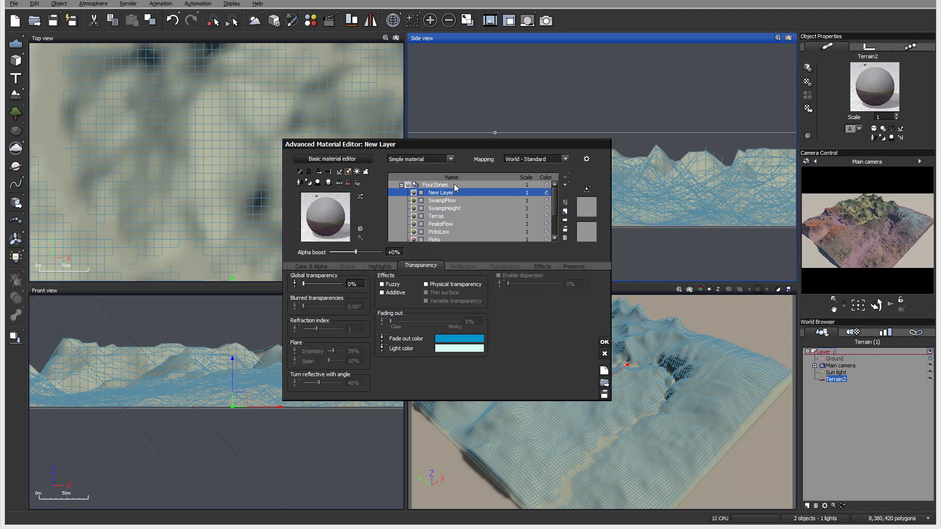
# - Rename the new top layer Blend and give it an orange overall colour
pyautogui.doubleClick(455, 193)
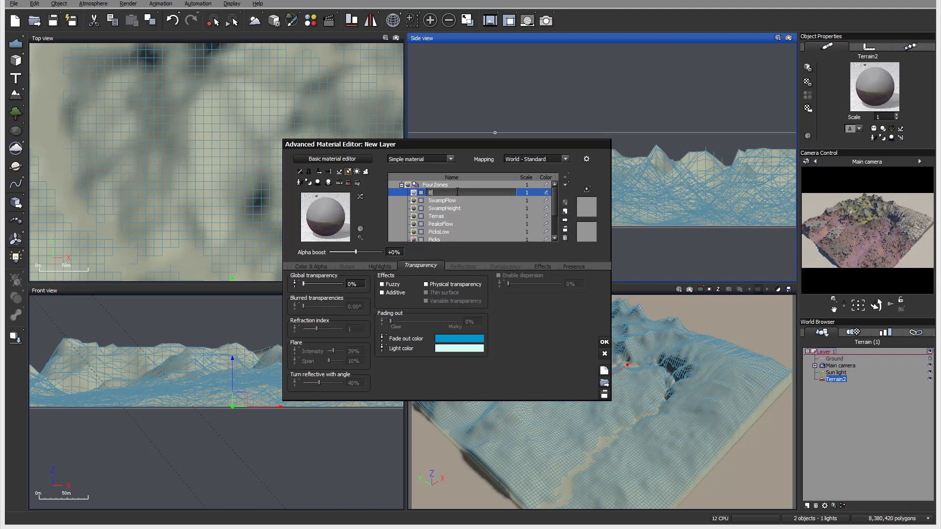
pyautogui.write('Blend')
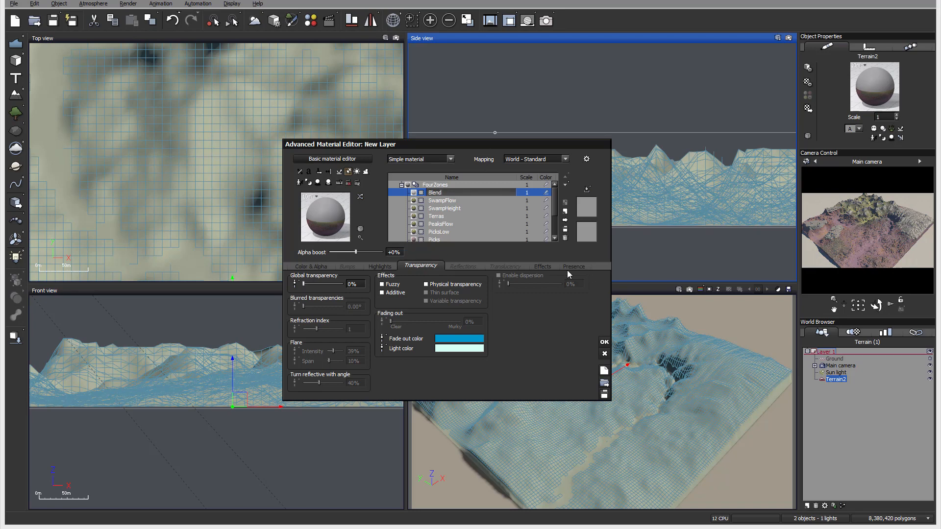
pyautogui.click(573, 266)
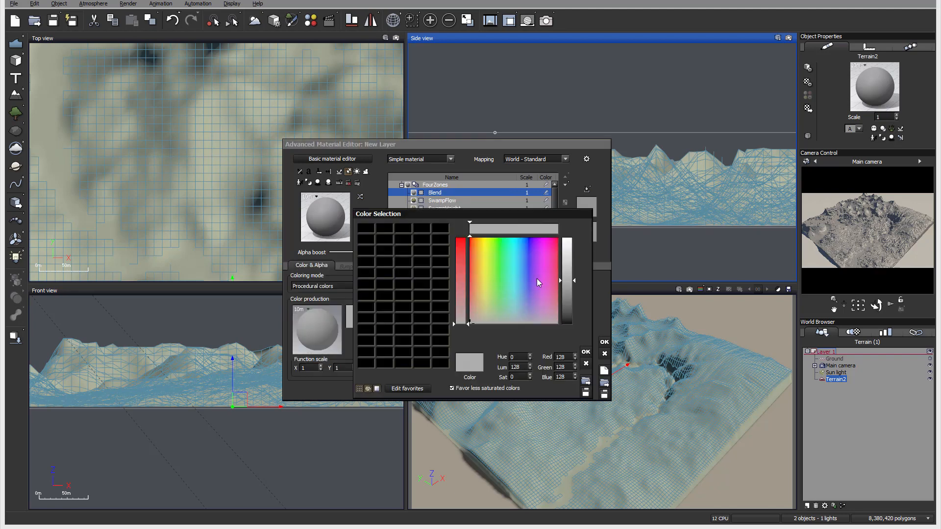
pyautogui.click(474, 249)
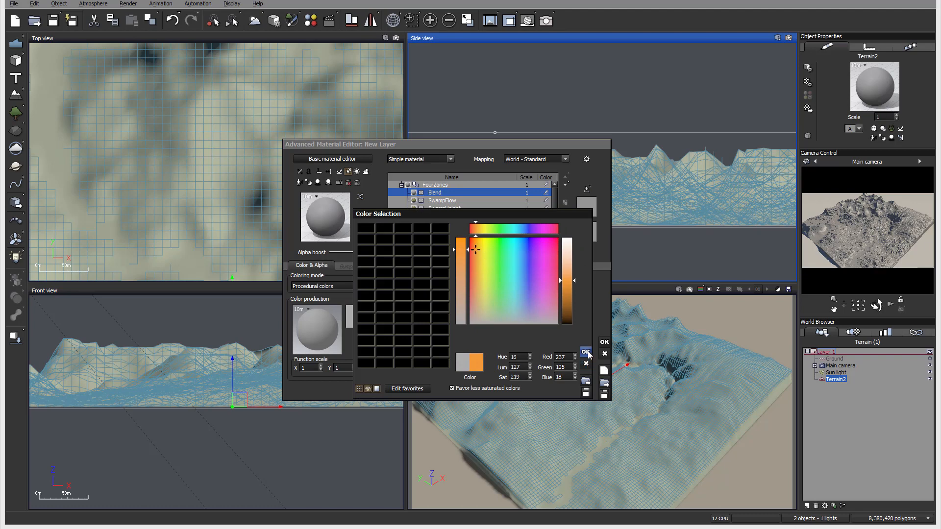
pyautogui.click(586, 351)
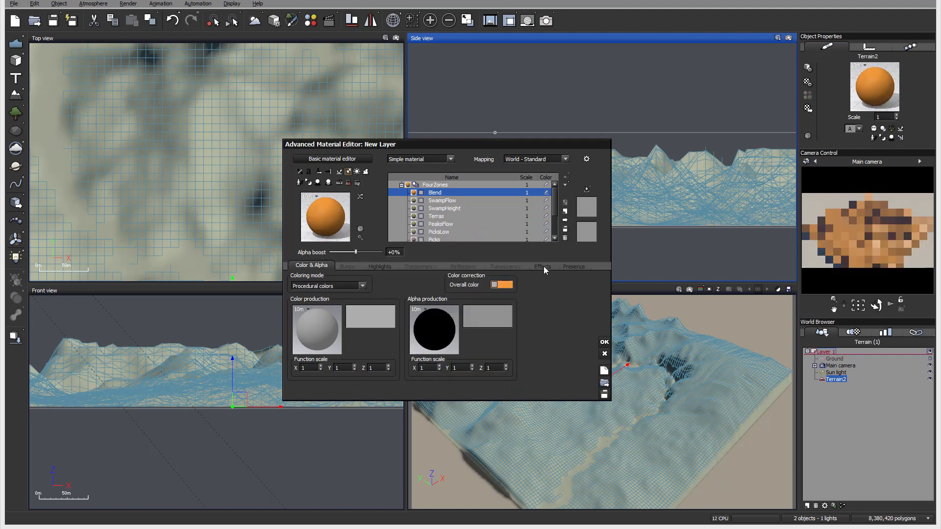
pyautogui.click(420, 267)
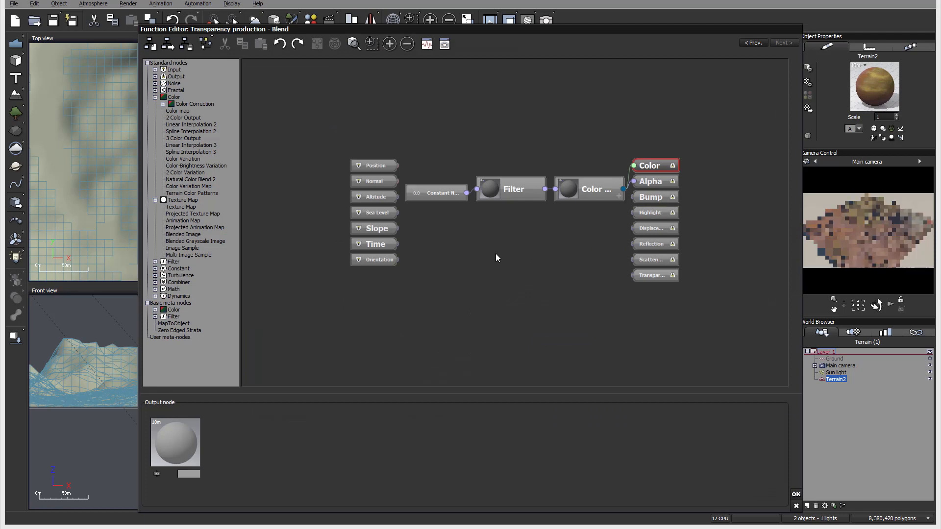
# - Add a Projected Texture Map node and load 4z-heightfield.tif into it
pyautogui.rightClick(496, 258)
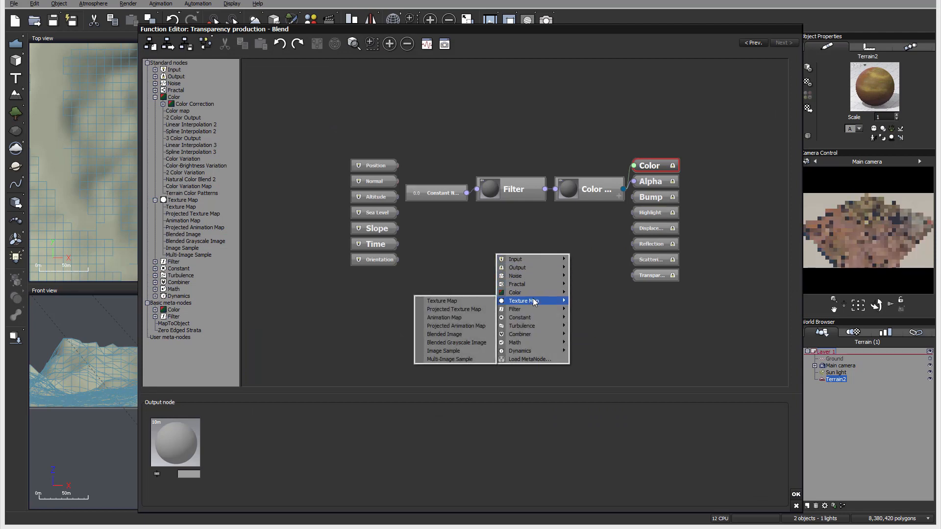
pyautogui.click(453, 309)
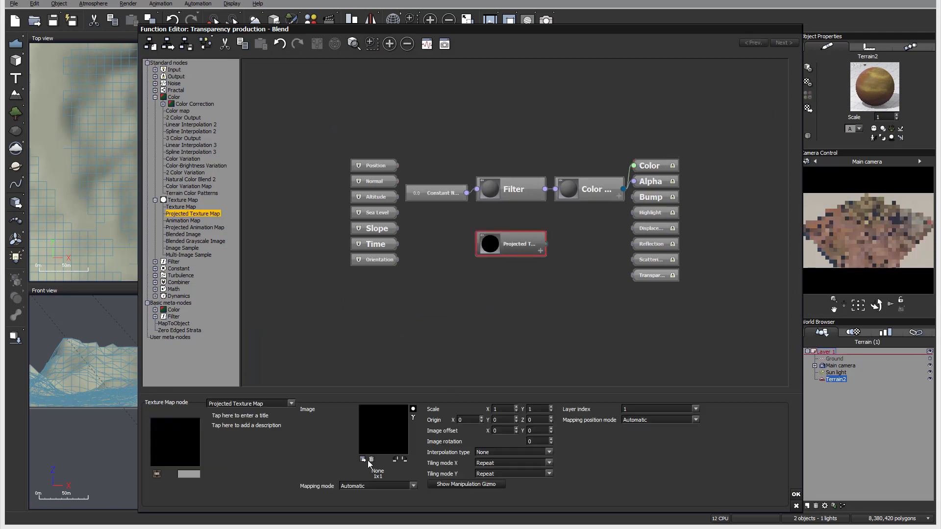
pyautogui.click(363, 458)
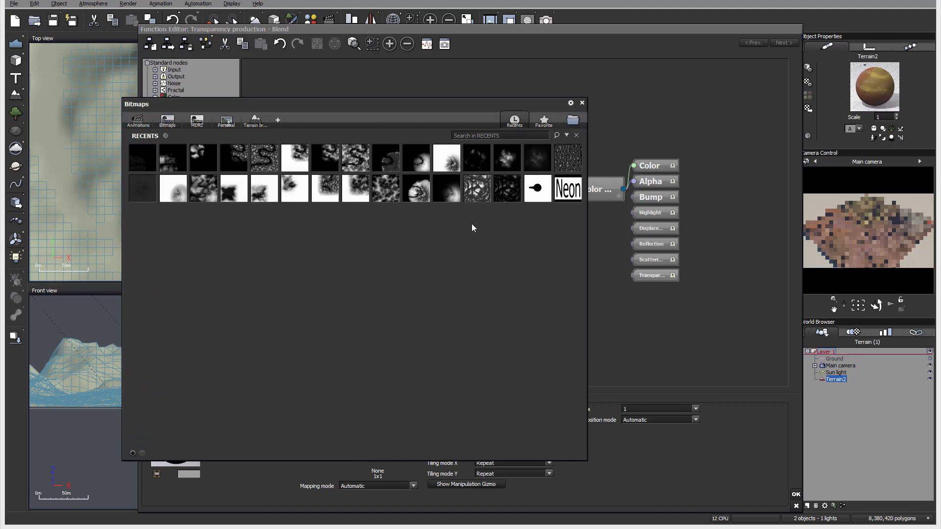
pyautogui.moveTo(274, 251)
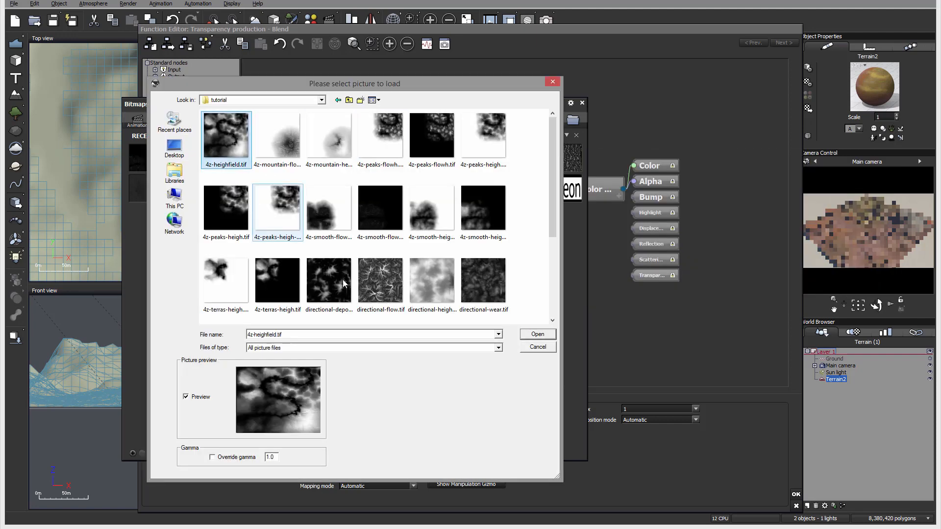
pyautogui.click(536, 334)
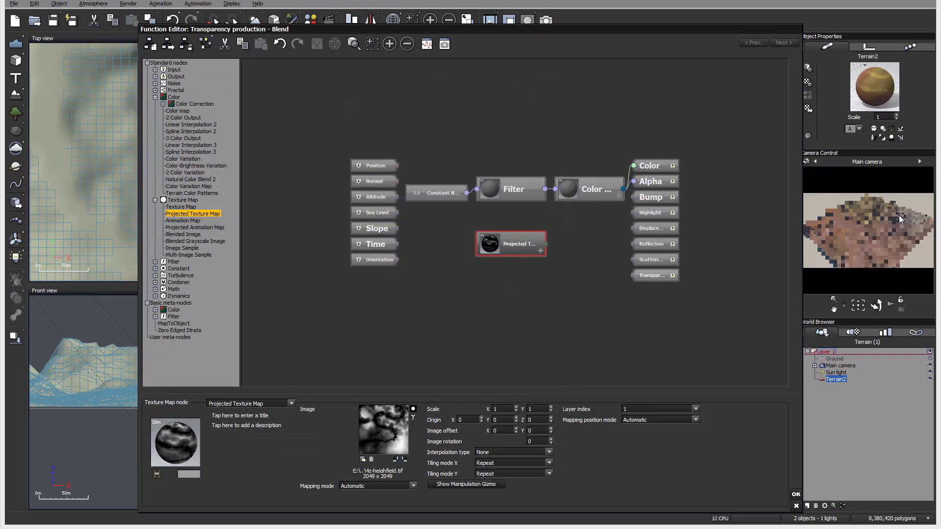
# - Refresh the preview, connect the texture map to Transparency and accept the function
pyautogui.rightClick(868, 232)
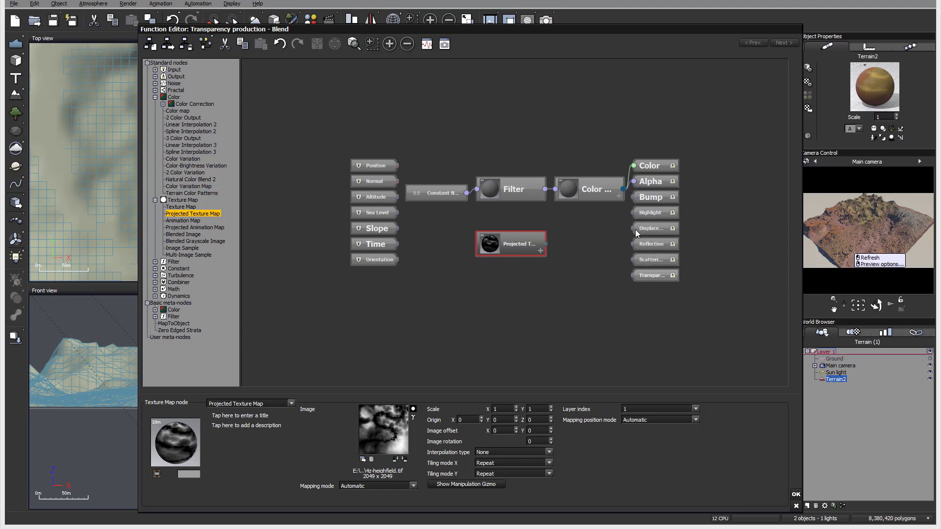
pyautogui.click(653, 274)
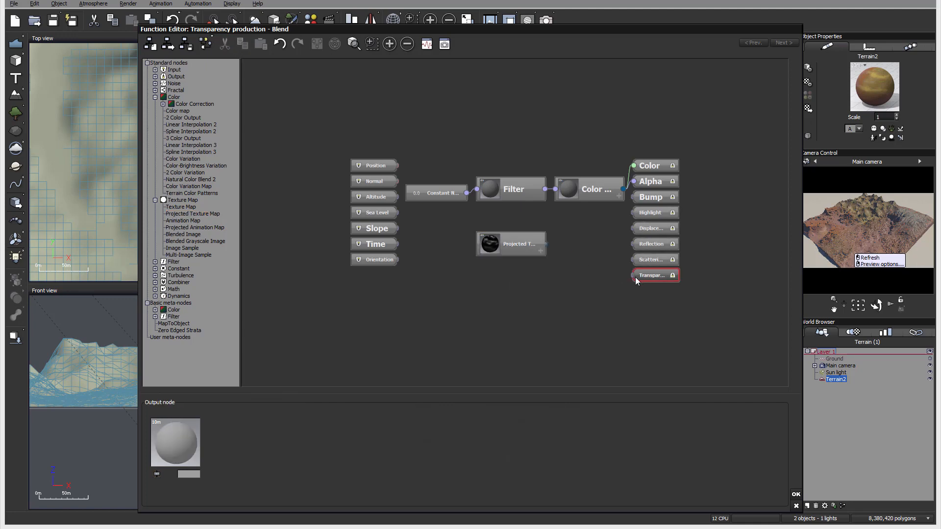
pyautogui.moveTo(543, 244); pyautogui.dragTo(636, 276)
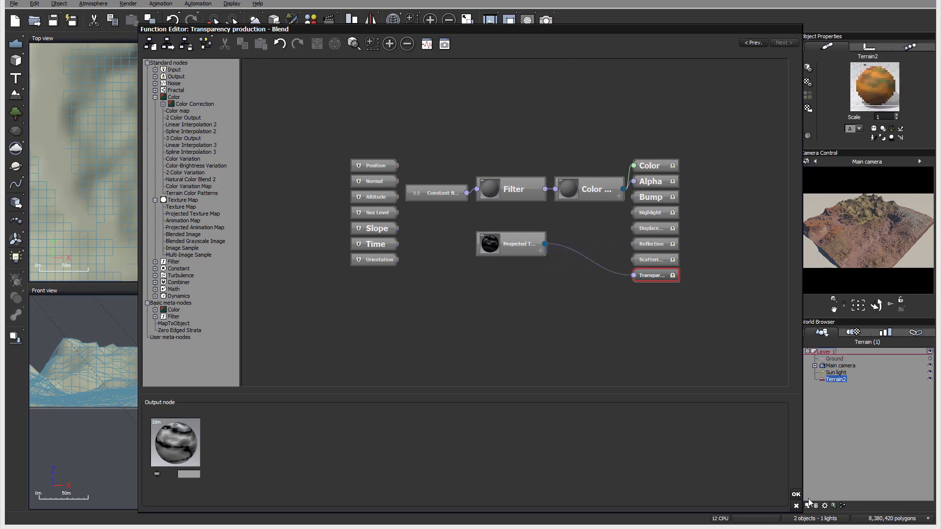
pyautogui.click(509, 244)
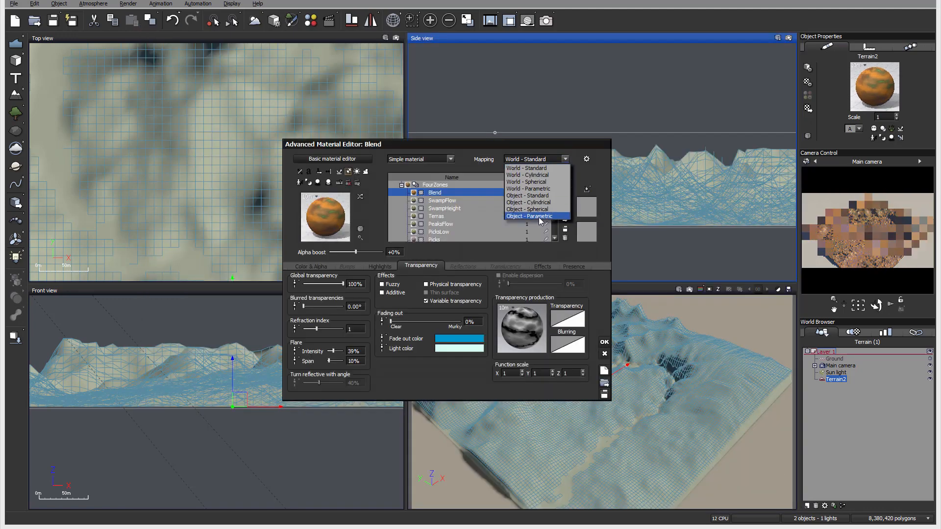
# - Set Blend to Object - Parametric mapping with a strongly negative alpha boost
pyautogui.click(535, 215)
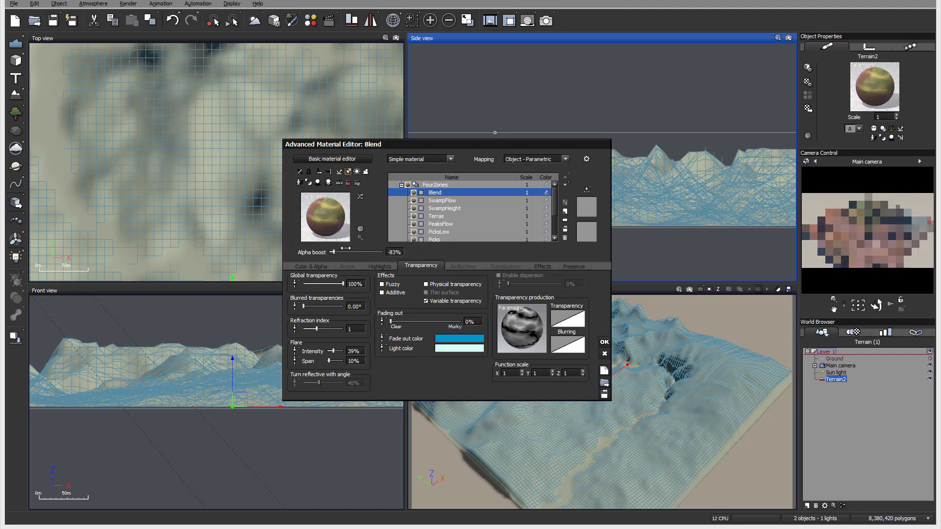
pyautogui.moveTo(346, 251); pyautogui.dragTo(360, 252)
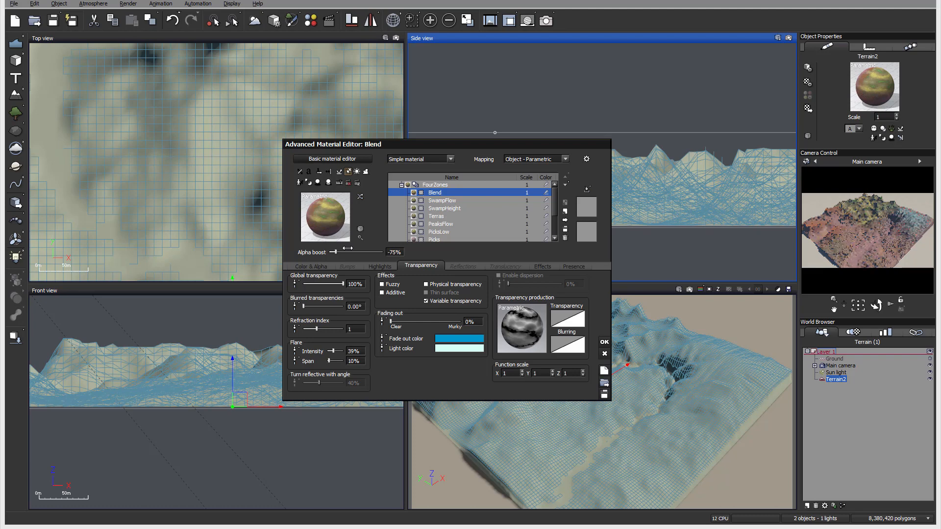
pyautogui.click(573, 265)
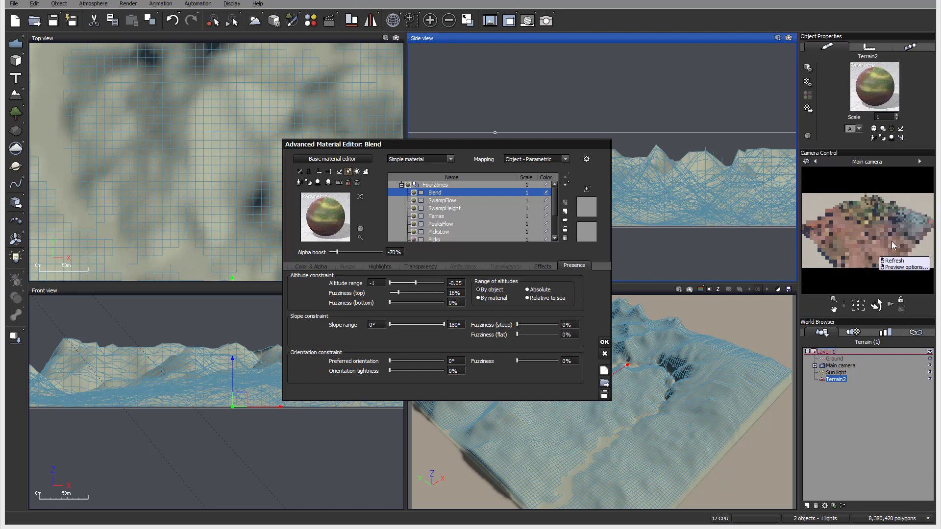
# - Set Blend's alpha boost to about -15% and upper altitude limit to 0.1, then accept the material
pyautogui.moveTo(399, 282); pyautogui.dragTo(424, 282)
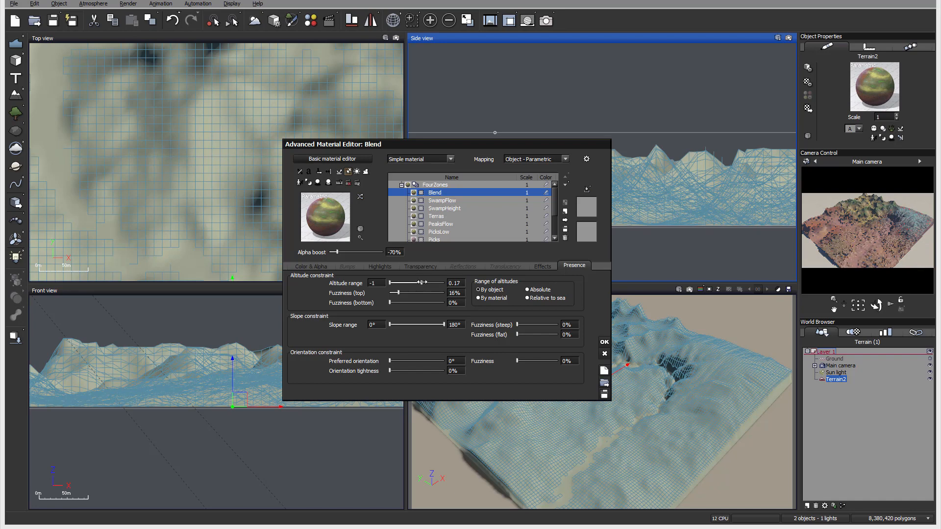
pyautogui.moveTo(342, 252); pyautogui.dragTo(359, 252)
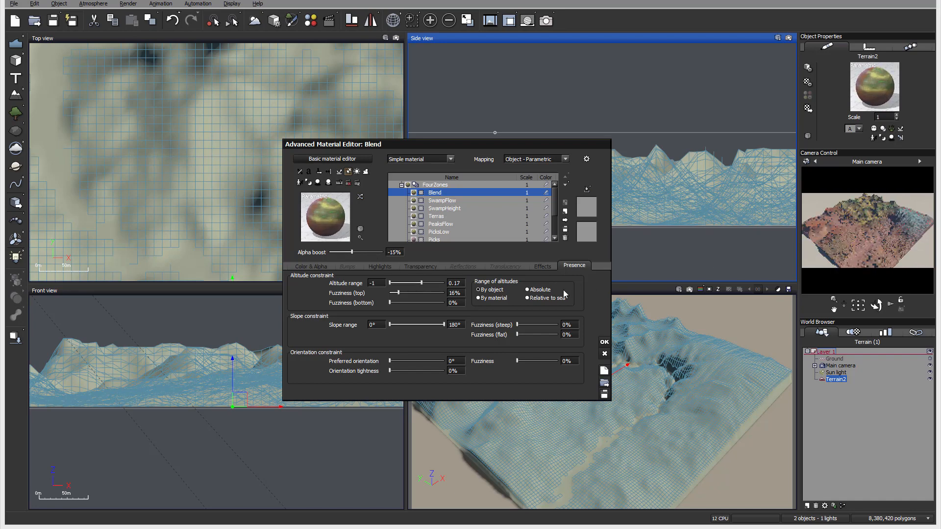
pyautogui.moveTo(423, 282); pyautogui.dragTo(418, 282)
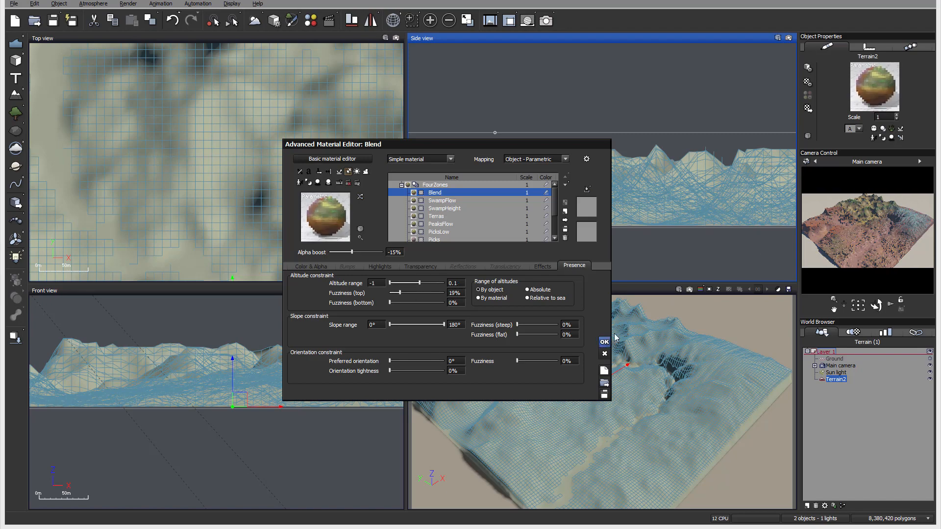
pyautogui.click(604, 341)
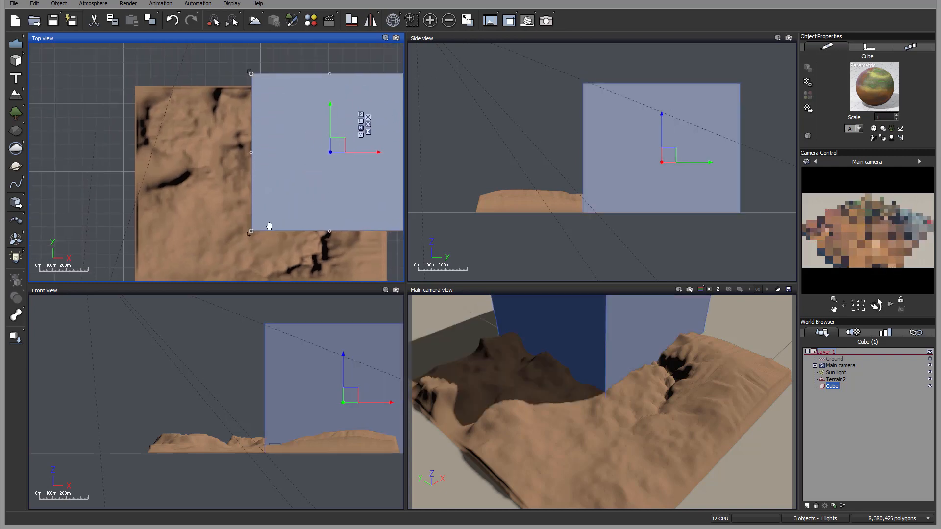
# - Stretch the cube into a thin slab spanning the whole terrain at low height
pyautogui.moveTo(330, 152); pyautogui.dragTo(186, 206)
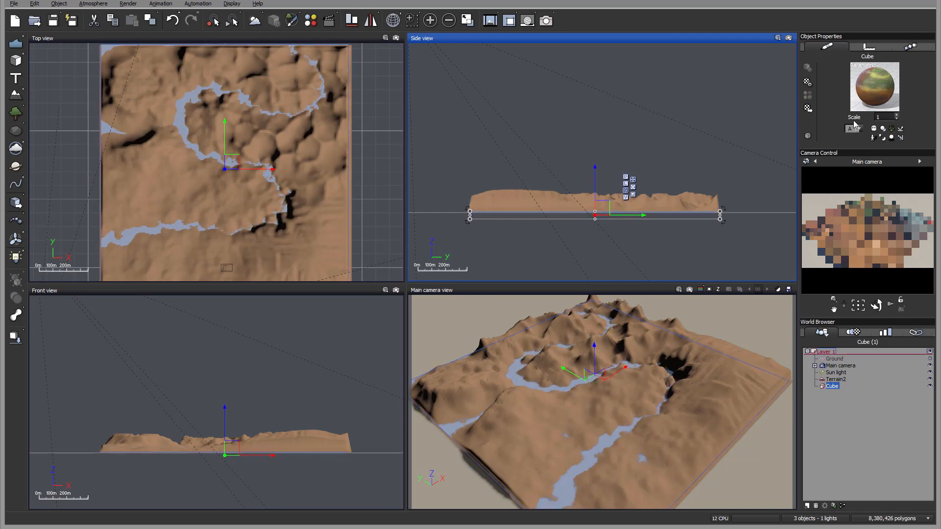
pyautogui.click(807, 108)
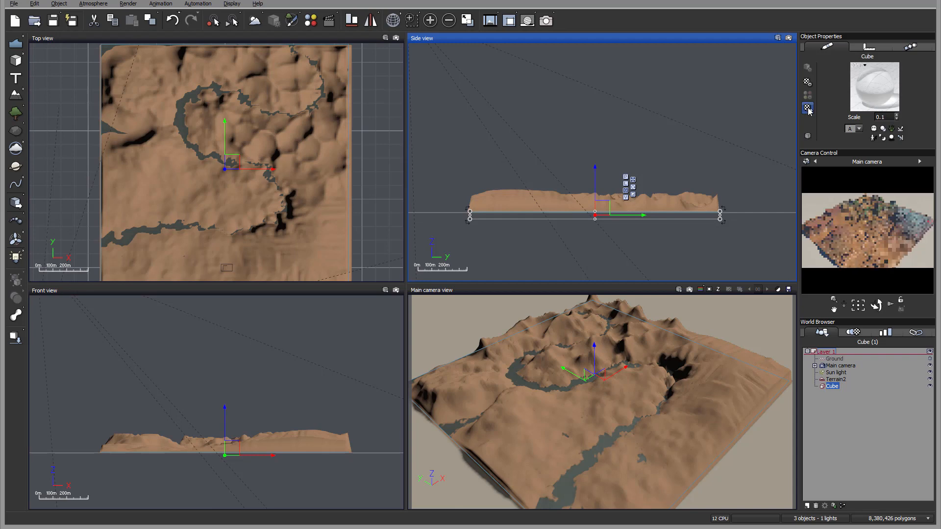
# - Bring up the preset material library for the flattened water cube
pyautogui.click(806, 108)
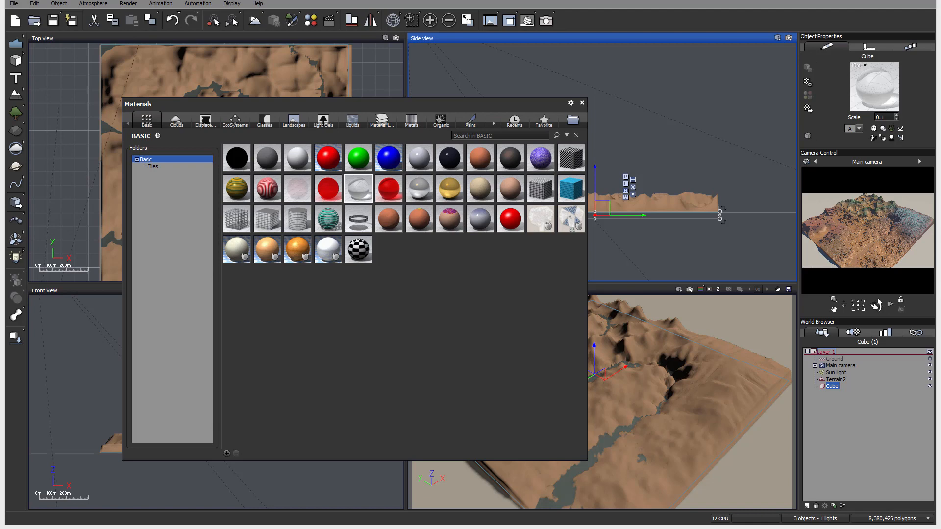
# - Raise the Tropical water material's Fading out to 74% for murkier water and confirm
pyautogui.click(514, 118)
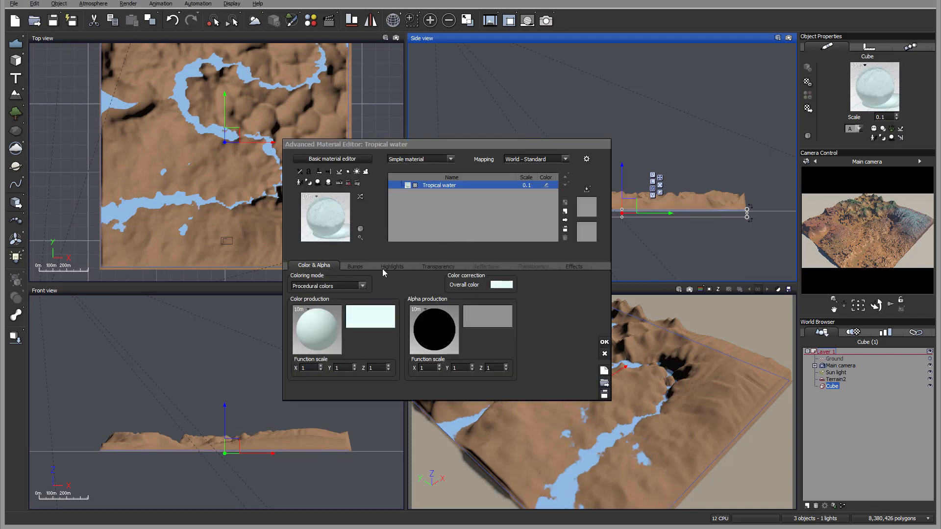
pyautogui.click(437, 266)
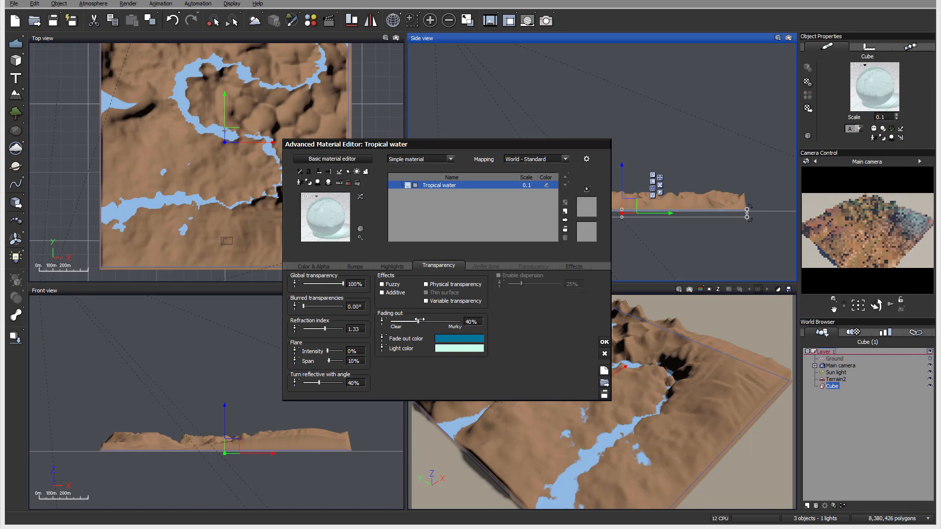
pyautogui.moveTo(429, 321); pyautogui.dragTo(442, 322)
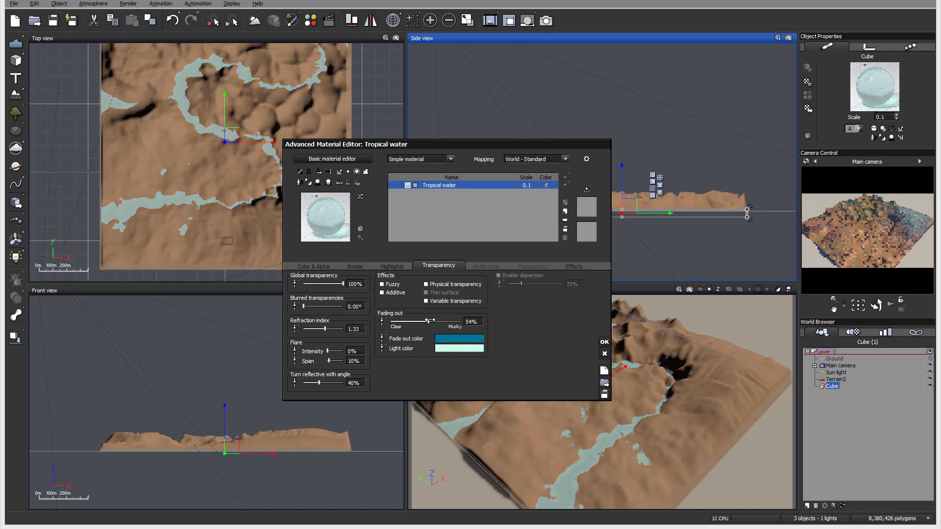
pyautogui.moveTo(432, 322); pyautogui.dragTo(443, 321)
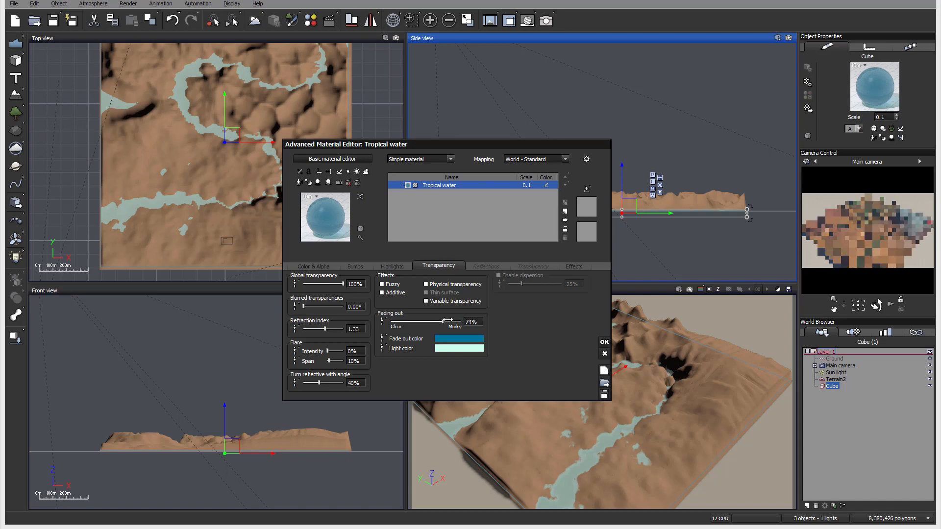
pyautogui.click(604, 341)
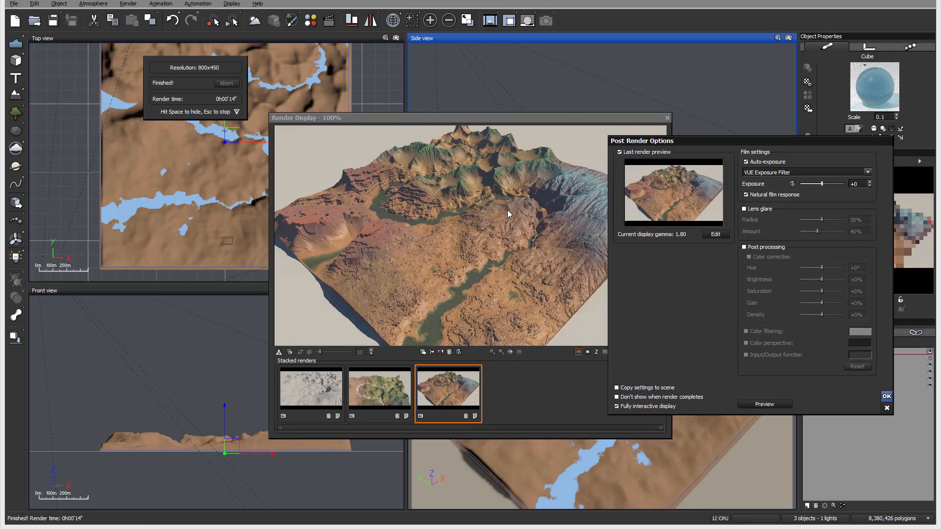
# - Dismiss the post-render options and close the Render Display window
pyautogui.click(886, 396)
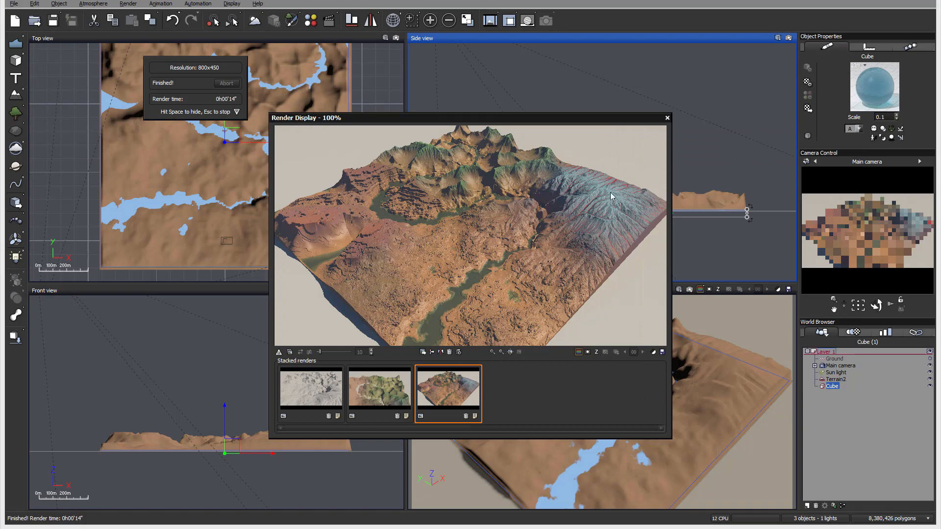
pyautogui.moveTo(612, 250)
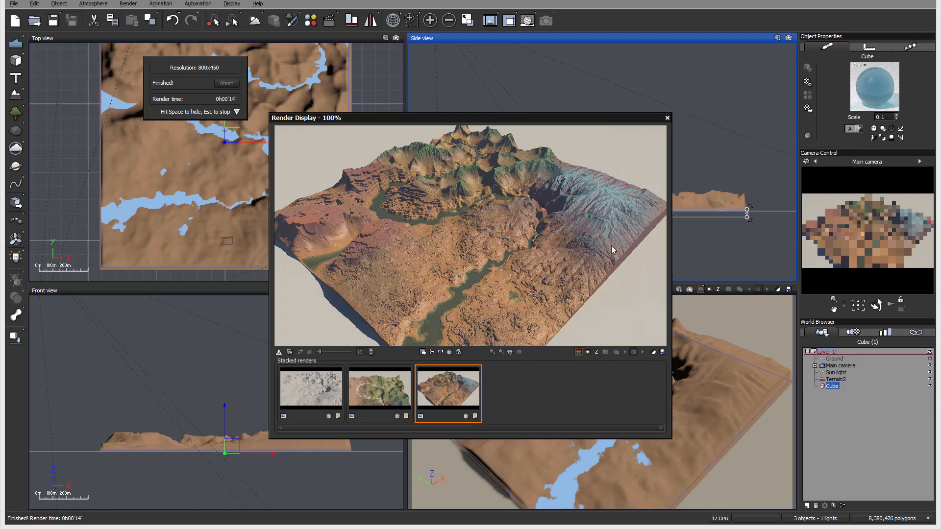
pyautogui.moveTo(569, 213)
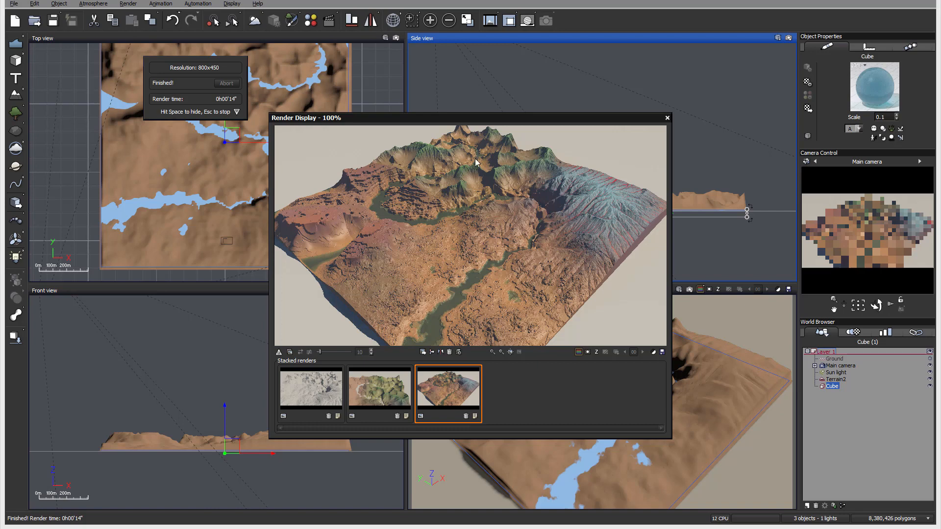
pyautogui.moveTo(499, 143)
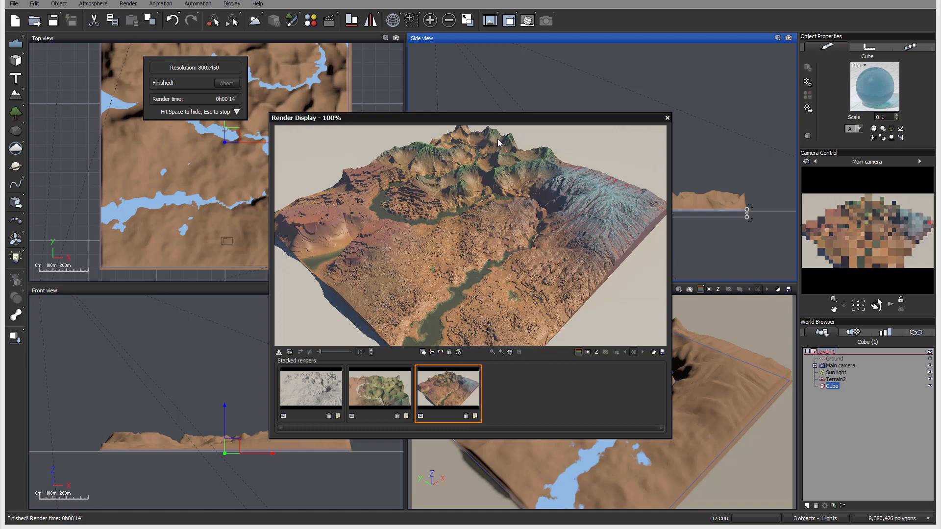
pyautogui.moveTo(462, 187)
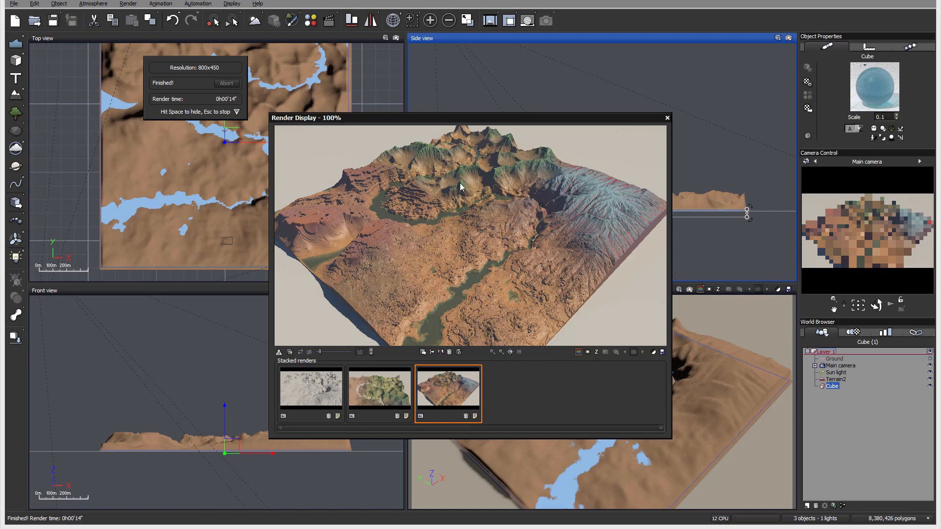
pyautogui.moveTo(324, 264)
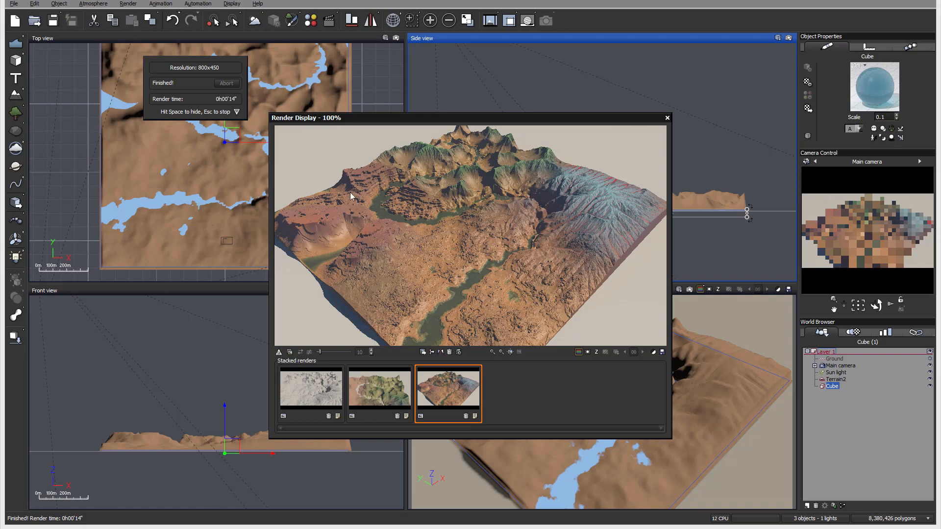
pyautogui.moveTo(360, 187)
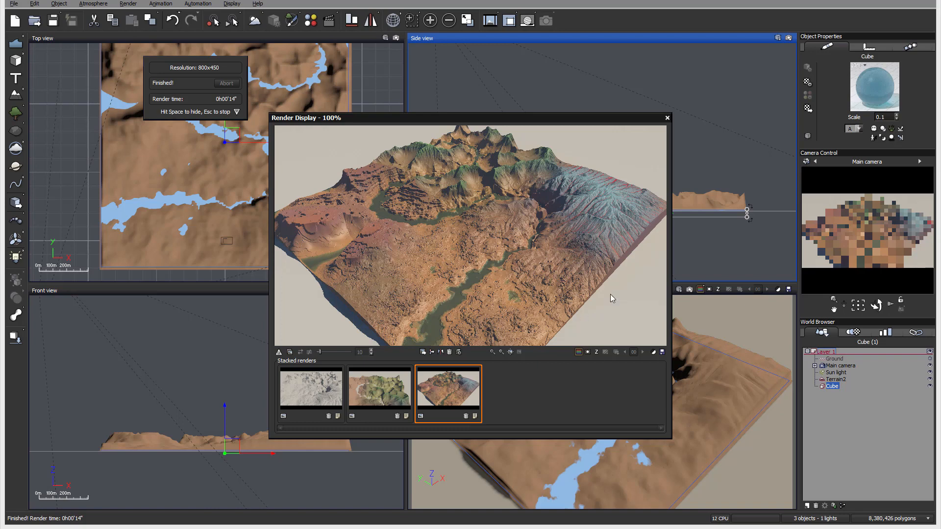
pyautogui.click(666, 118)
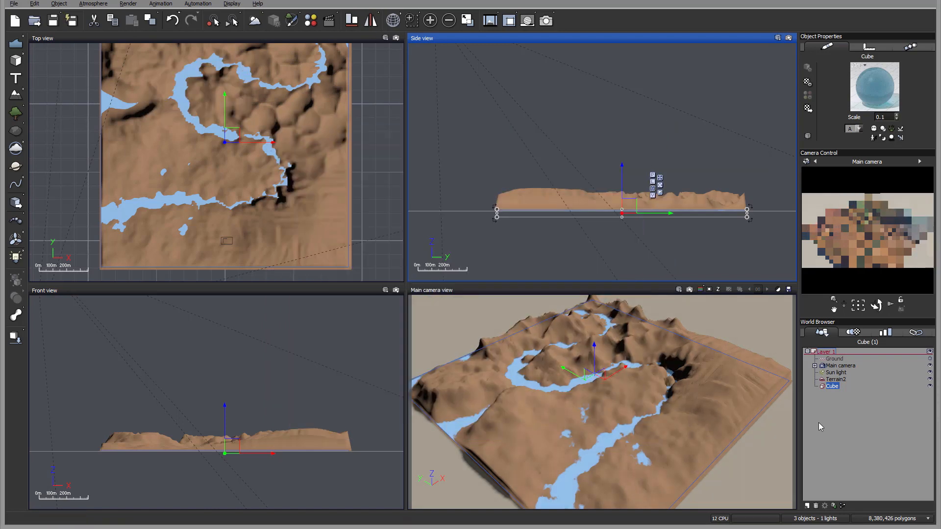
# - Edit Terrain2's FourZones material and move the Blend layer below the swamp layers
pyautogui.click(836, 378)
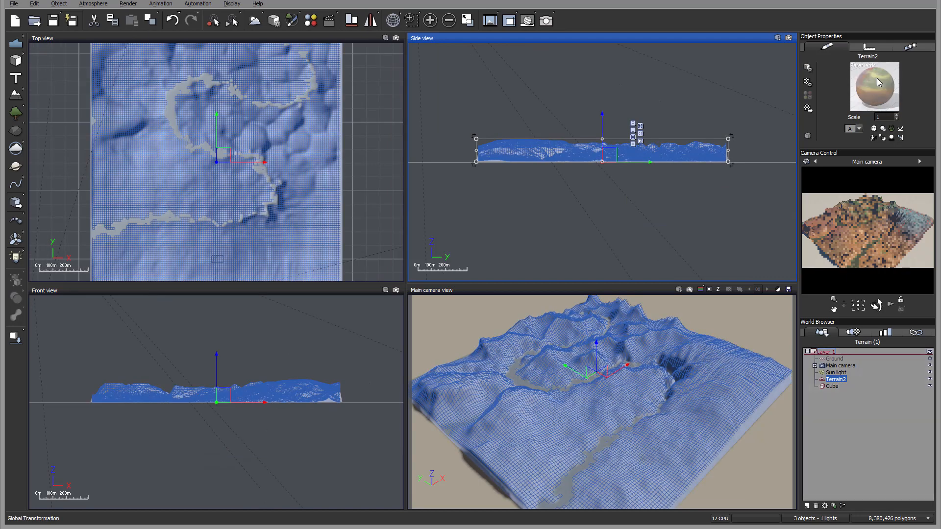
pyautogui.doubleClick(873, 87)
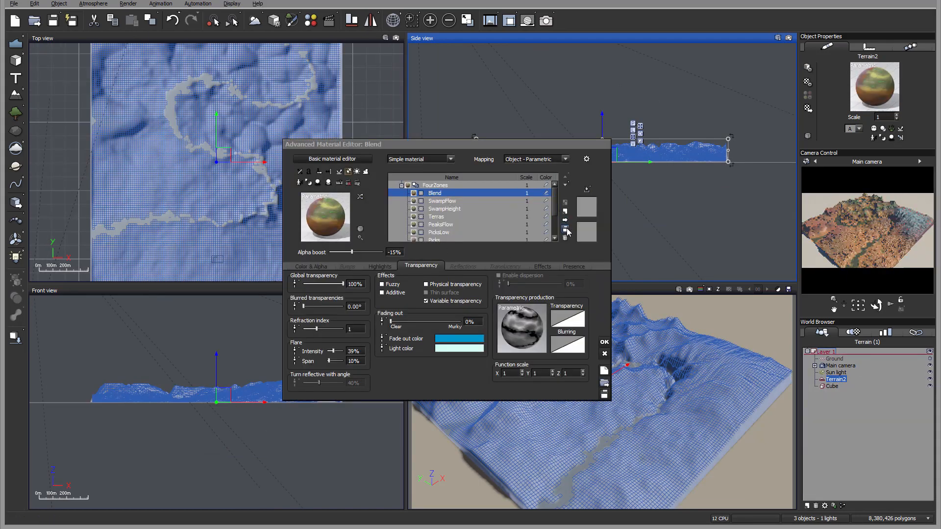
pyautogui.click(564, 185)
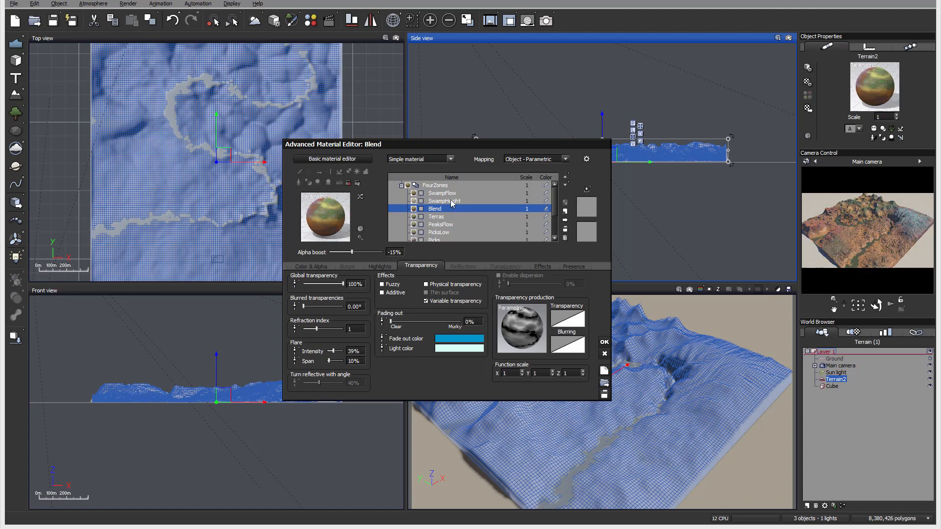
# - Review SwampHeight's presence, give Blend a green overall colour, and select BaseRiver
pyautogui.click(444, 200)
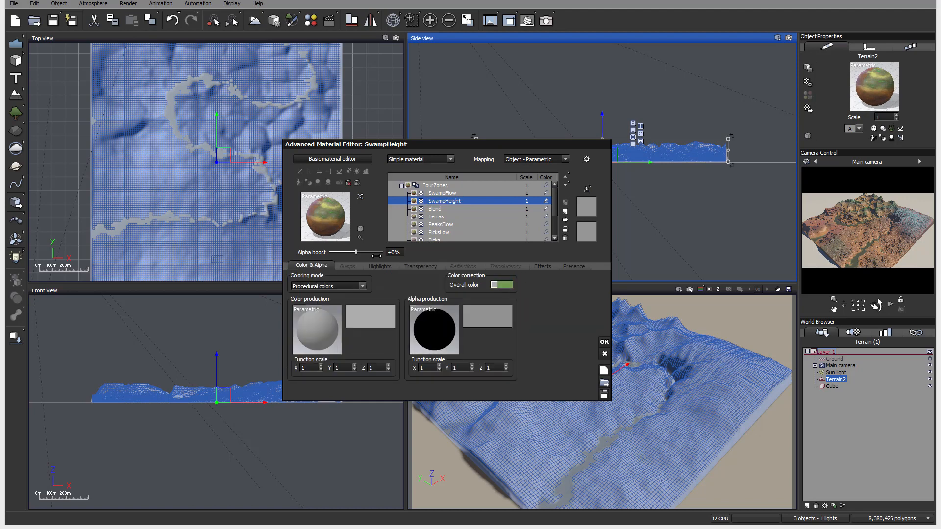
pyautogui.click(573, 266)
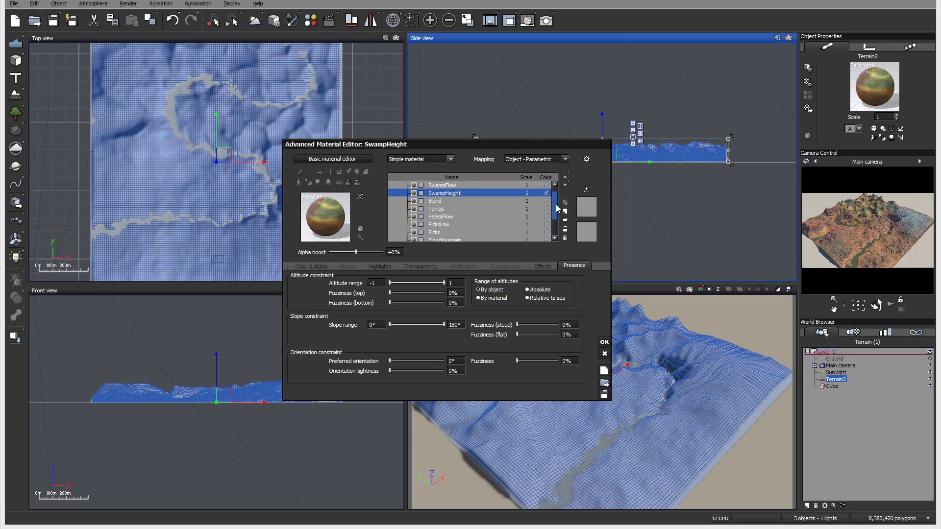
pyautogui.click(435, 200)
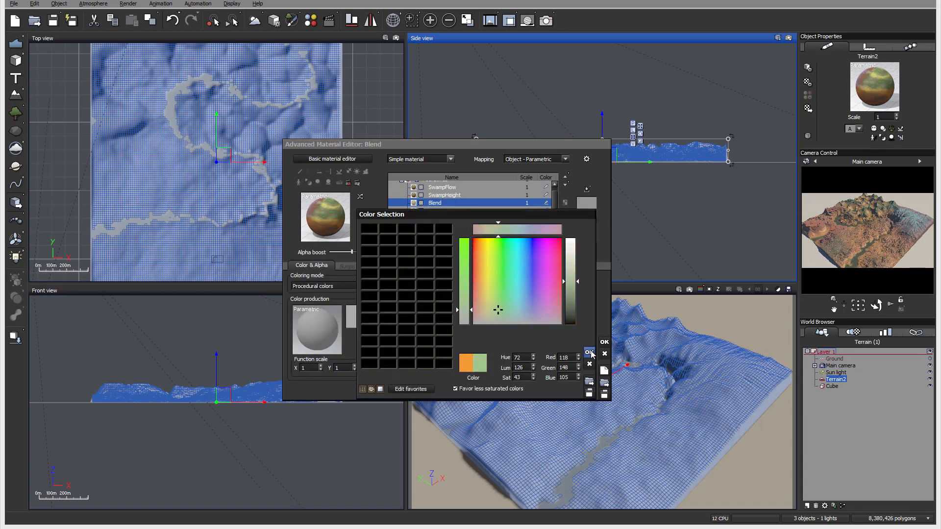
pyautogui.click(589, 352)
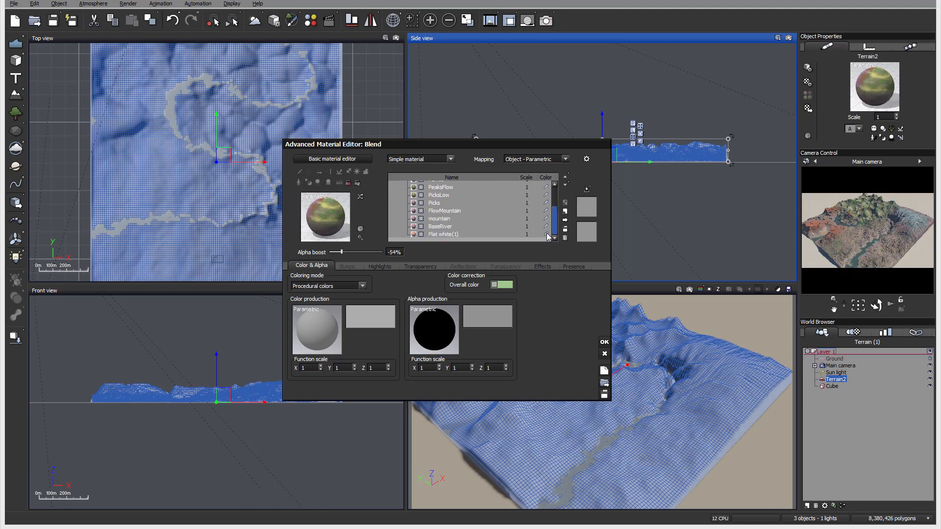
pyautogui.click(451, 226)
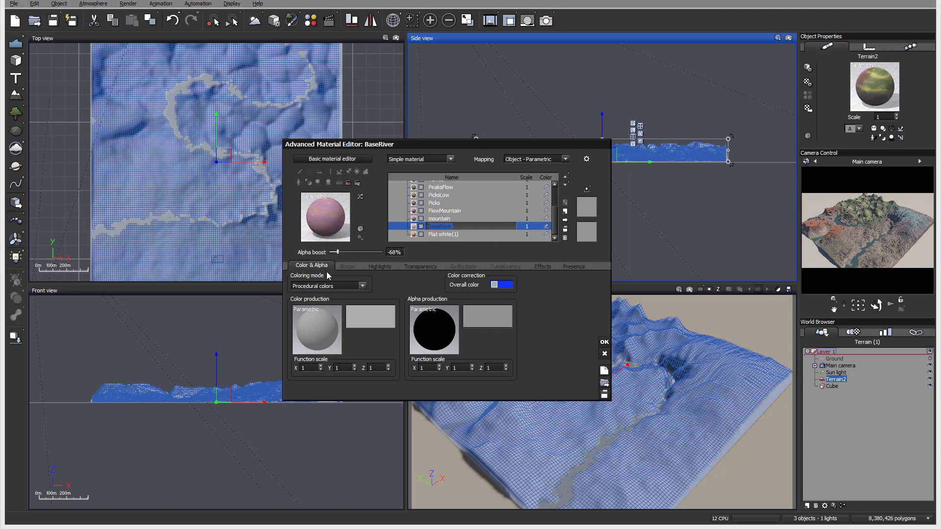
# - Switch BaseRiver to Natural grain colouring with a dark brown first colour
pyautogui.click(505, 284)
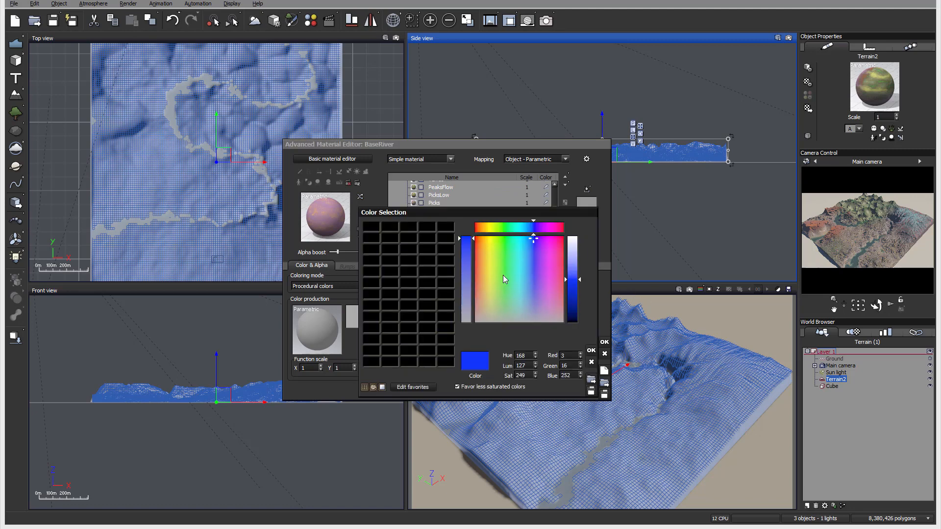
pyautogui.click(604, 341)
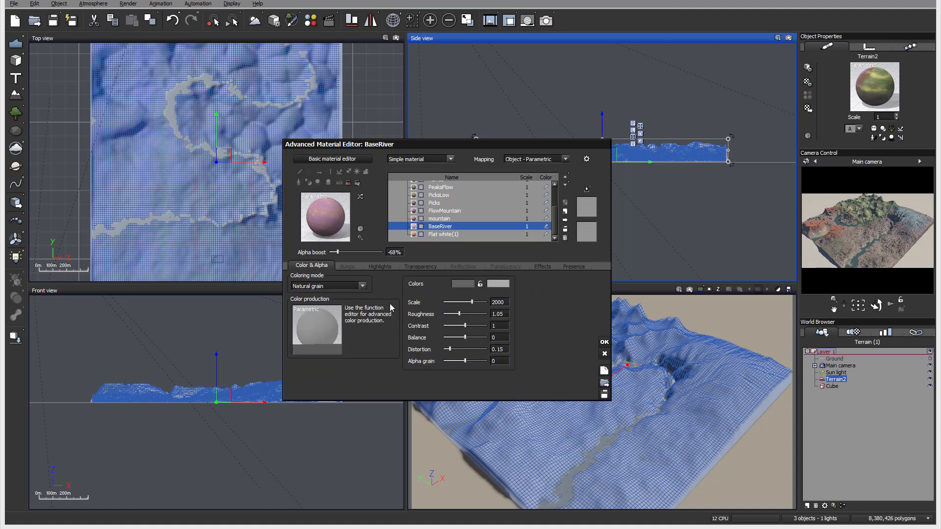
pyautogui.click(461, 284)
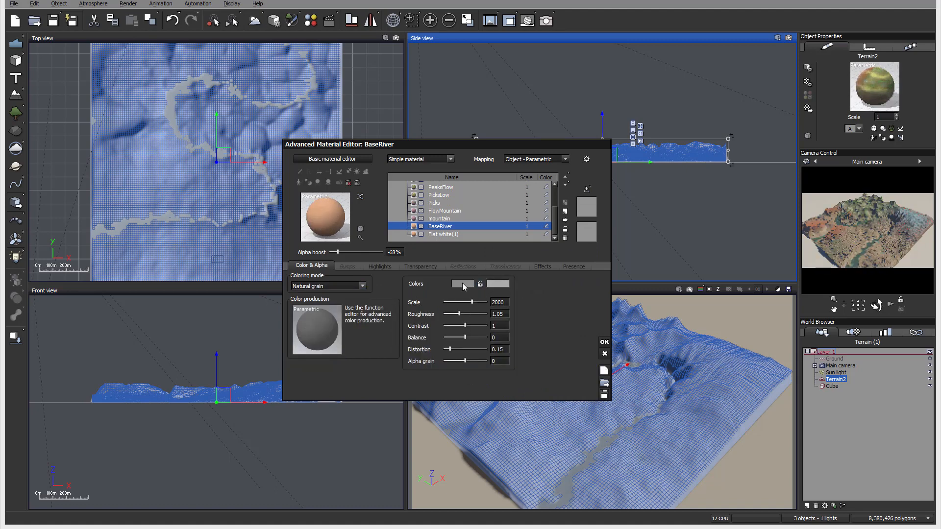
pyautogui.click(462, 283)
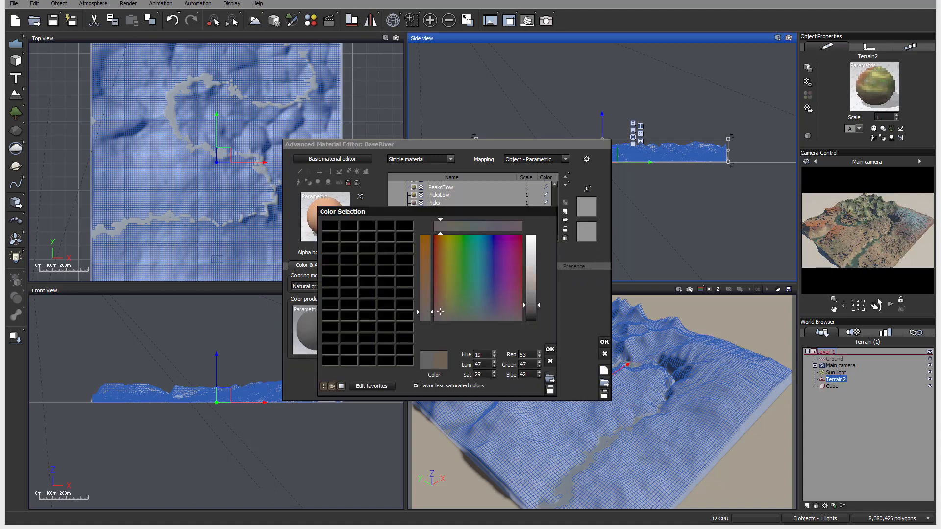
pyautogui.click(549, 349)
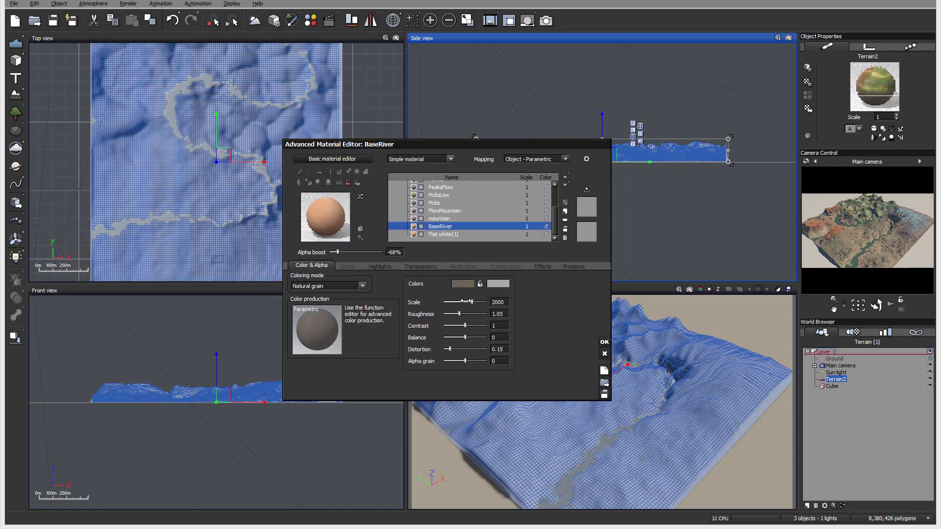
# - Set grain roughness to about 1.25, lower the contrast, and apply the material
pyautogui.moveTo(459, 314); pyautogui.dragTo(474, 313)
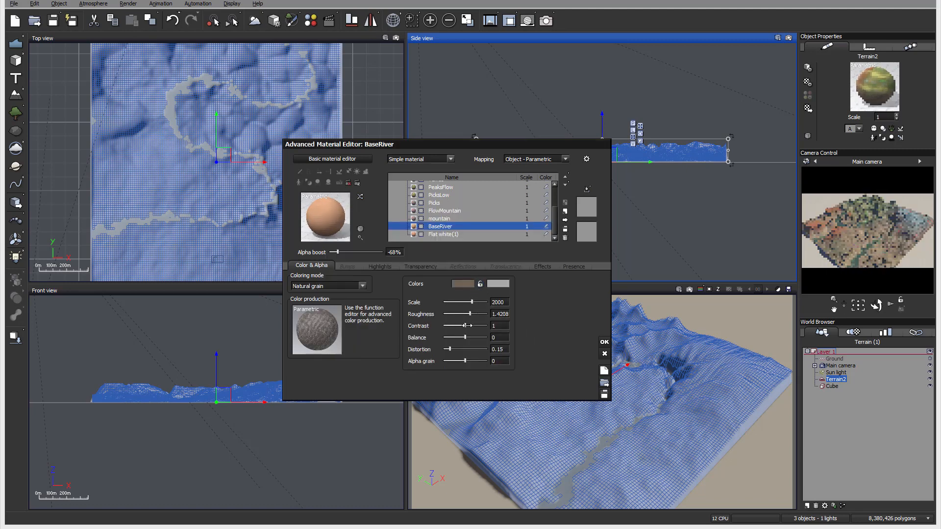
pyautogui.moveTo(474, 313); pyautogui.dragTo(464, 313)
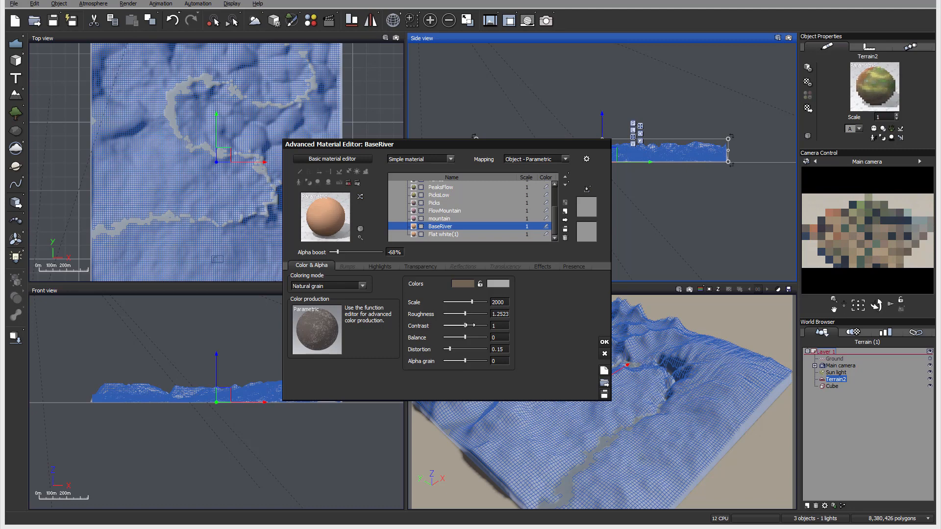
pyautogui.moveTo(473, 326); pyautogui.dragTo(458, 326)
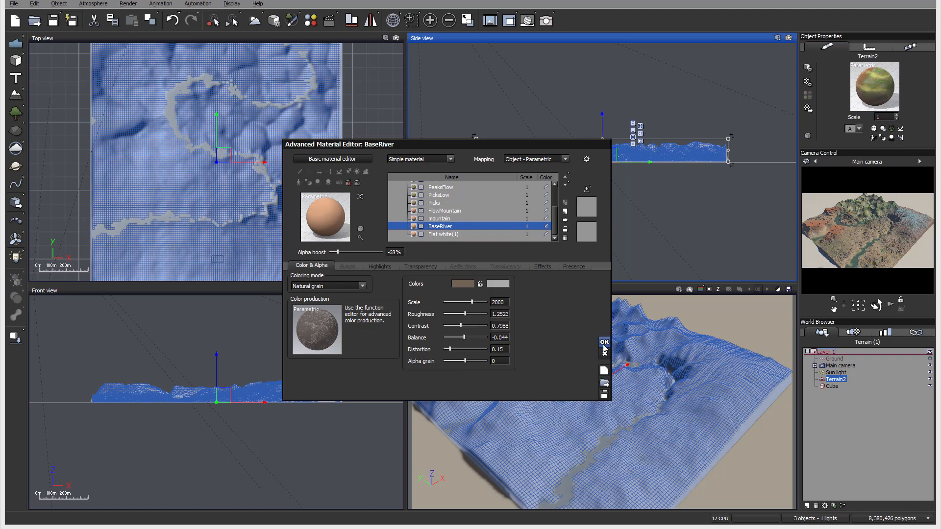
pyautogui.click(605, 341)
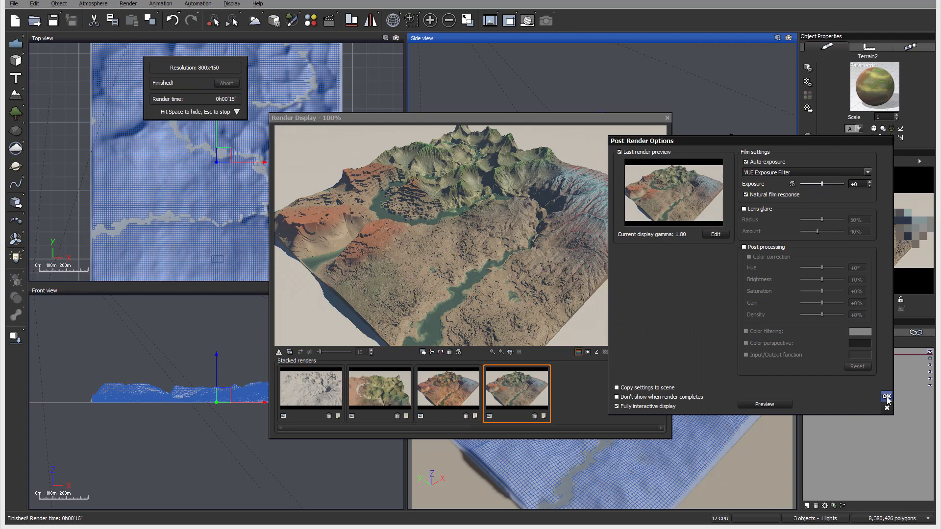
# - Dismiss the Post Render Options, leaving the brown-toned terrain render displayed
pyautogui.click(887, 397)
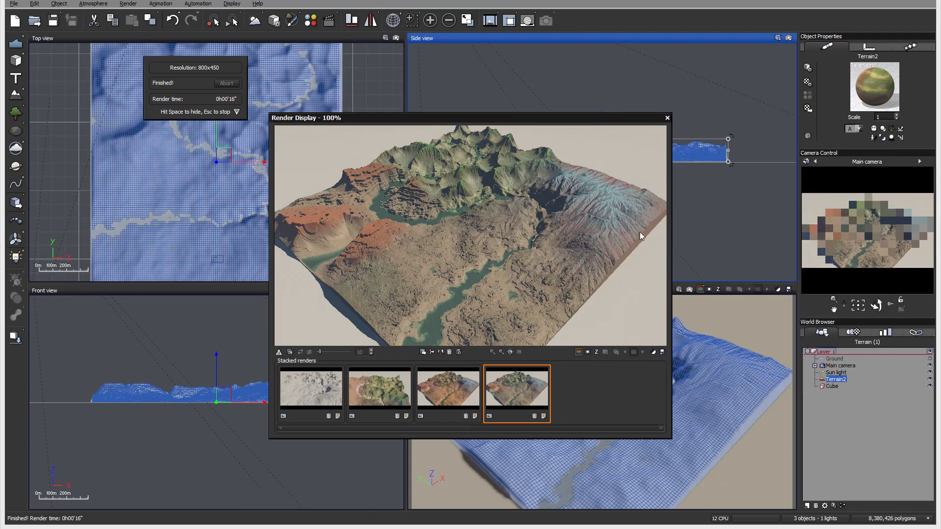
pyautogui.moveTo(430, 205)
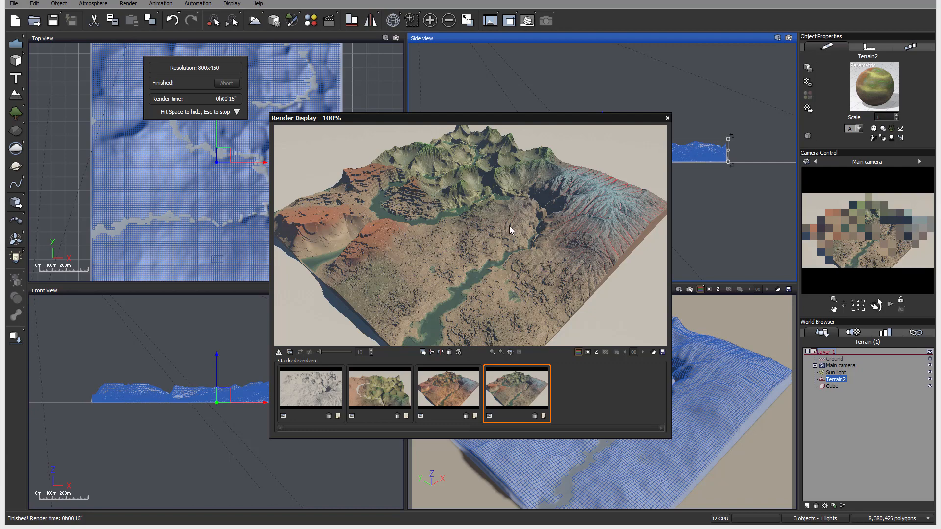
pyautogui.moveTo(557, 194)
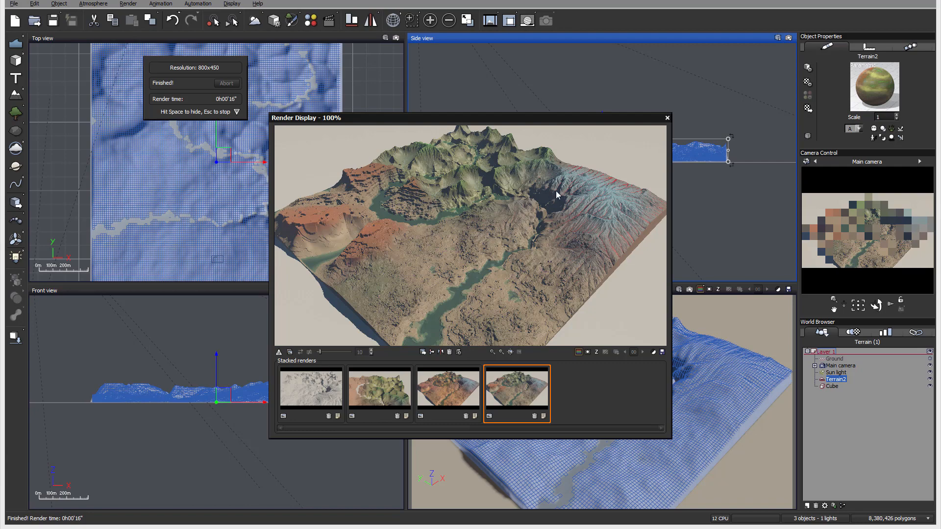
pyautogui.moveTo(552, 184)
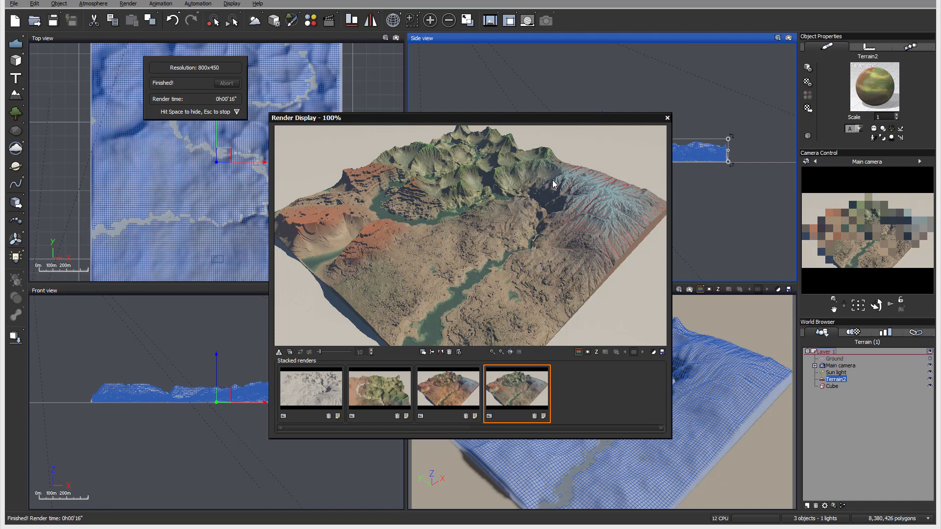
pyautogui.moveTo(664, 160)
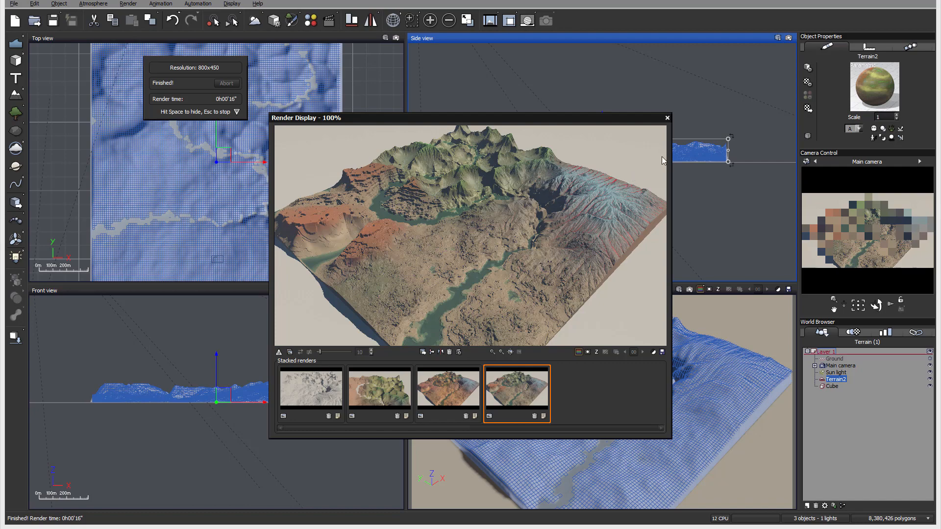
pyautogui.moveTo(657, 134)
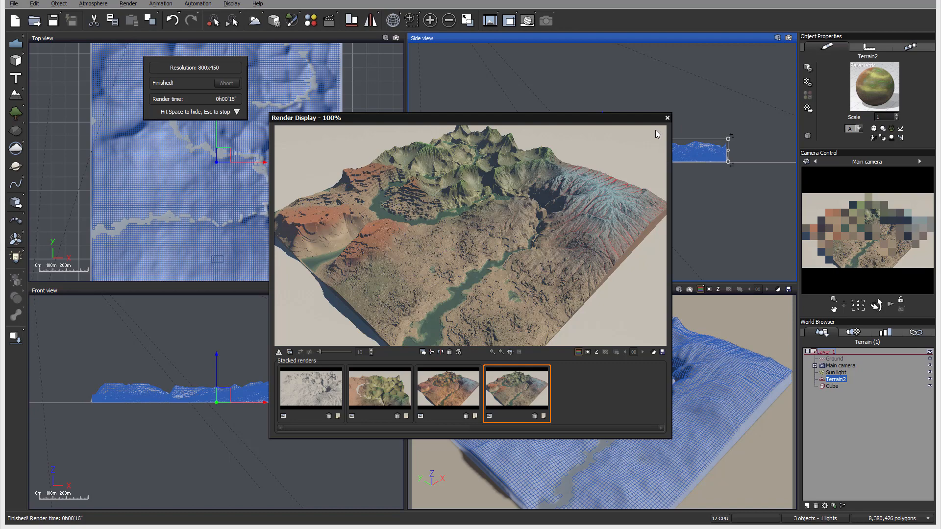